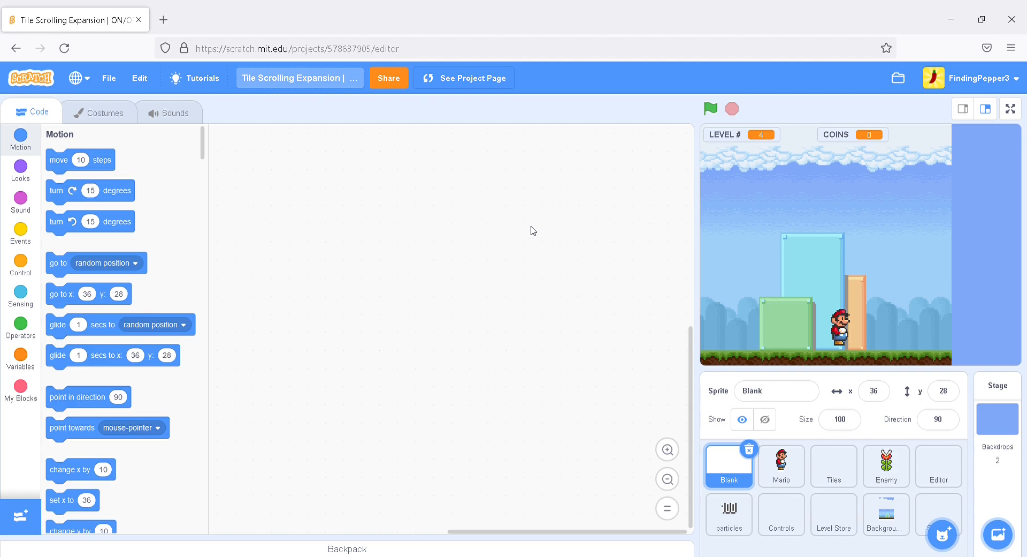
mouse_move(587, 313)
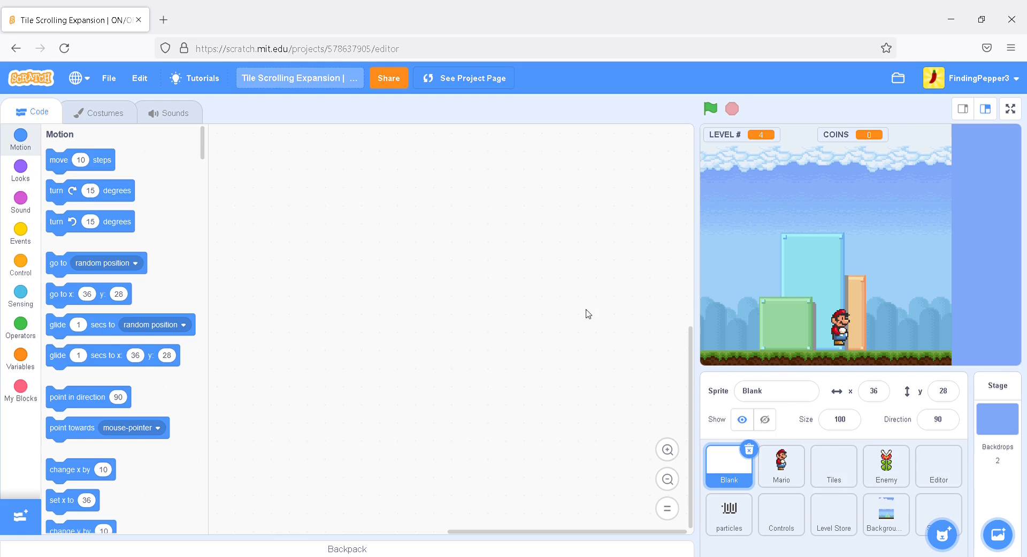
Select the Tiles sprite and view its blank and wood tile costumes
click(833, 466)
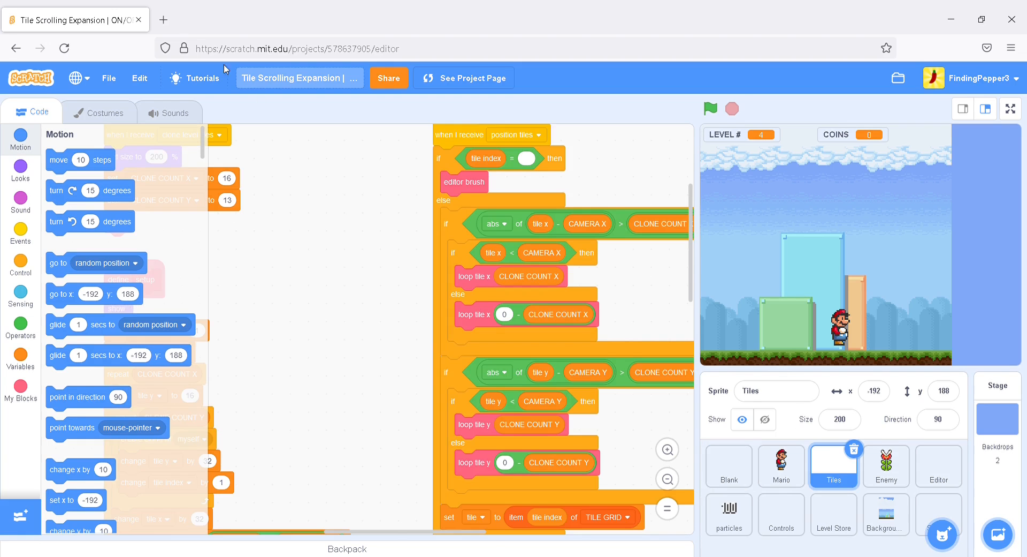
click(99, 112)
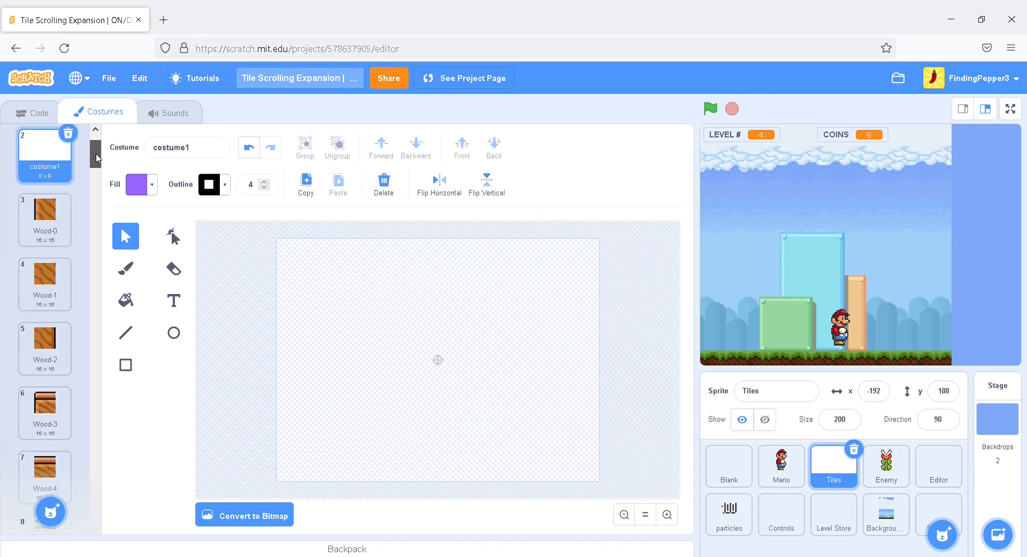
Browse the ON/OFF switch costumes OnOff11 and OnOff4, ending with OnOff5 selected
scroll(down, 3)
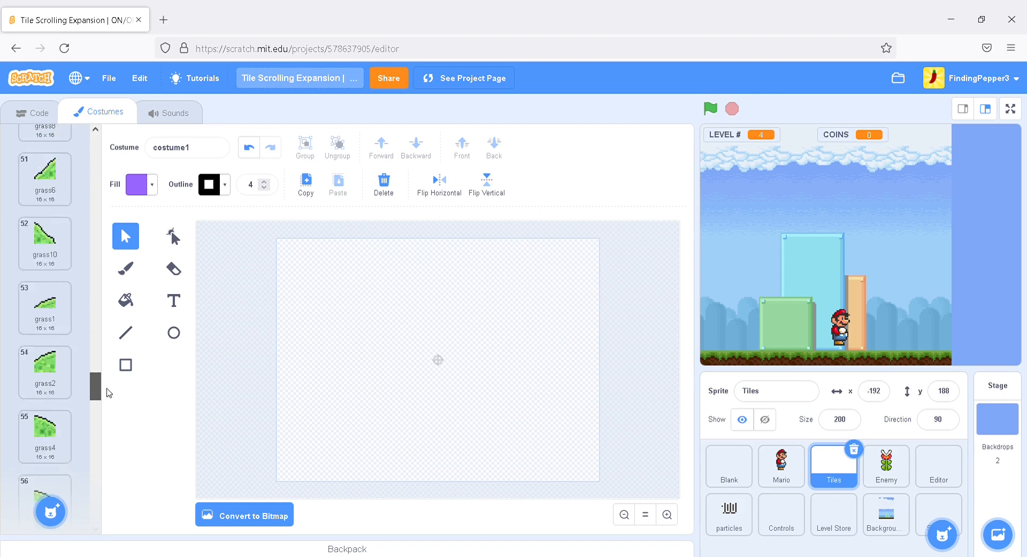
scroll(down, 3)
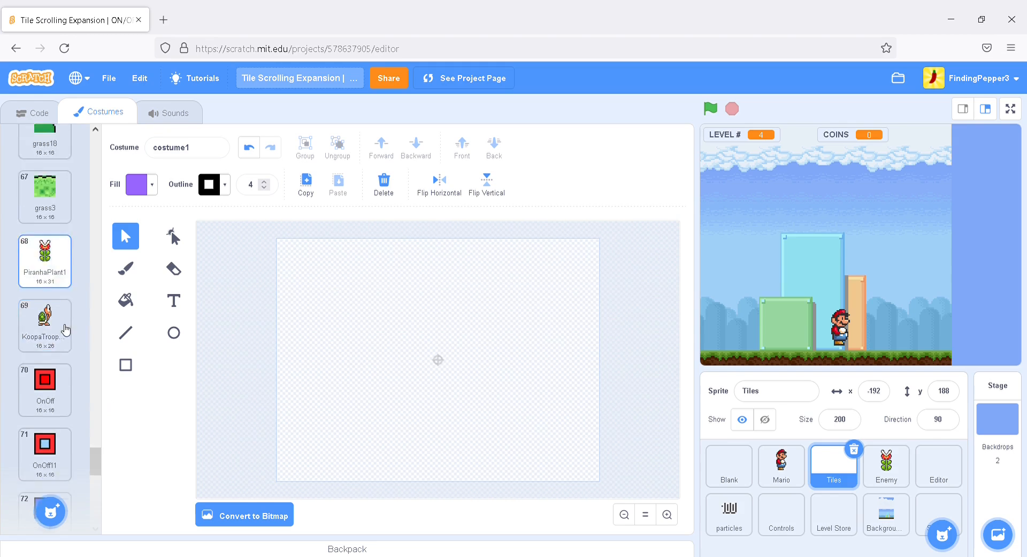
click(45, 256)
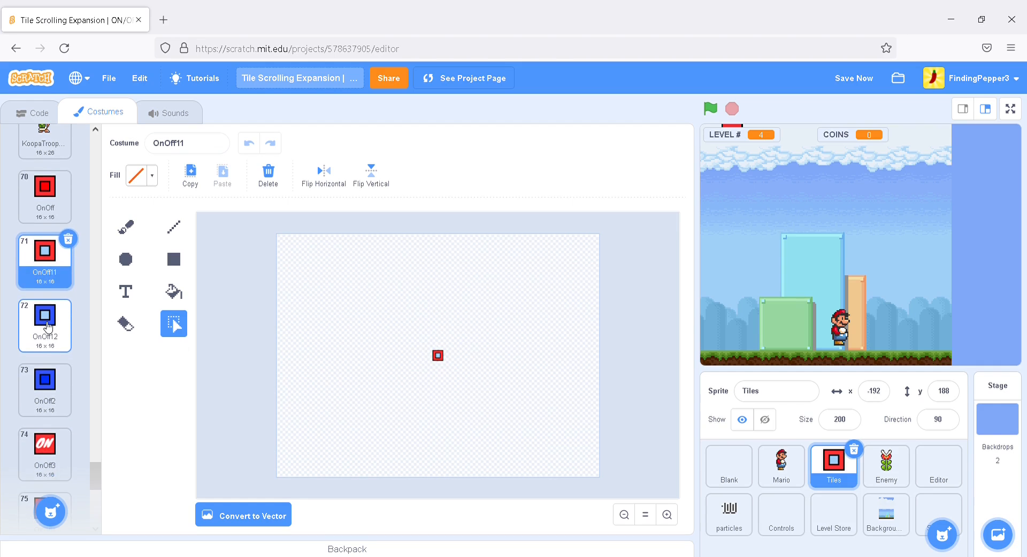
click(44, 325)
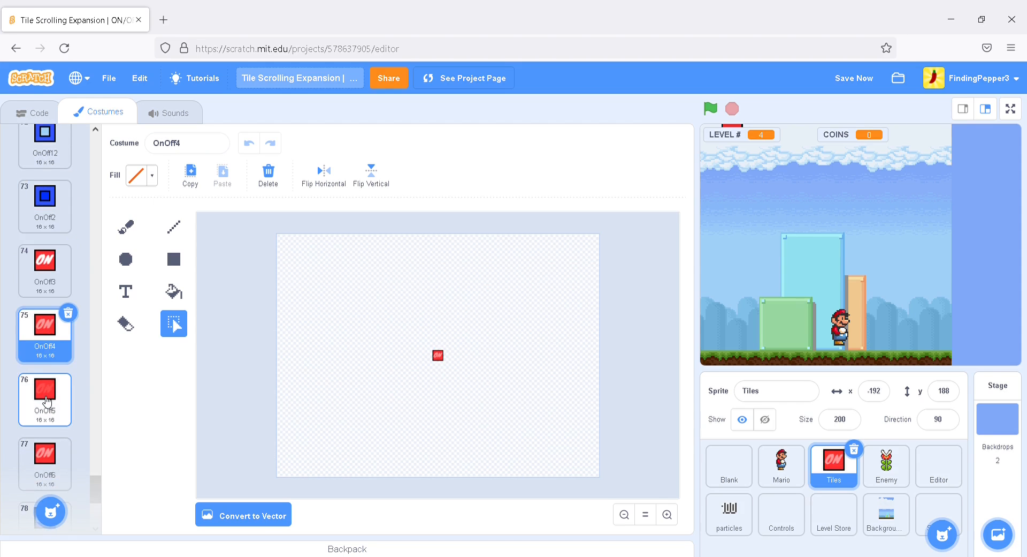
click(45, 399)
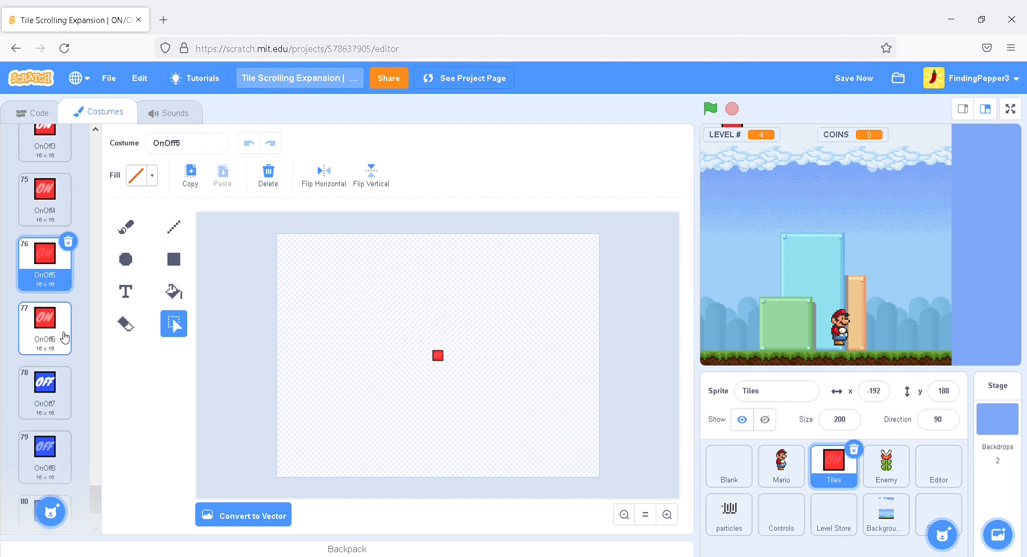
scroll(down, 3)
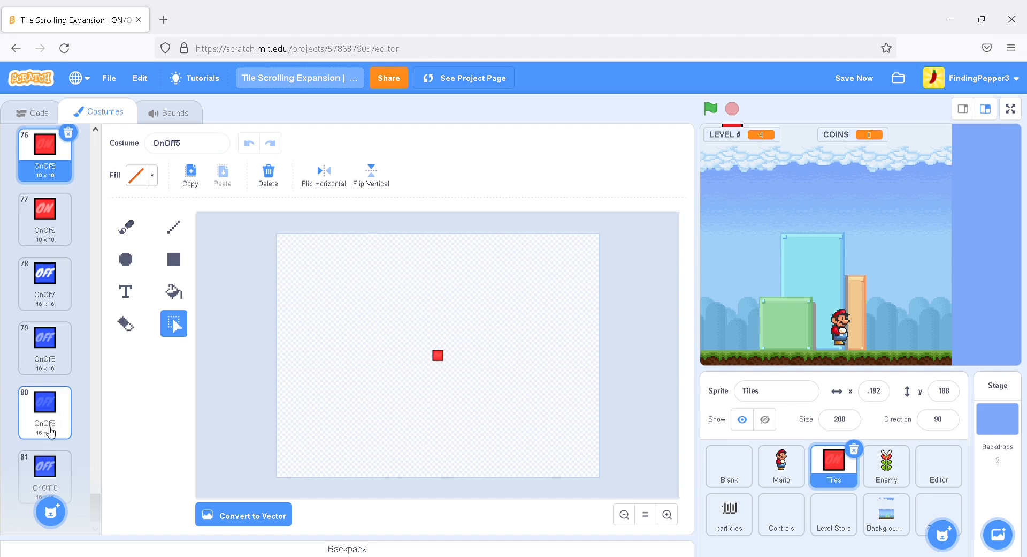
scroll(down, 3)
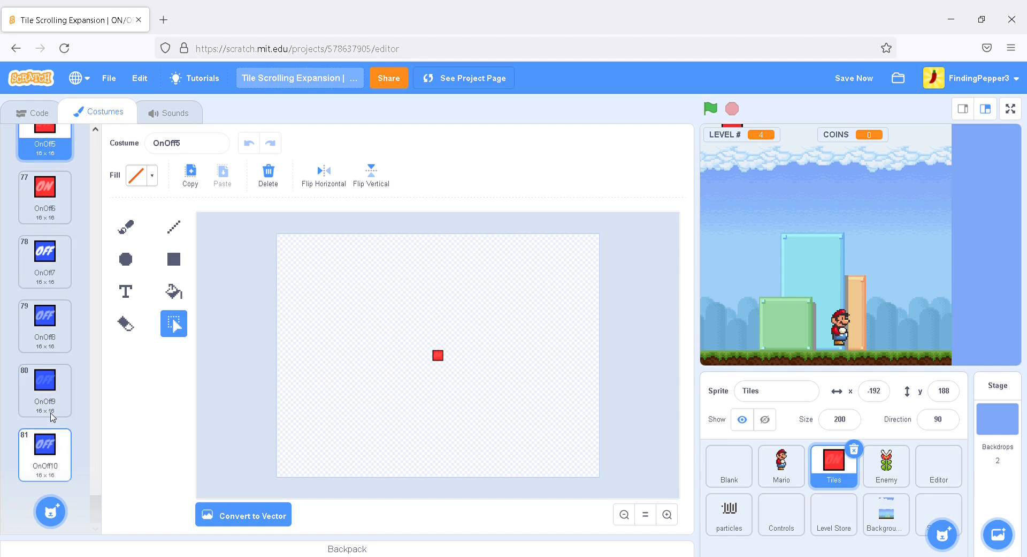
scroll(up, 3)
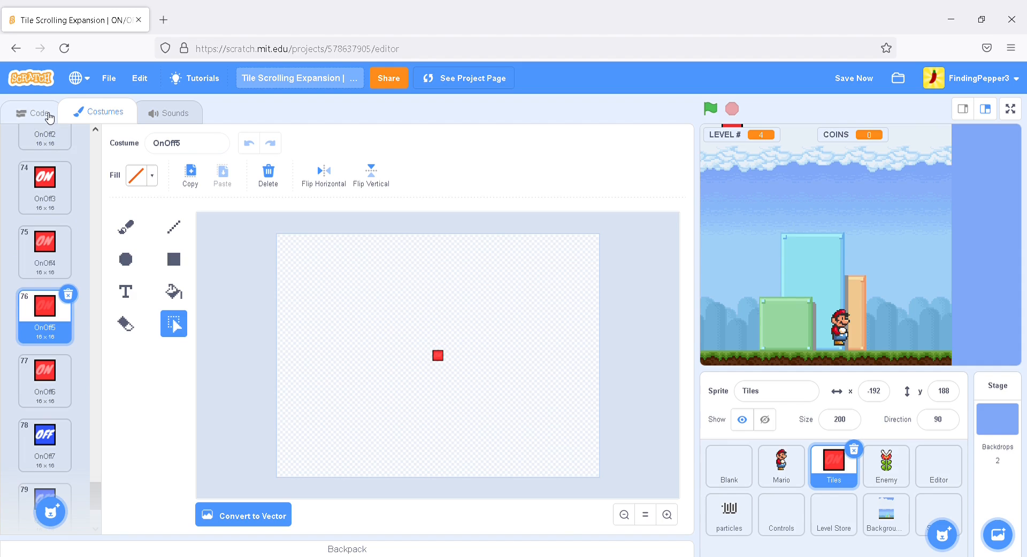
Make a variable named ON/OFF for all sprites from the Variables palette
click(32, 112)
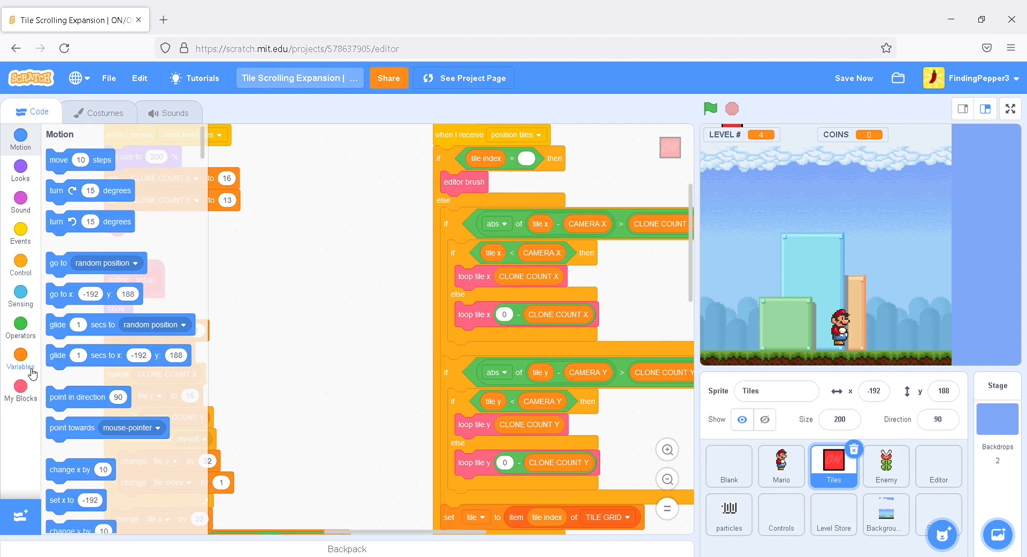
click(21, 359)
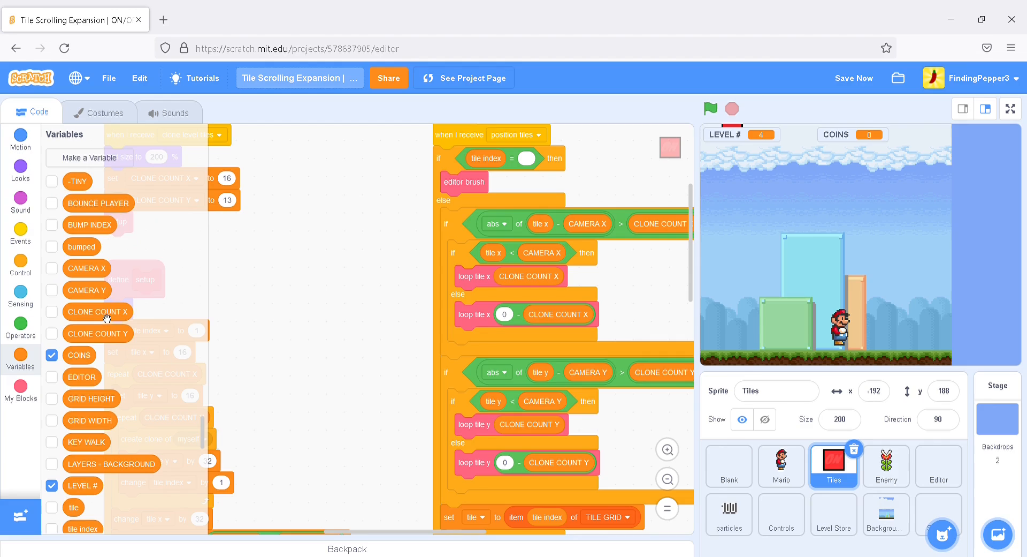
click(90, 157)
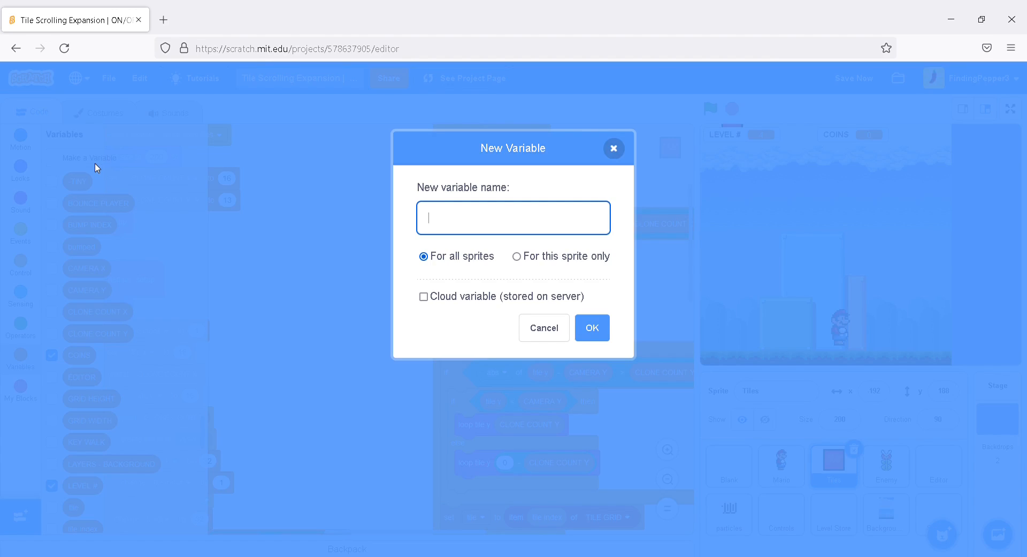
text(ON)
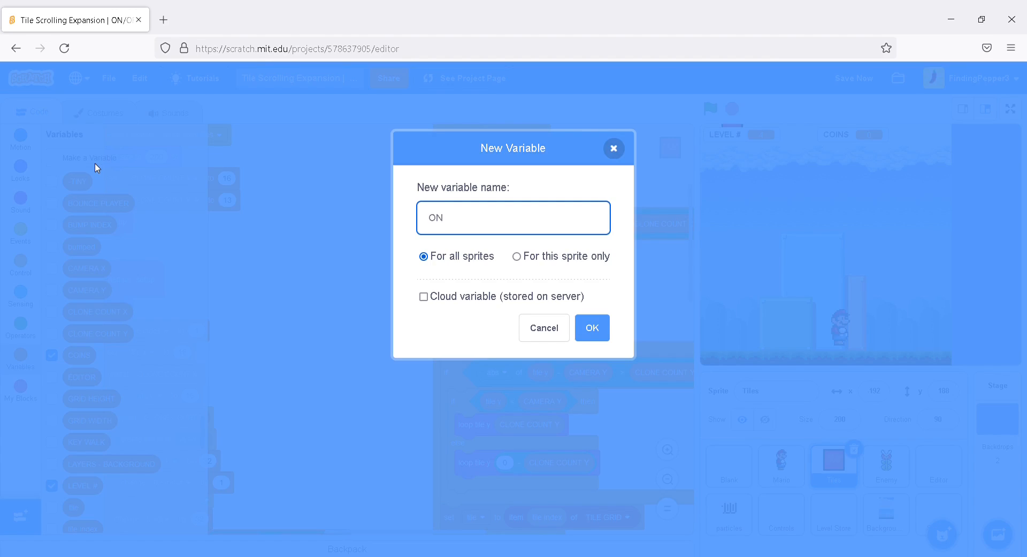
text(/OF)
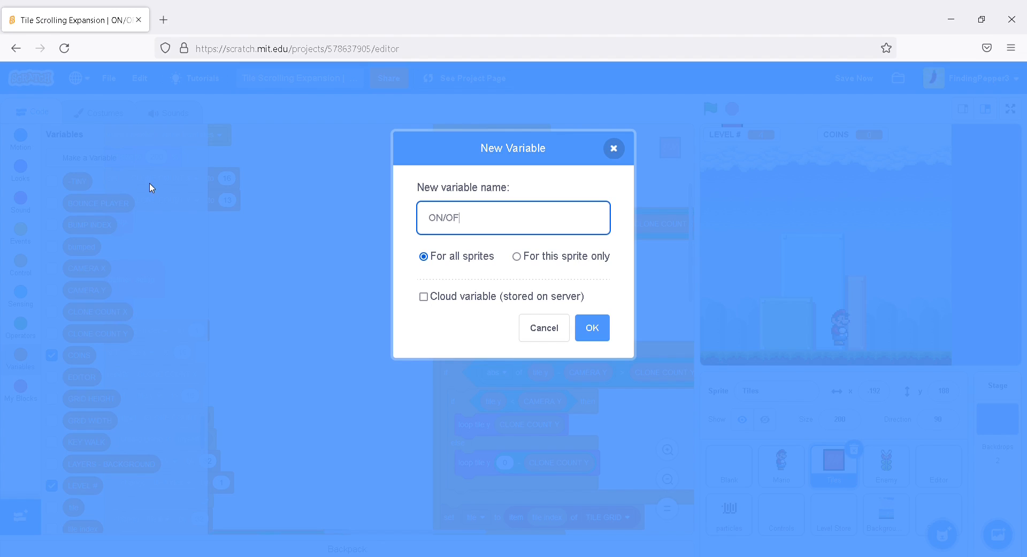
text(F)
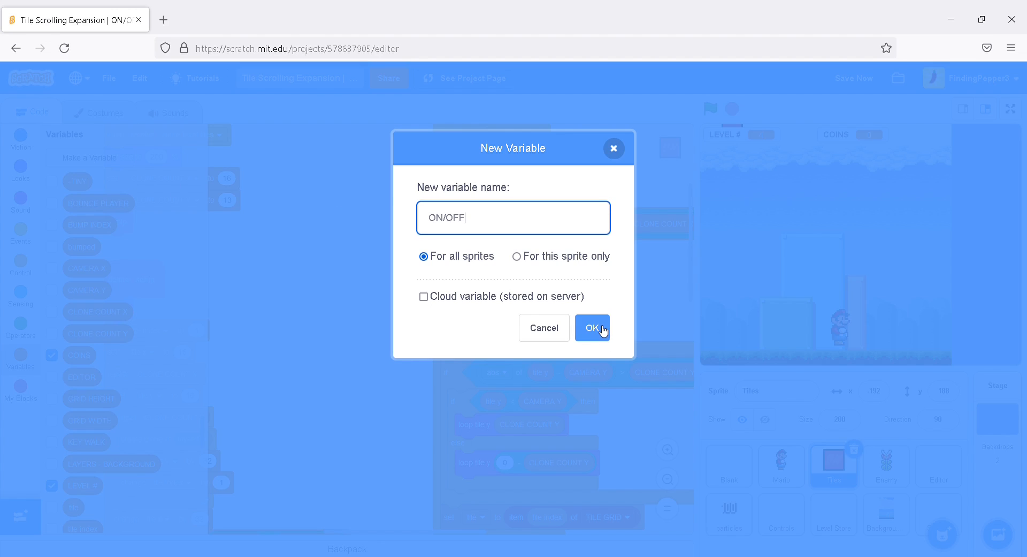
click(592, 327)
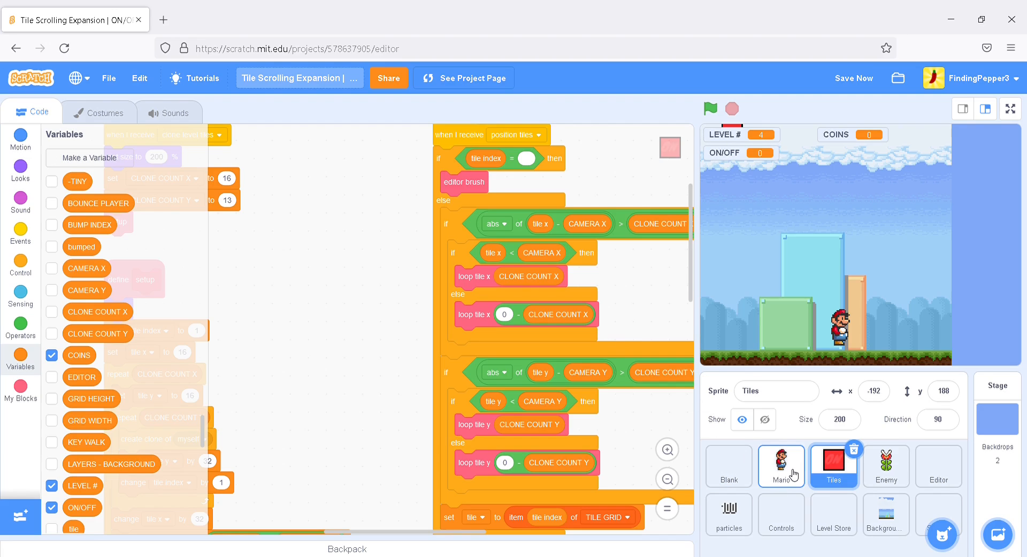
Add 'set ON/OFF to 1' below 'set speed y to 0' in Mario's setup script
click(781, 466)
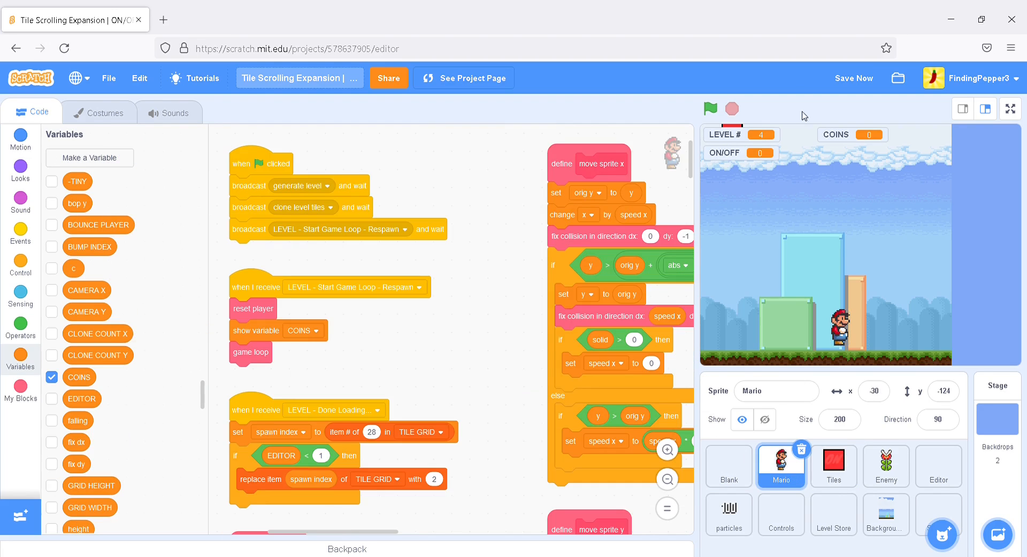
click(854, 79)
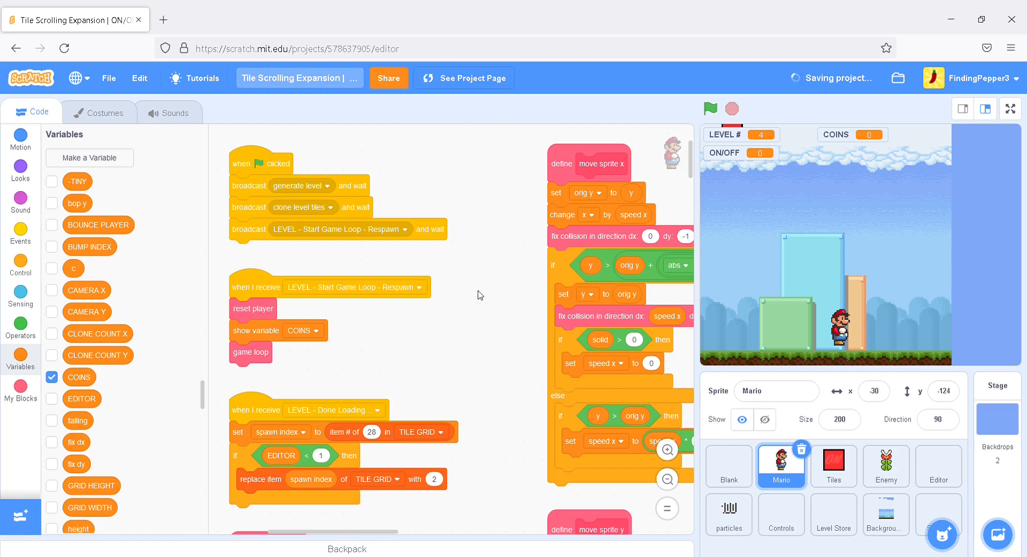
scroll(down, 3)
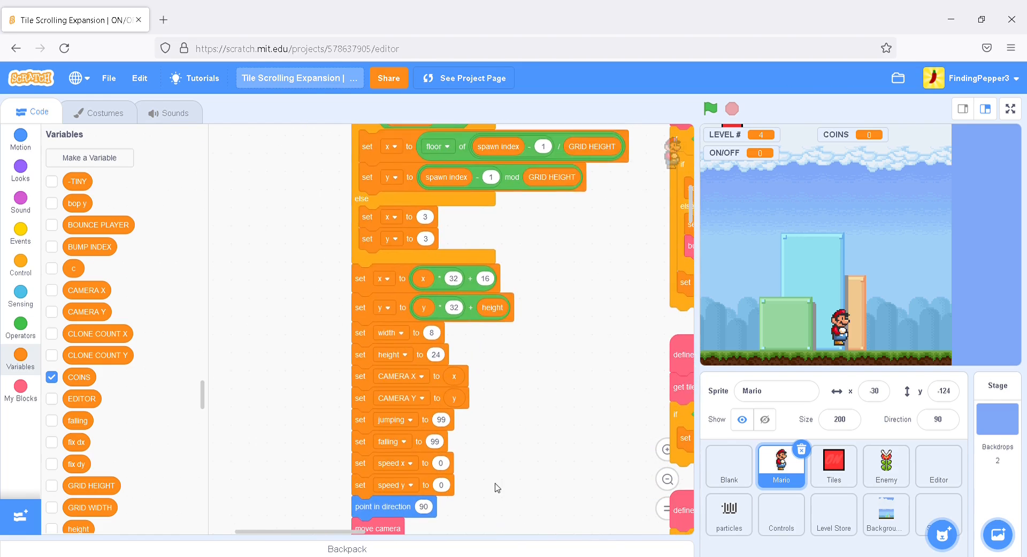
scroll(down, 3)
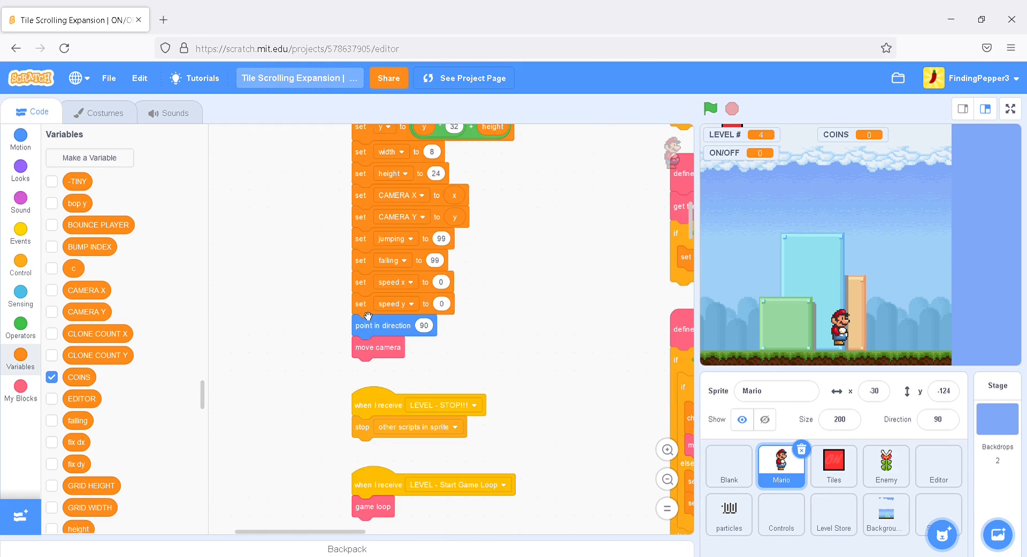
scroll(down, 3)
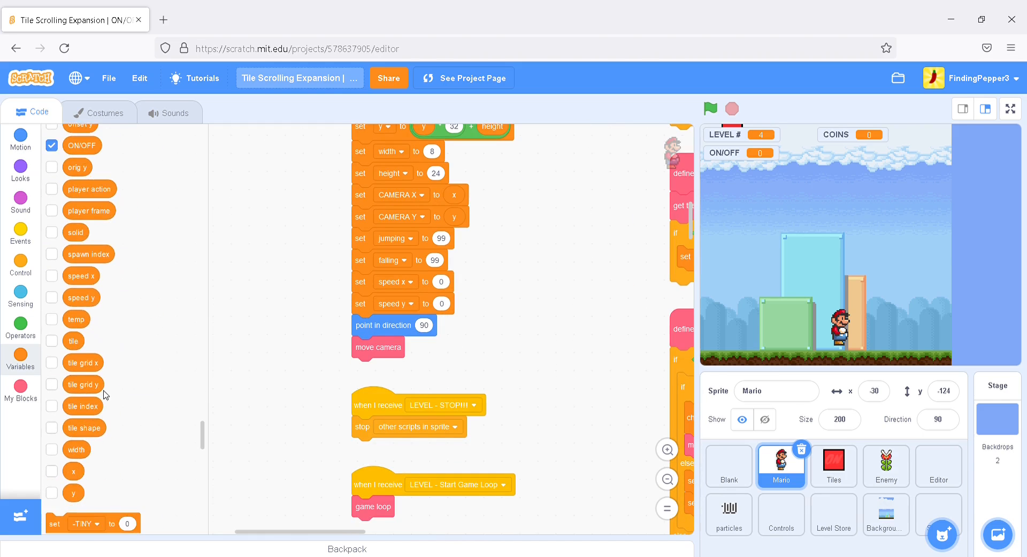
scroll(down, 3)
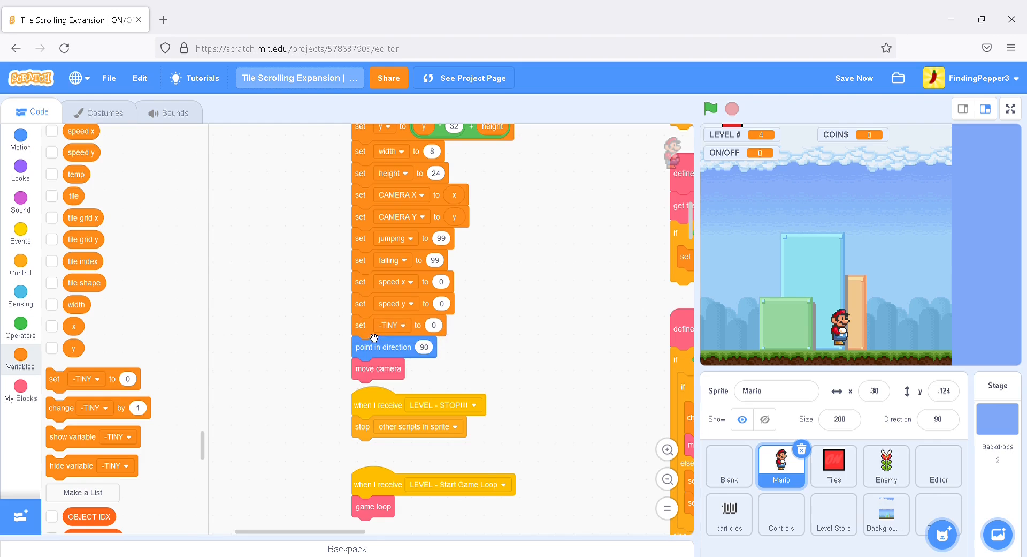
click(403, 325)
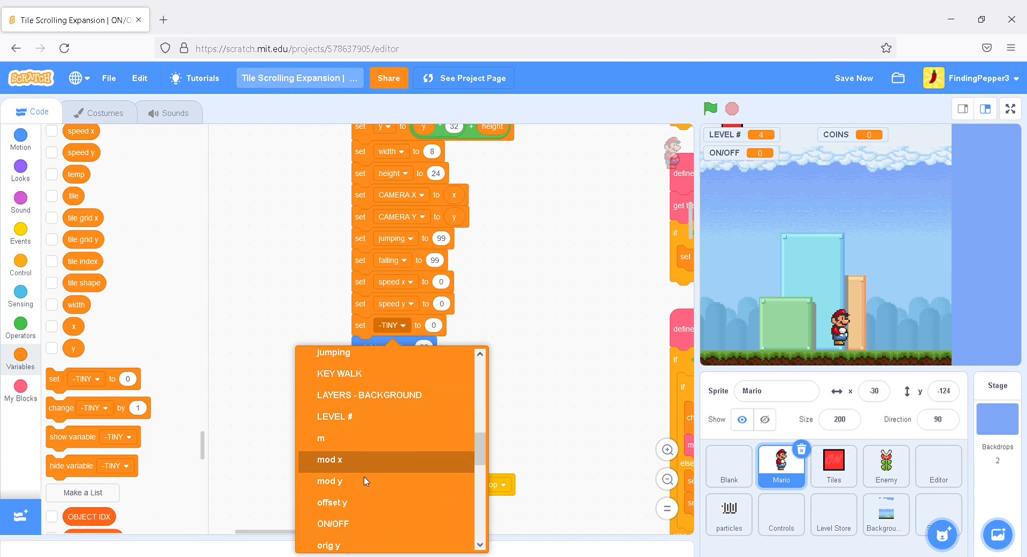
click(334, 523)
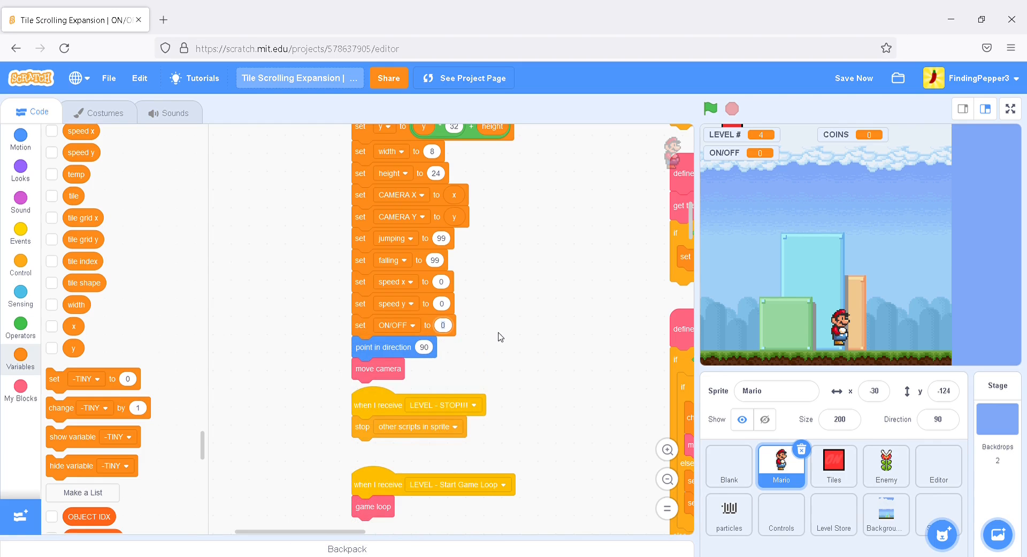
click(443, 325)
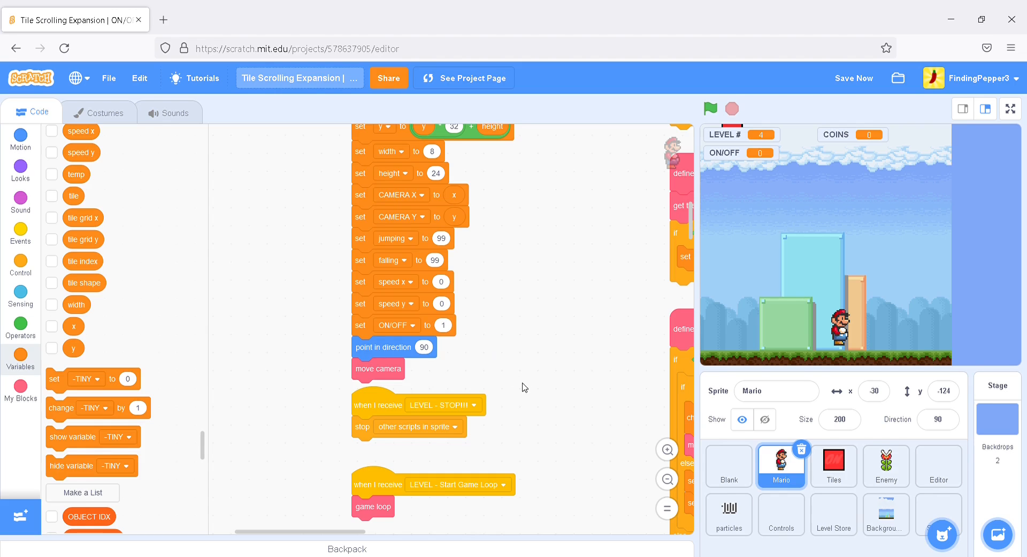
scroll(down, 3)
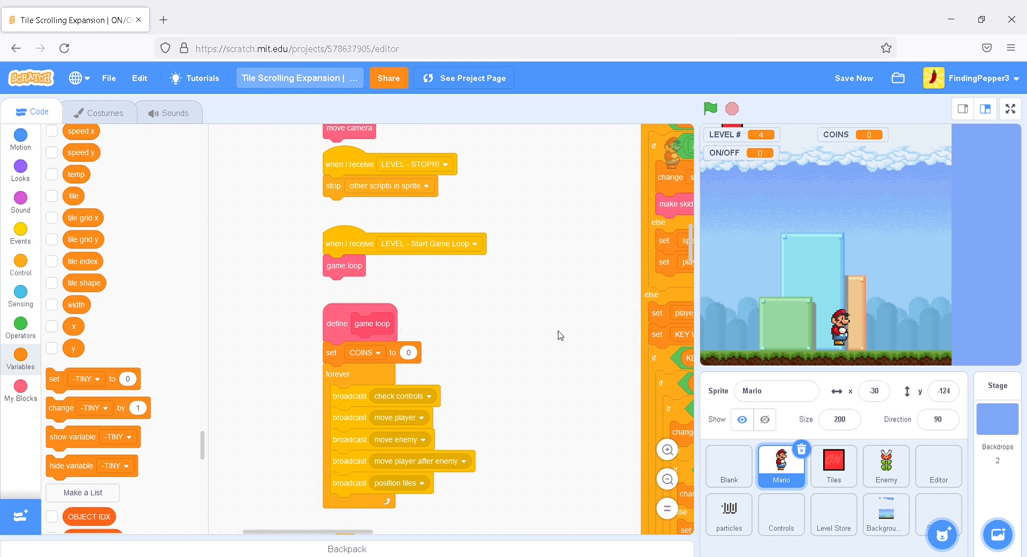
Show the Editor's 69-item tile keymap list on stage, then return to Tiles costumes
click(834, 465)
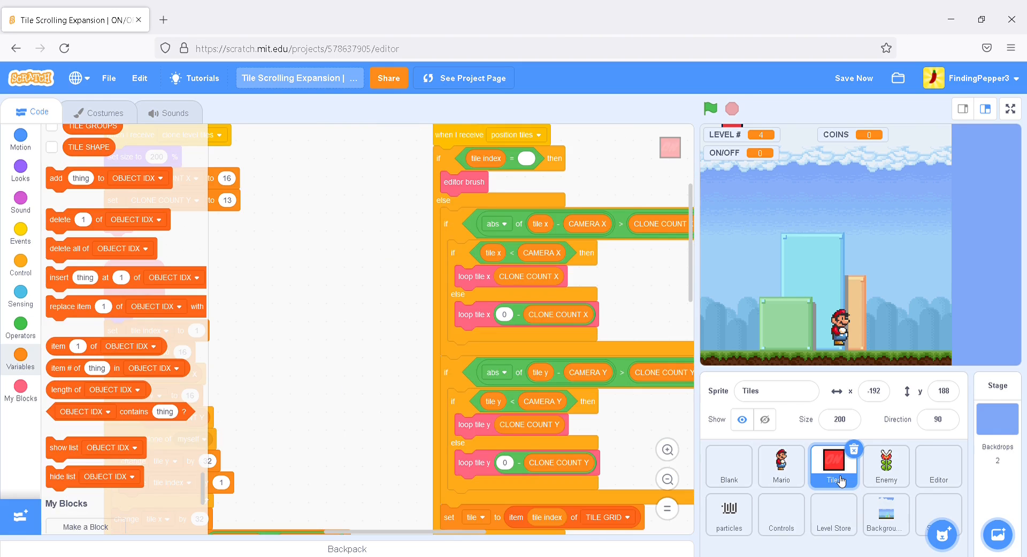
mouse_move(316, 326)
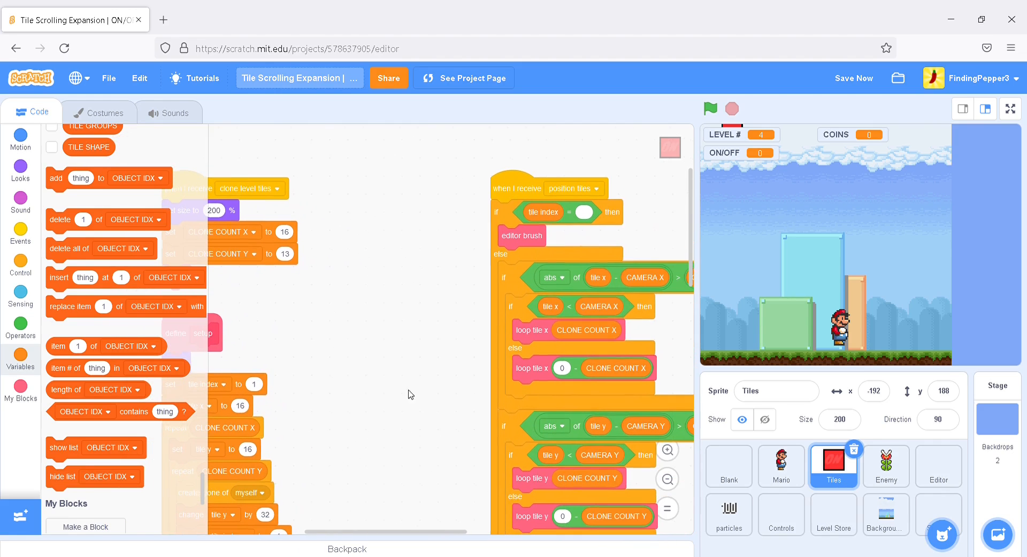
click(938, 466)
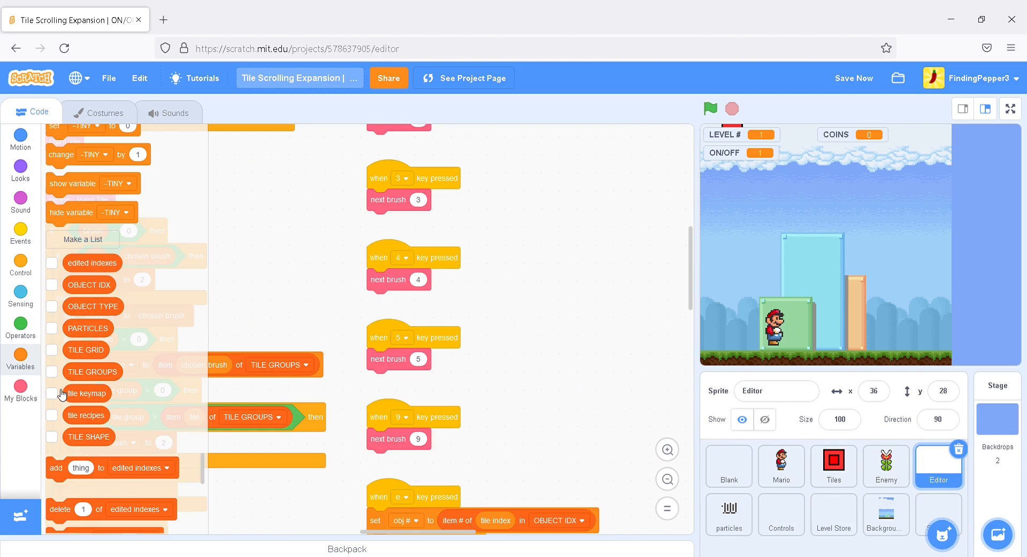
click(52, 393)
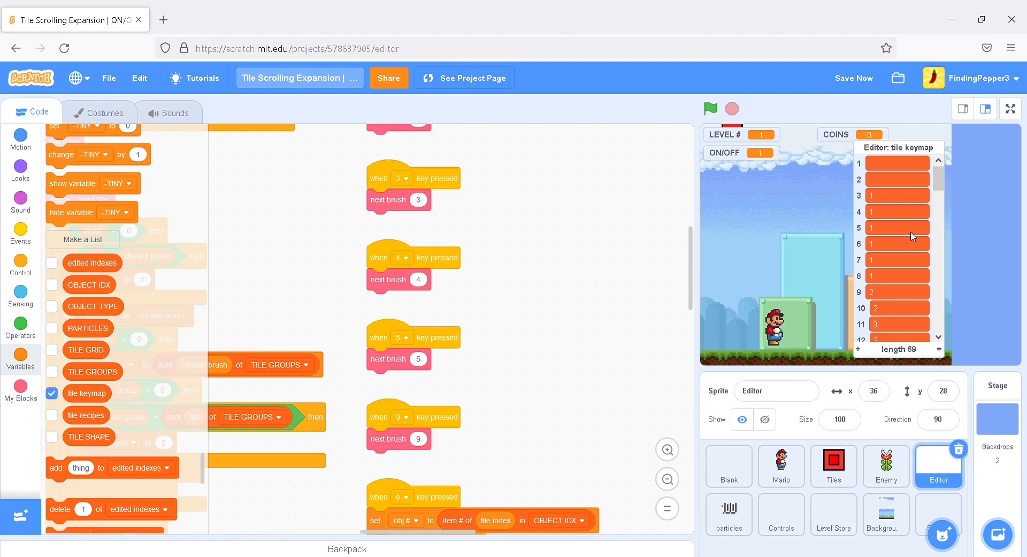
scroll(down, 3)
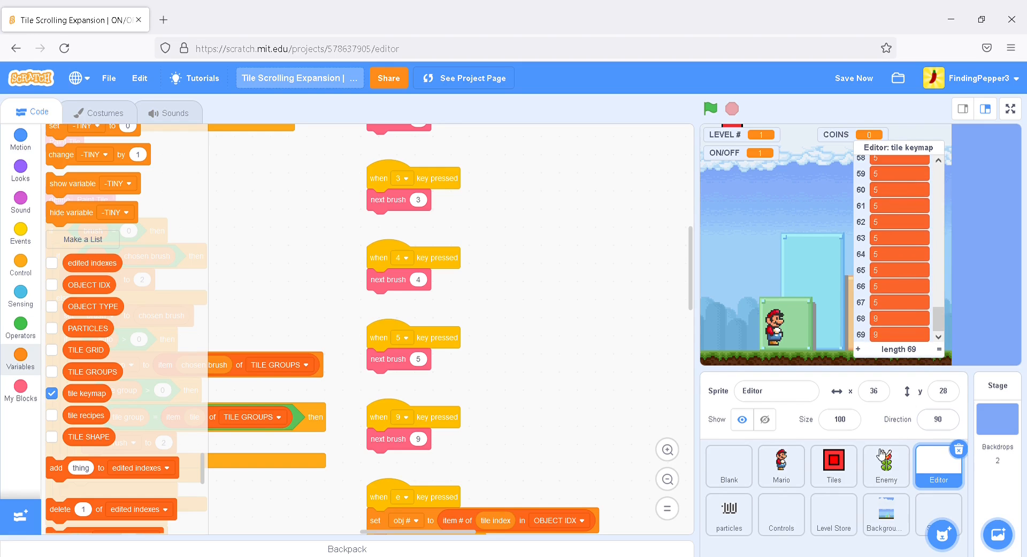
click(833, 466)
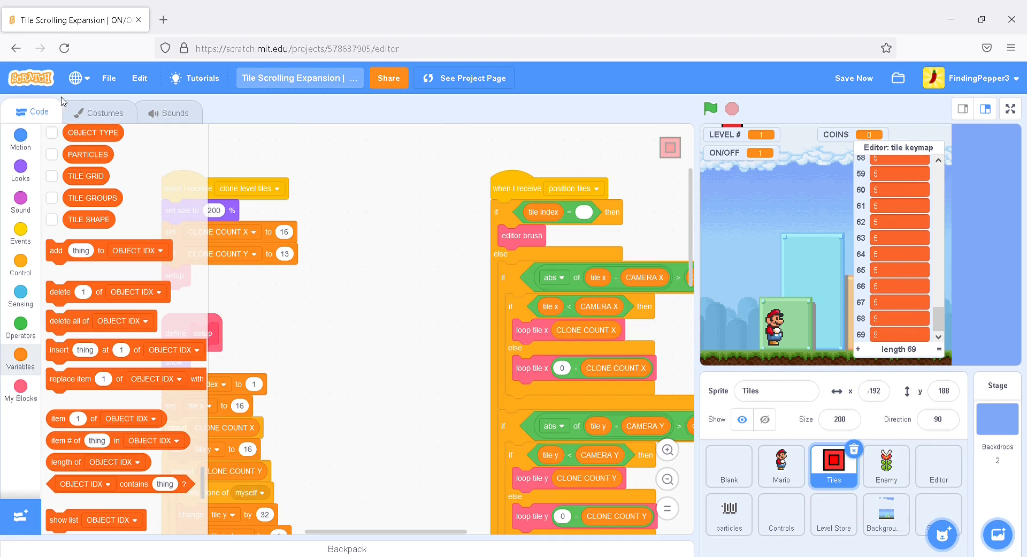
click(98, 112)
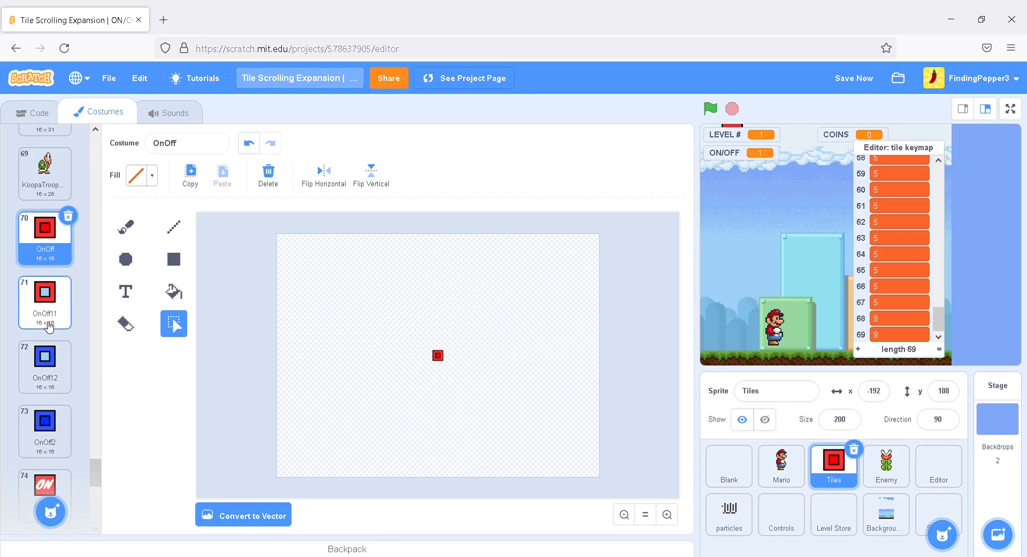
mouse_move(49, 239)
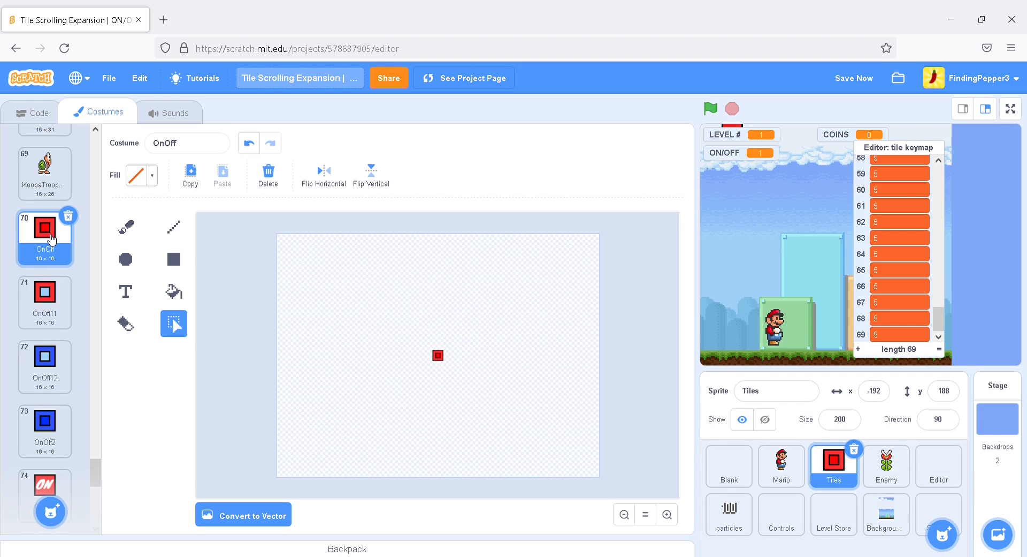
mouse_move(864, 357)
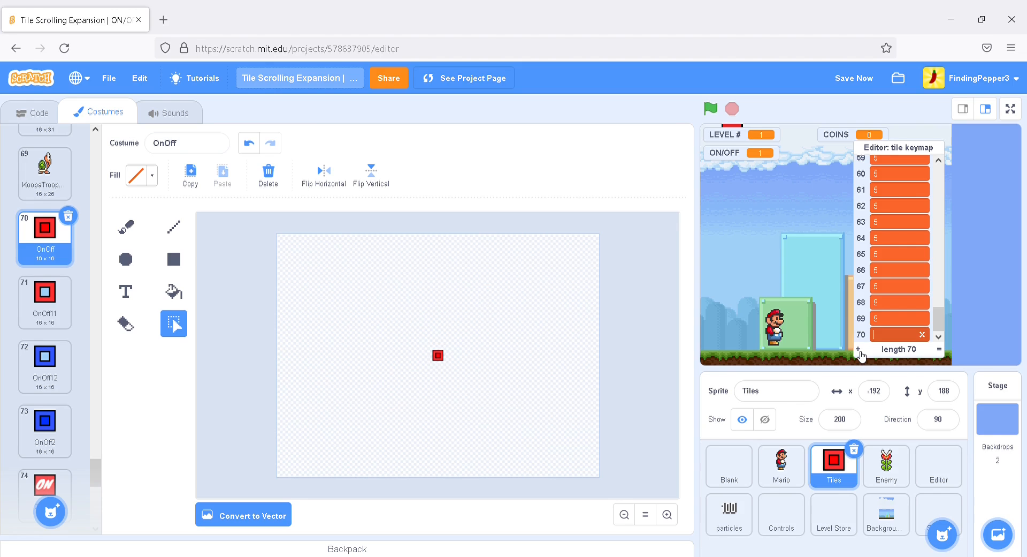
Add tile keymap entries up to 74, entering 6 for items 70, 72 and 74
text(6)
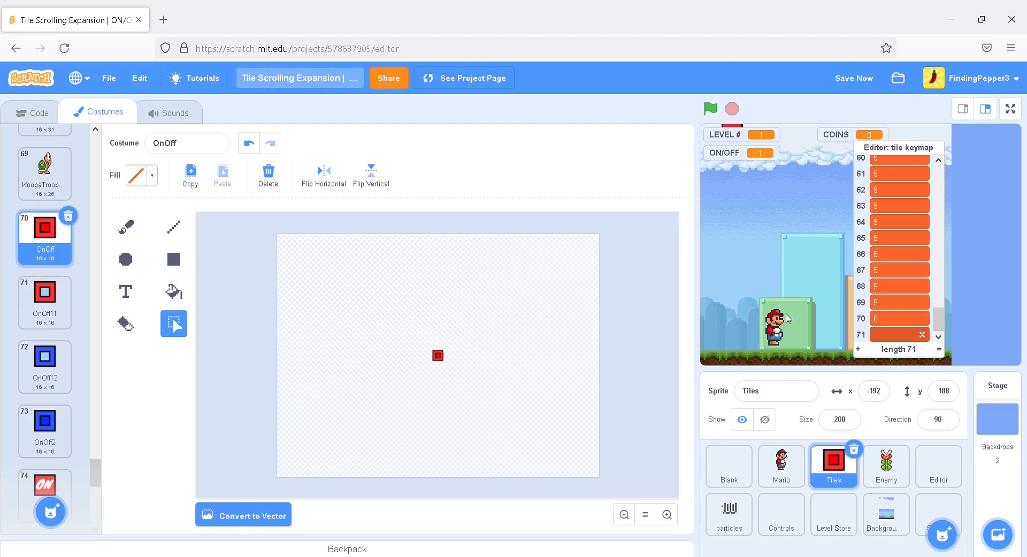
click(858, 350)
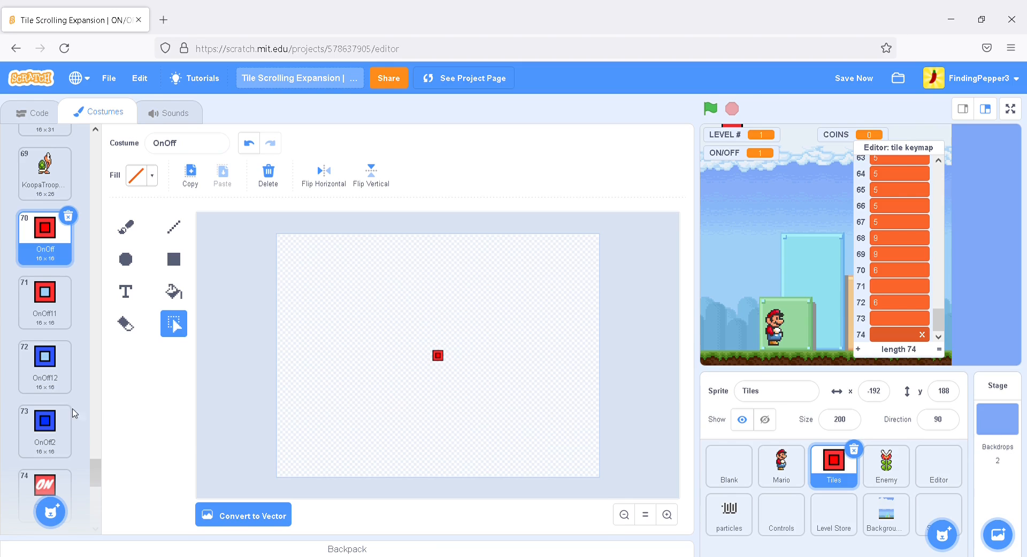
scroll(down, 3)
text(6)
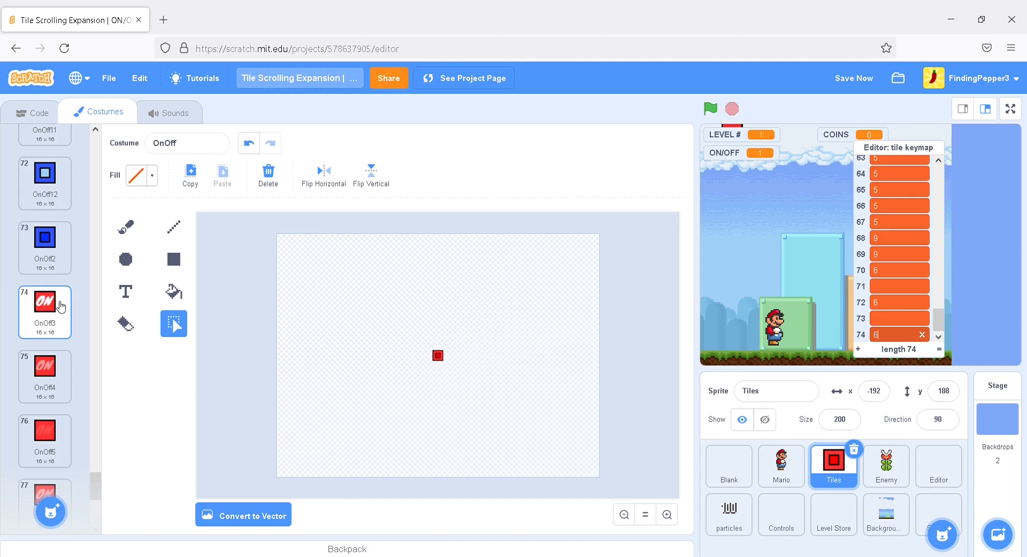
scroll(down, 3)
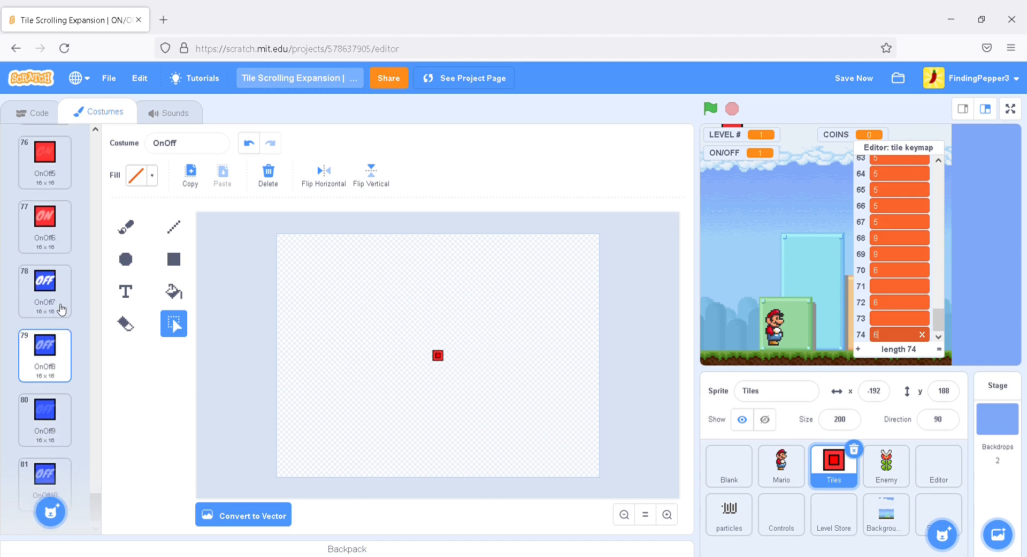
scroll(down, 3)
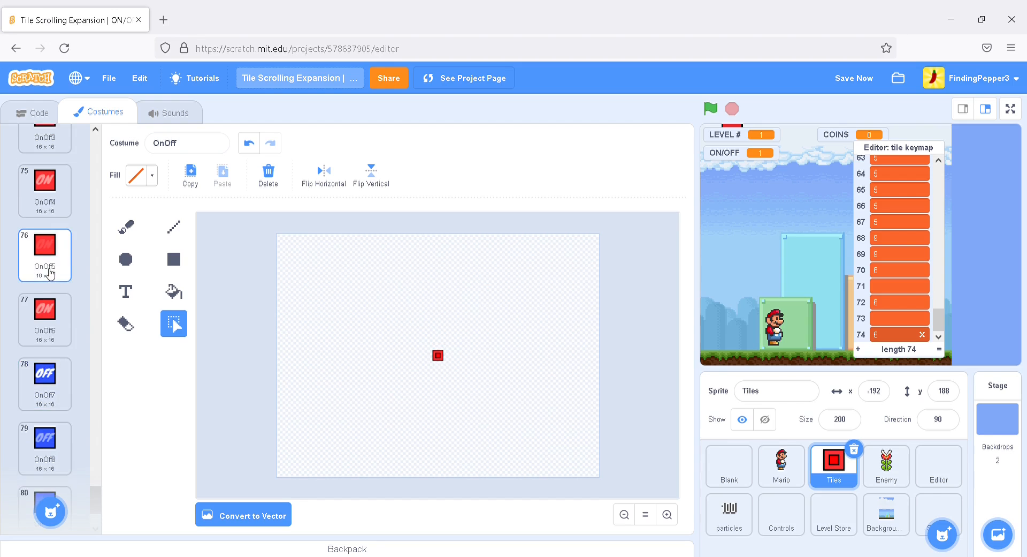
scroll(up, 3)
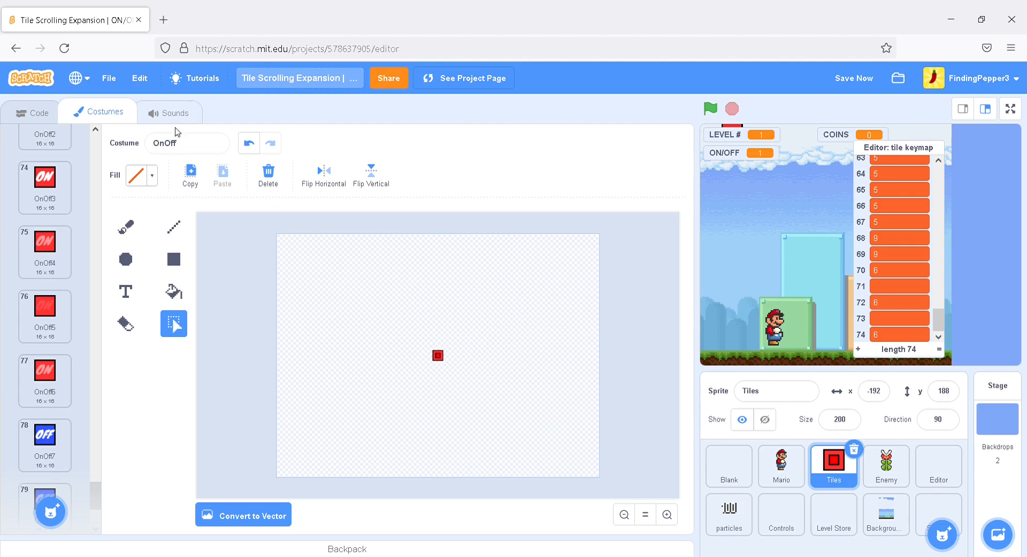
Duplicate the Editor's 'when 5 key pressed' script and set the copy to key 6
click(938, 465)
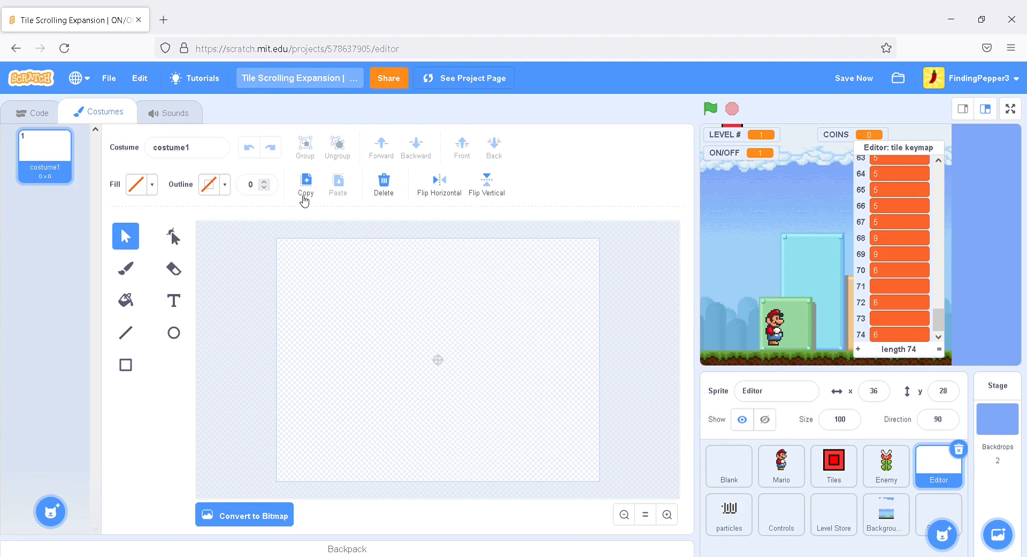
click(38, 112)
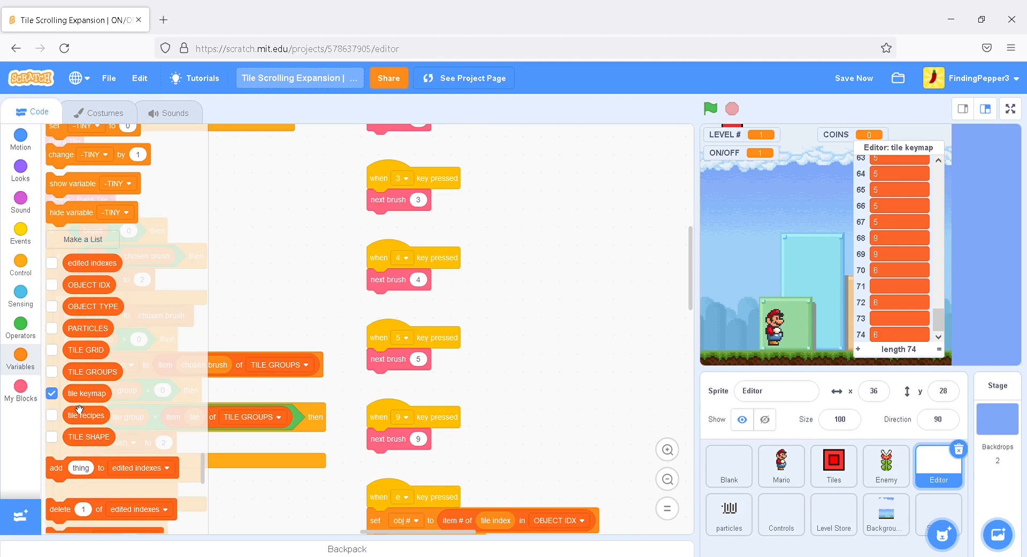
right_click(399, 358)
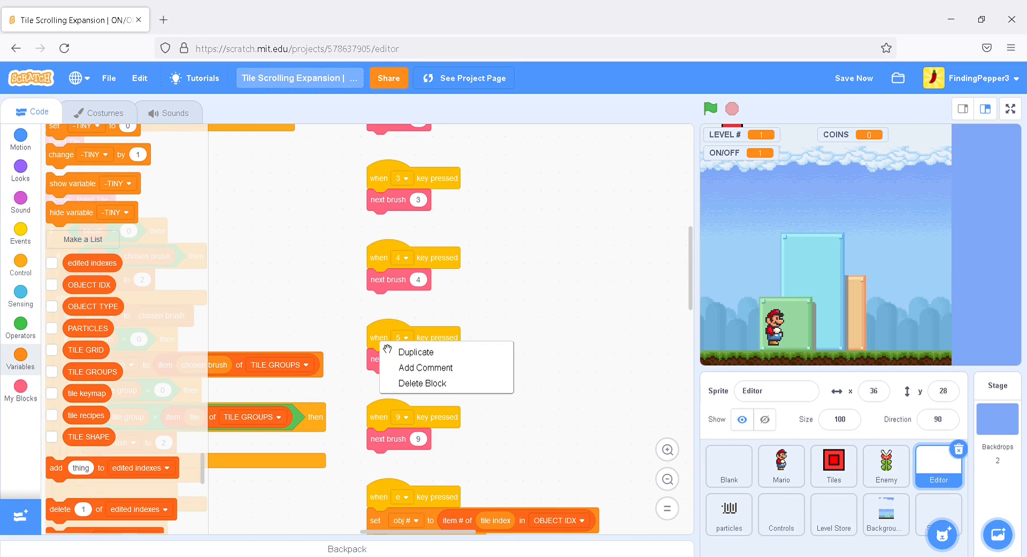
click(417, 352)
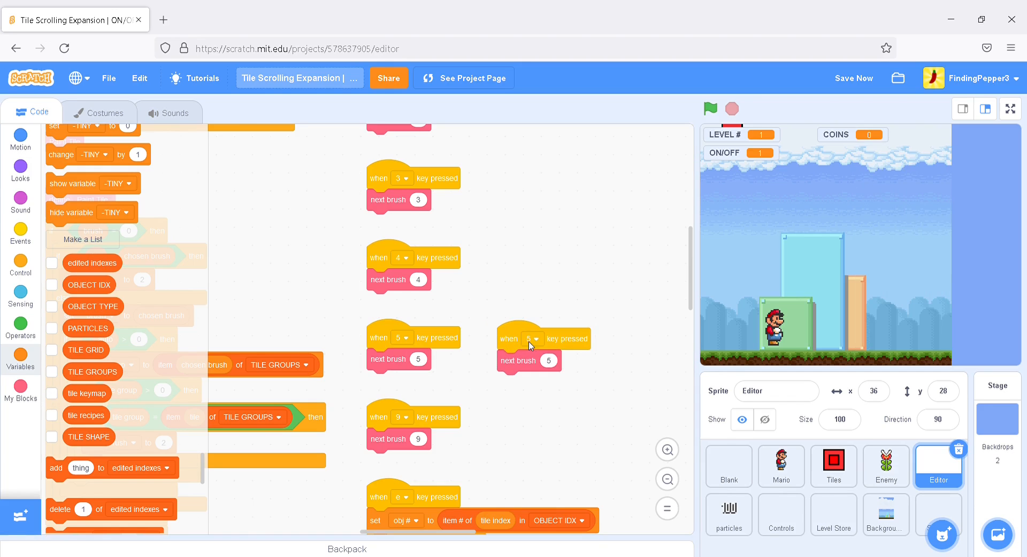
click(533, 338)
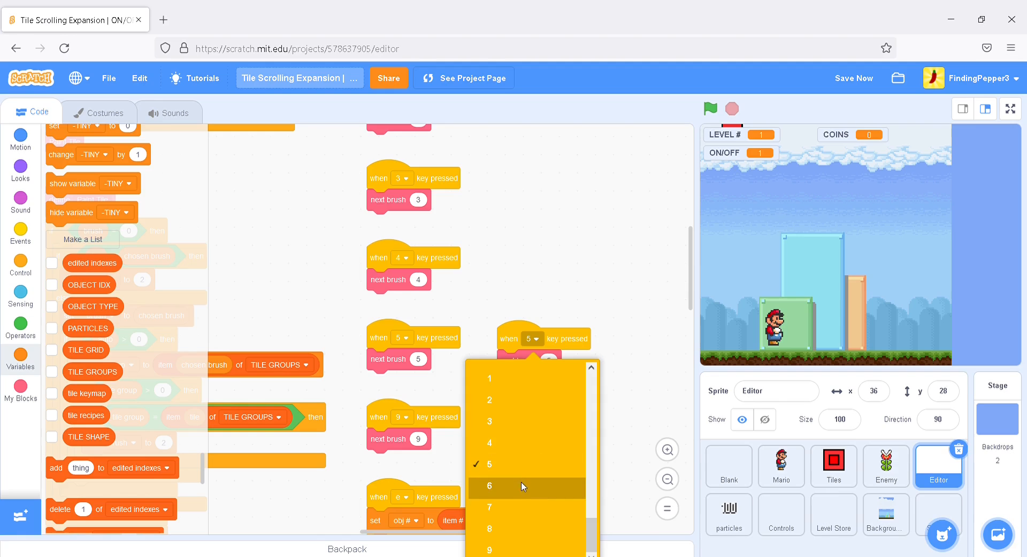
click(490, 486)
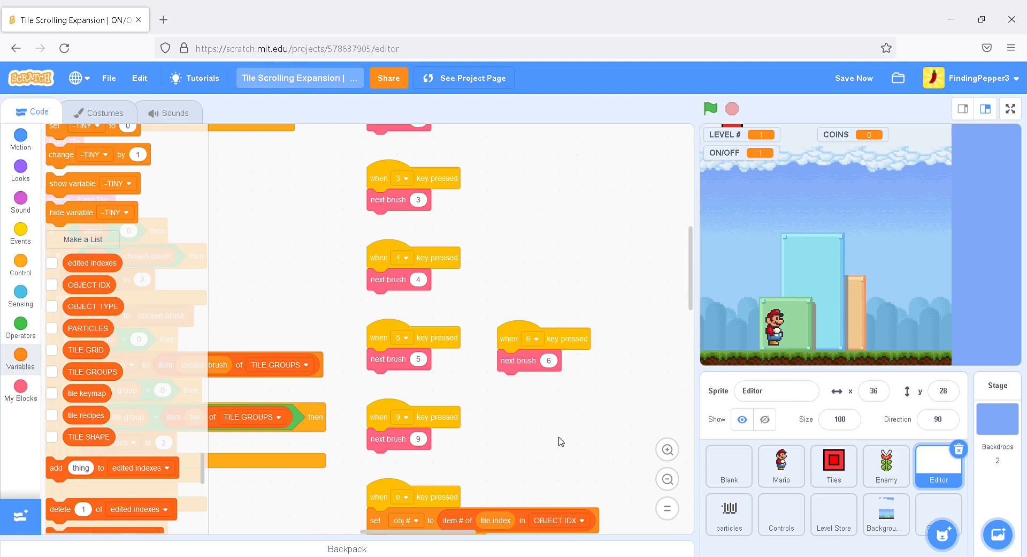
mouse_move(829, 234)
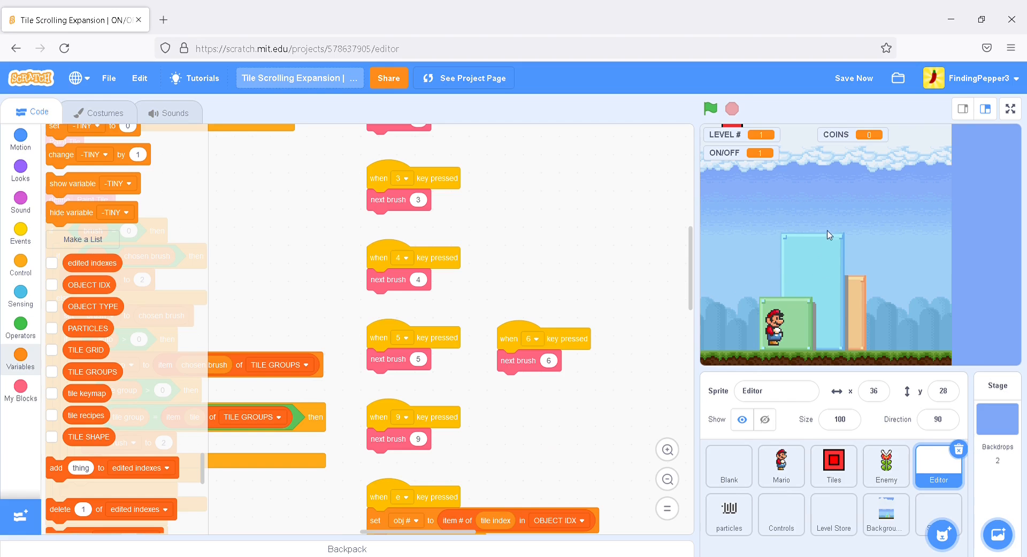
Run the game with the green flag and place red, blue and ON switch tiles
click(709, 109)
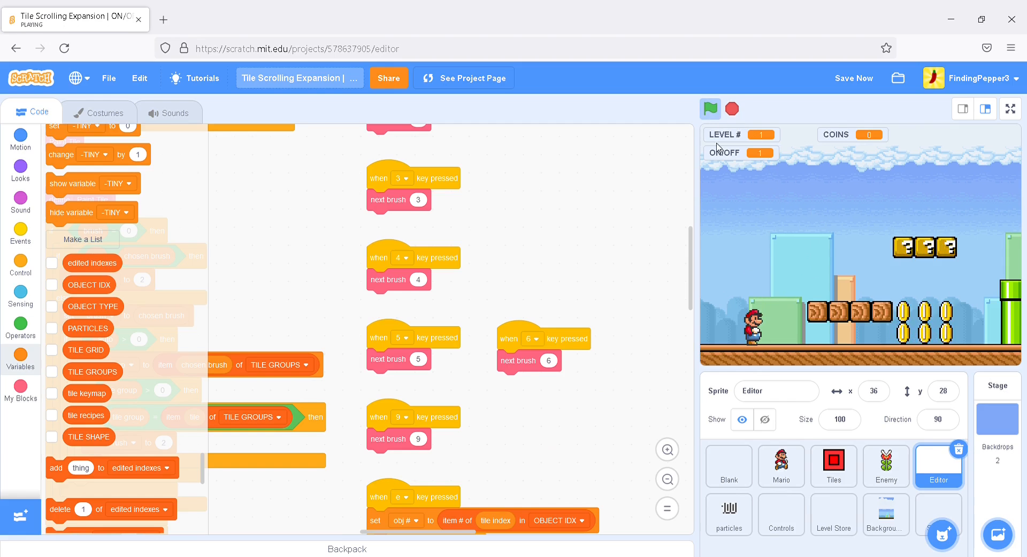
mouse_move(797, 259)
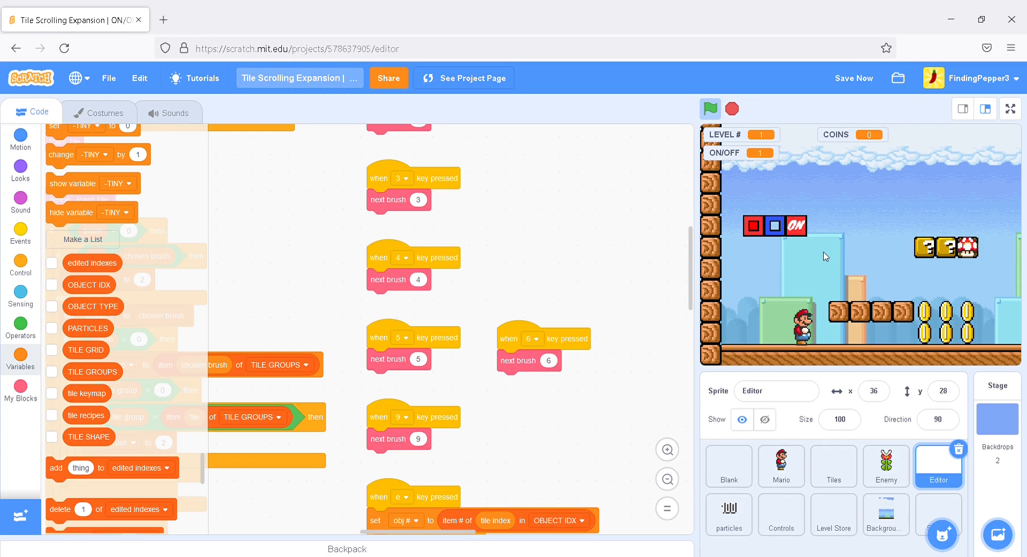
click(709, 109)
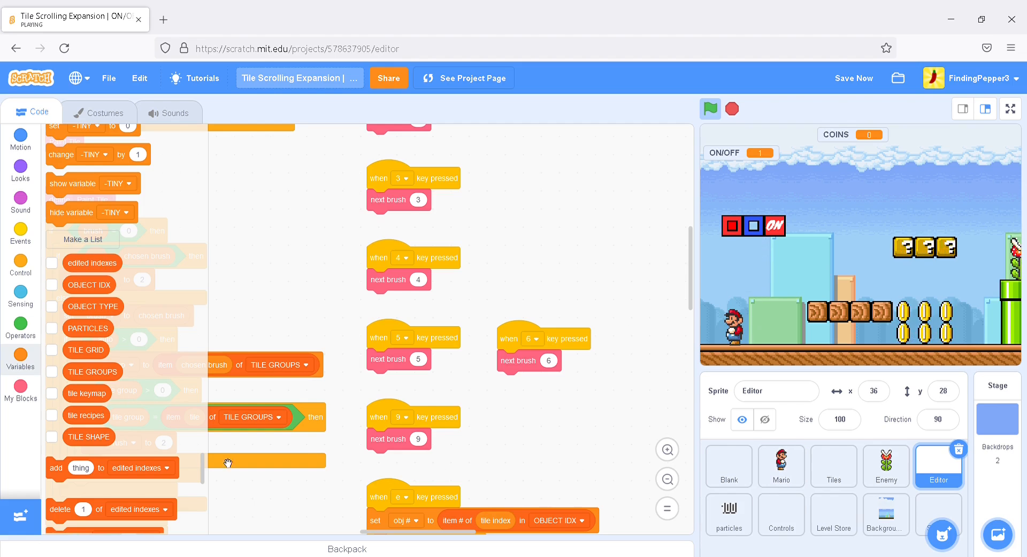
Show the TILE SHAPE list on stage and browse the Tiles ON/OFF costumes
click(52, 437)
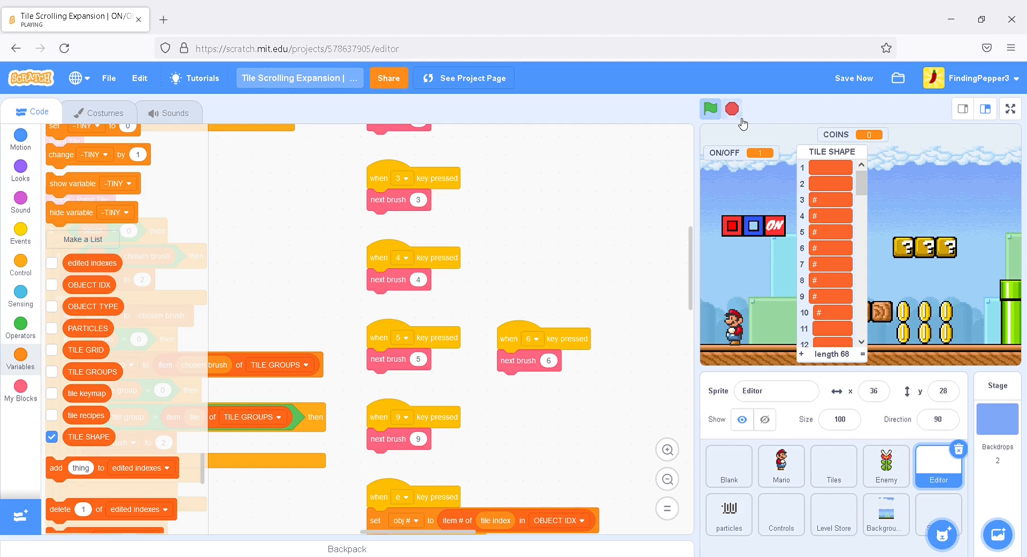
scroll(down, 3)
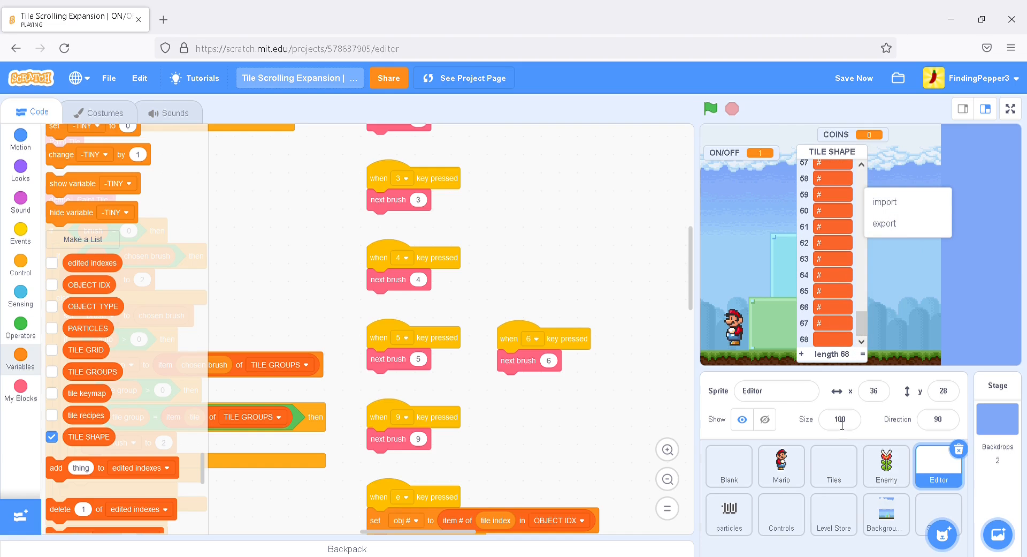
click(834, 466)
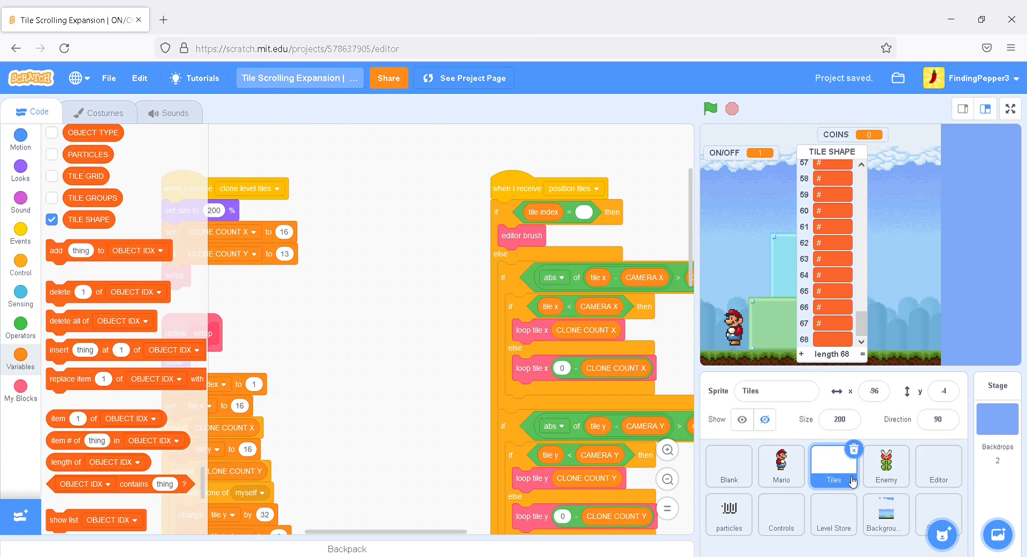
mouse_move(98, 132)
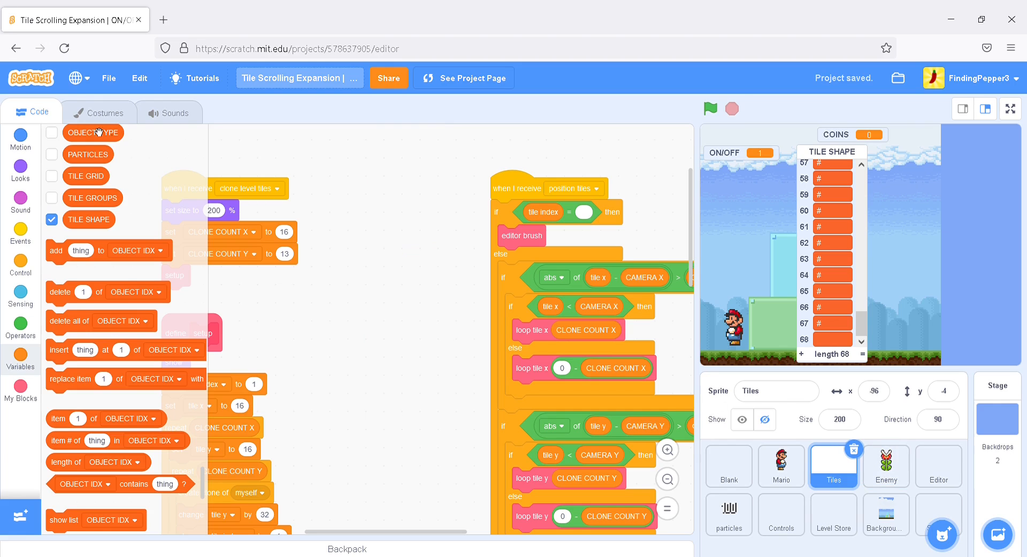
click(100, 111)
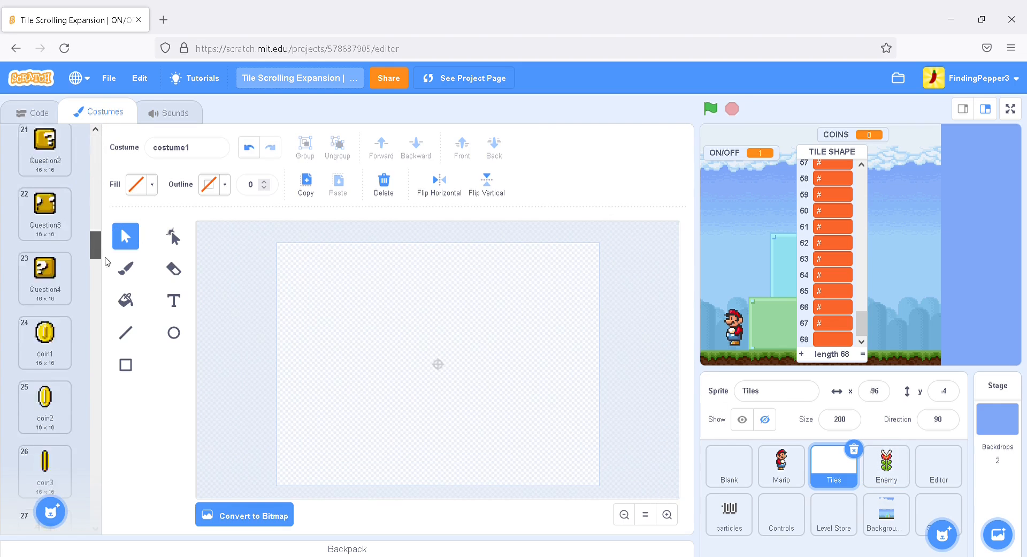
scroll(down, 3)
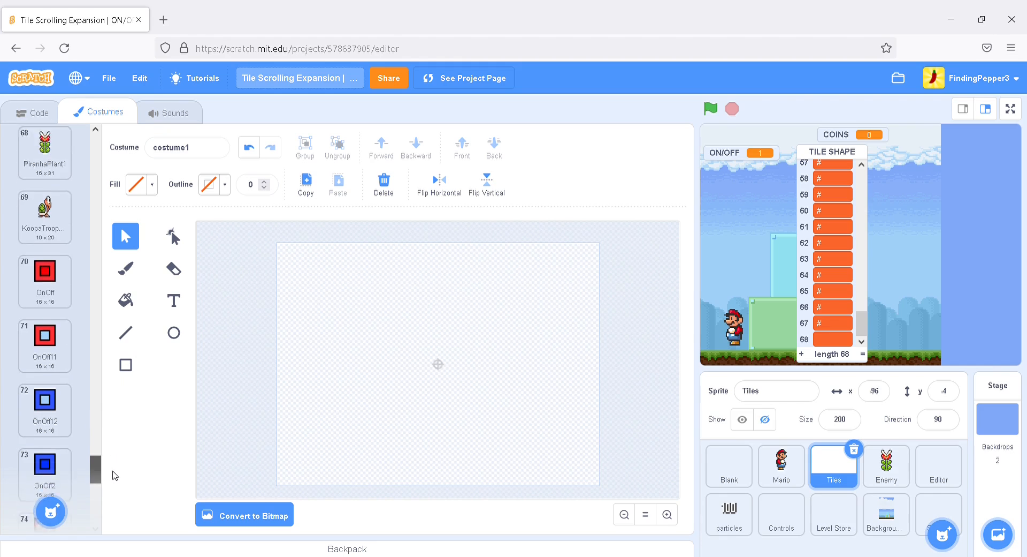
click(44, 251)
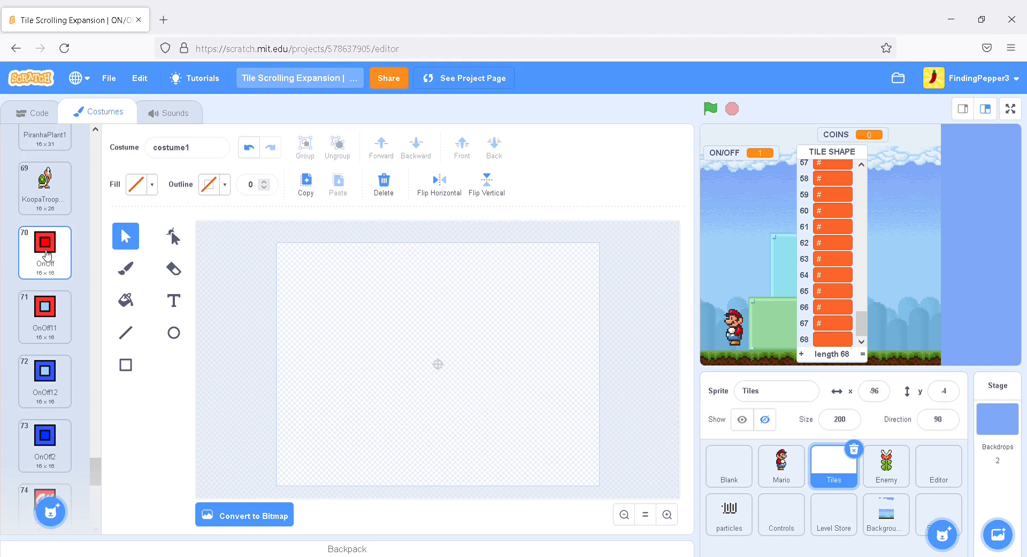
scroll(down, 3)
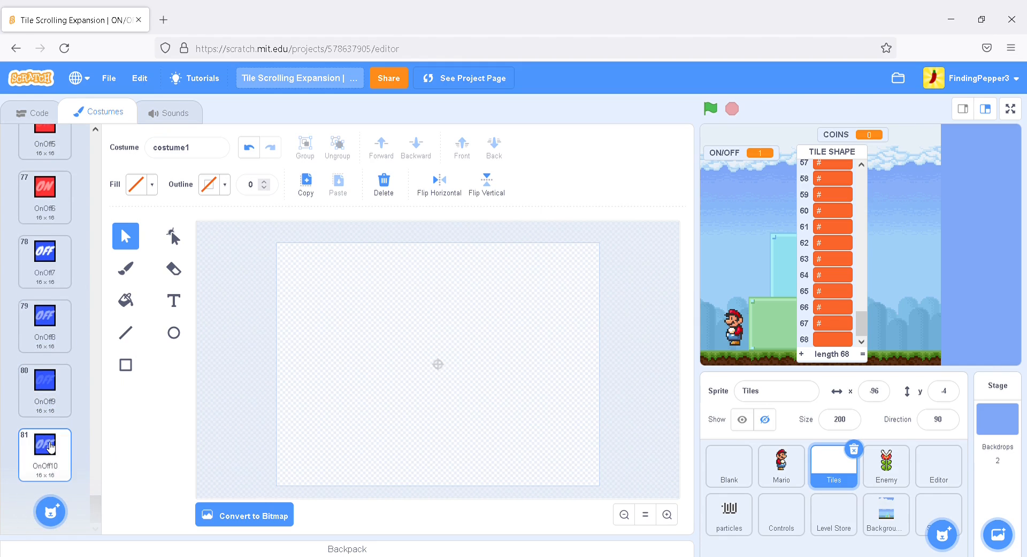
scroll(up, 3)
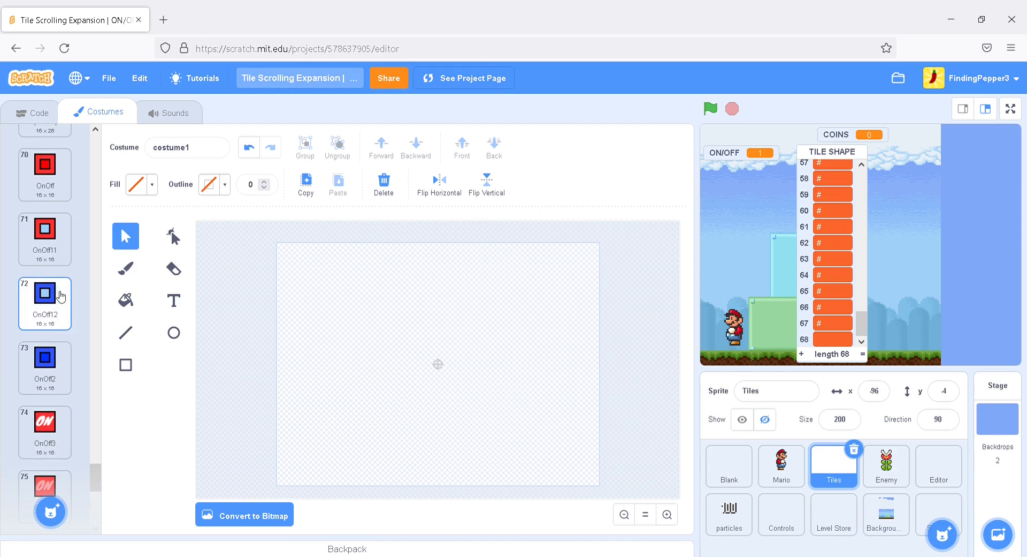
click(45, 239)
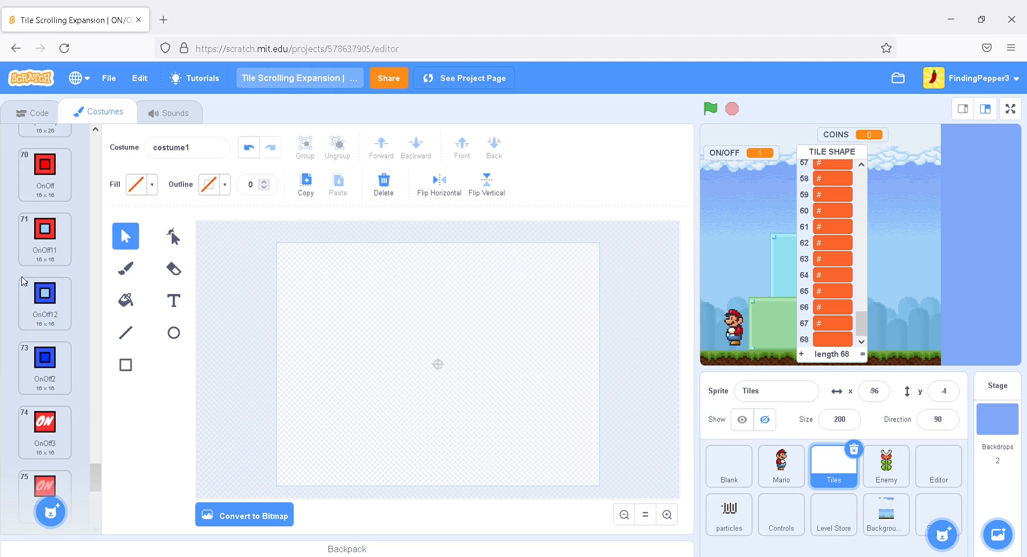
click(44, 238)
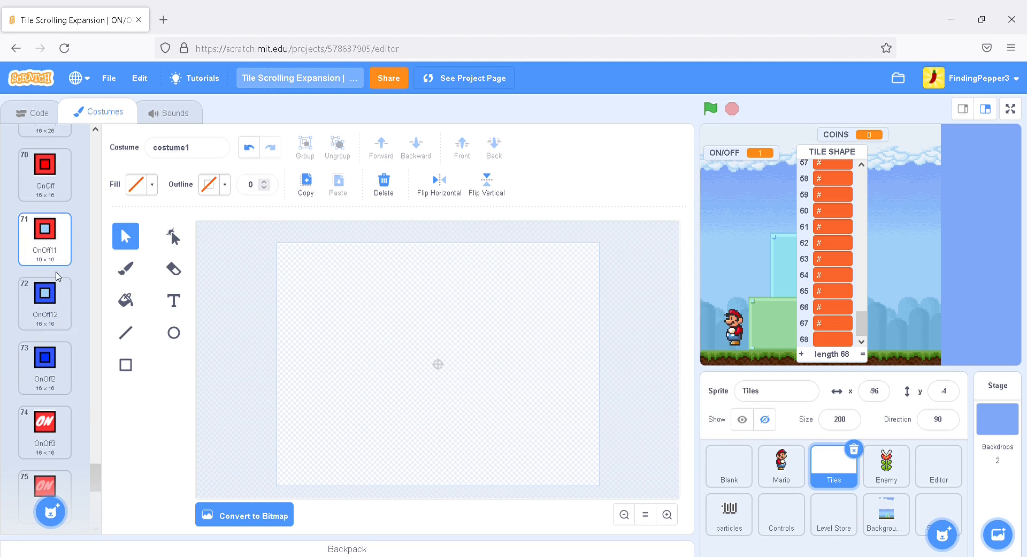
mouse_move(62, 219)
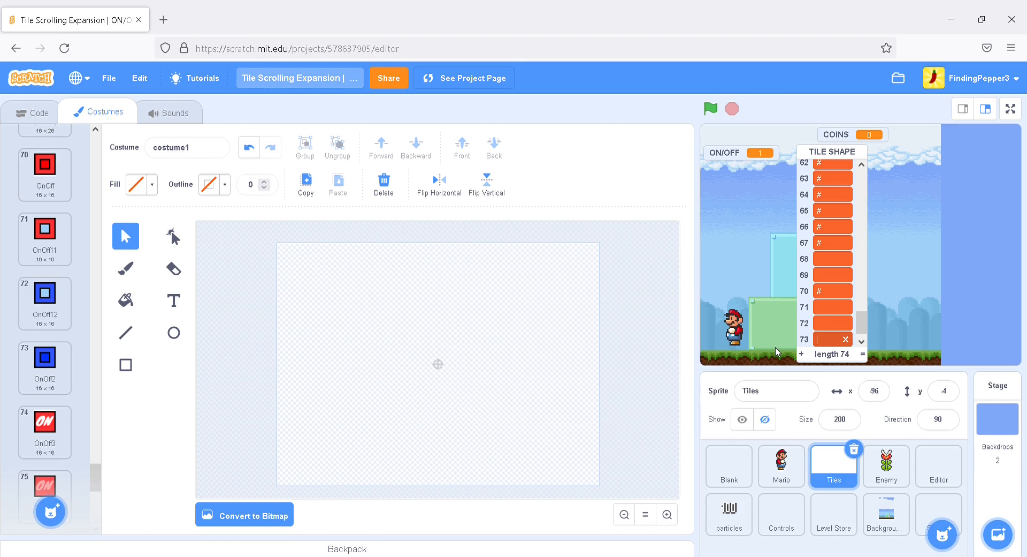
Append TILE SHAPE entries until the list holds 81 items, filling in '#'
click(825, 339)
text(3)
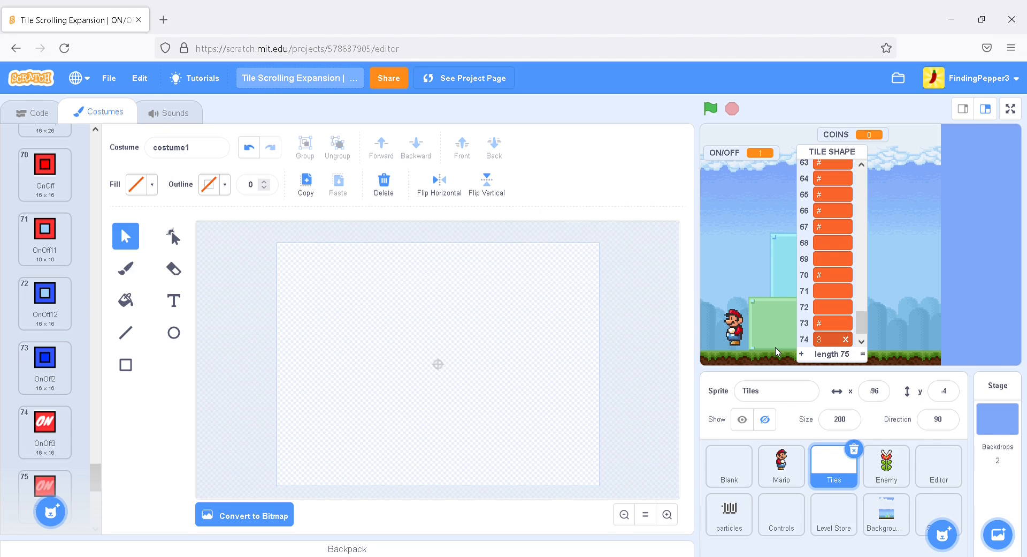
click(792, 353)
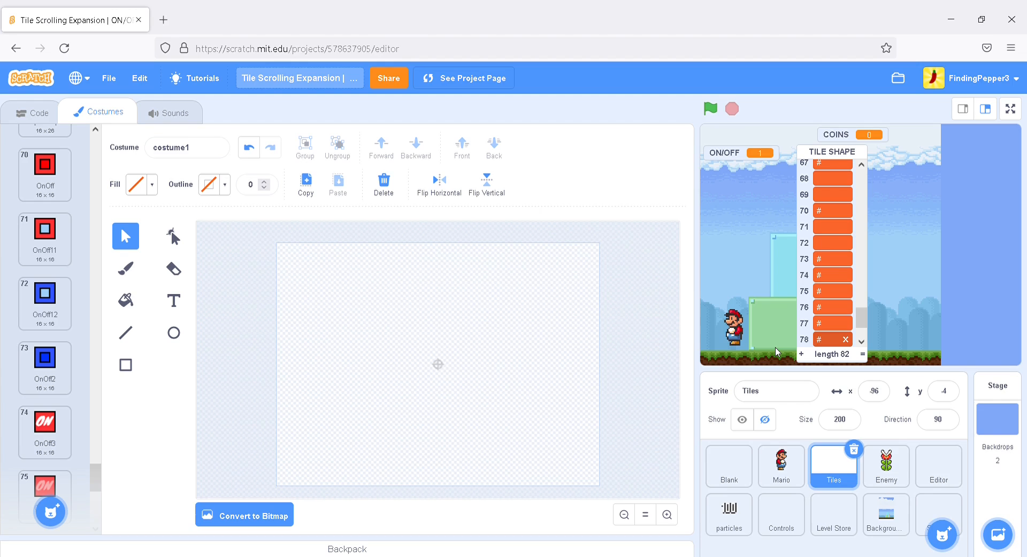
scroll(down, 3)
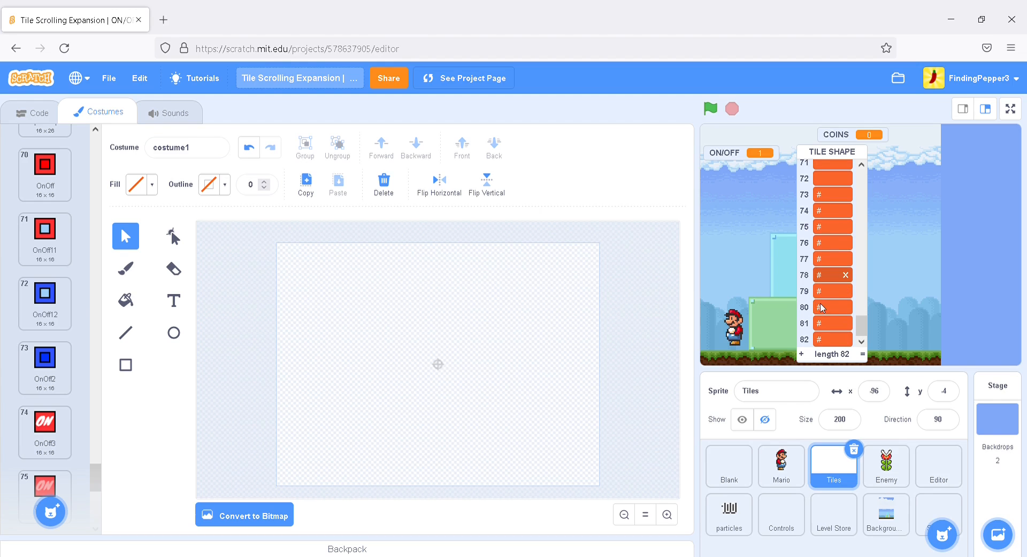
mouse_move(840, 303)
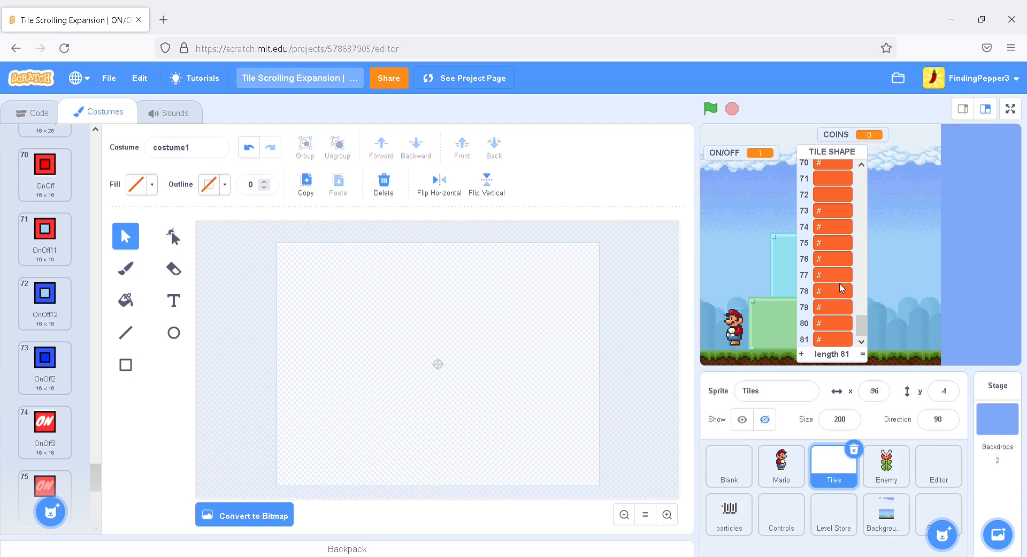
mouse_move(846, 297)
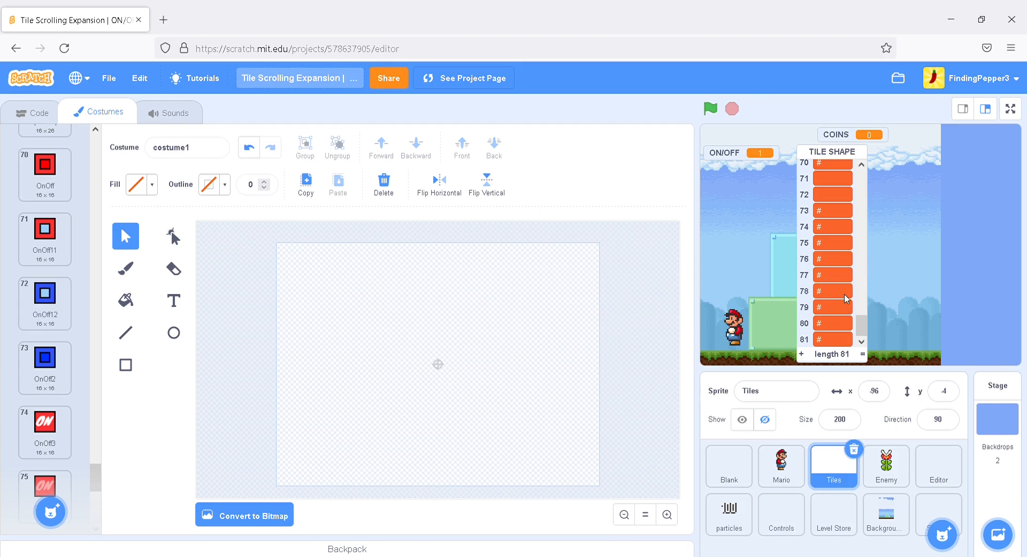
scroll(up, 3)
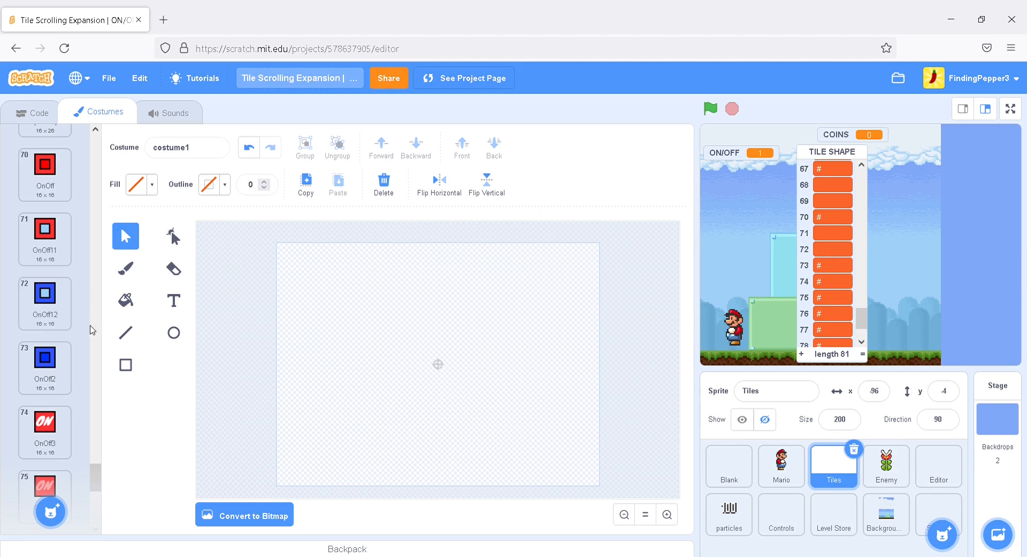
scroll(down, 3)
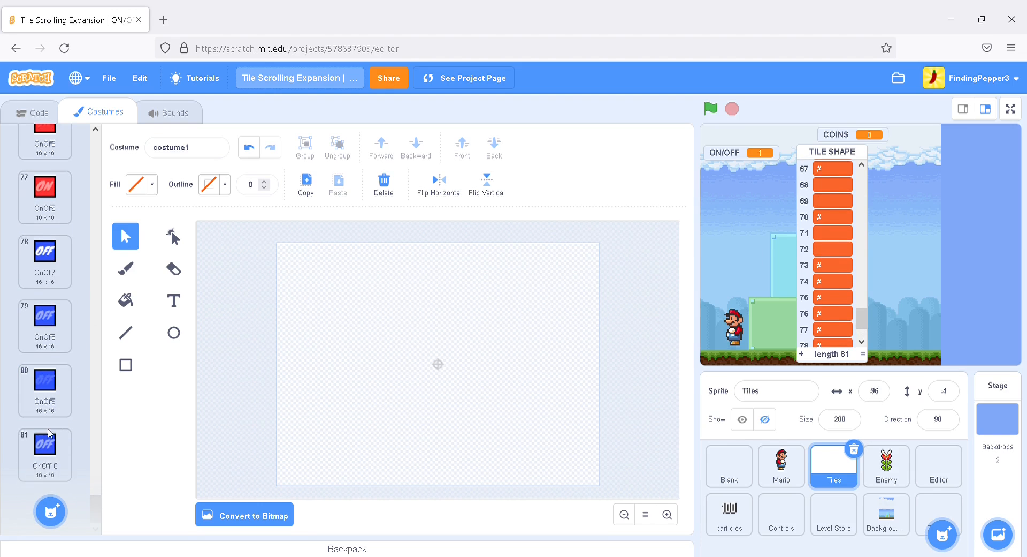
mouse_move(886, 466)
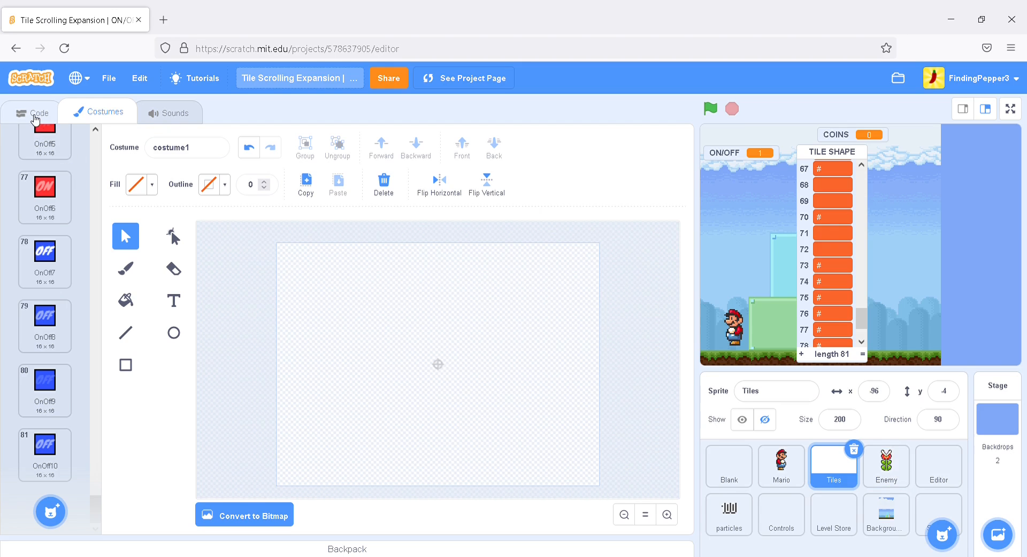
Uncheck TILE SHAPE and scroll to the Tiles script's 'if tile = 20 or tile = 24' block
click(32, 111)
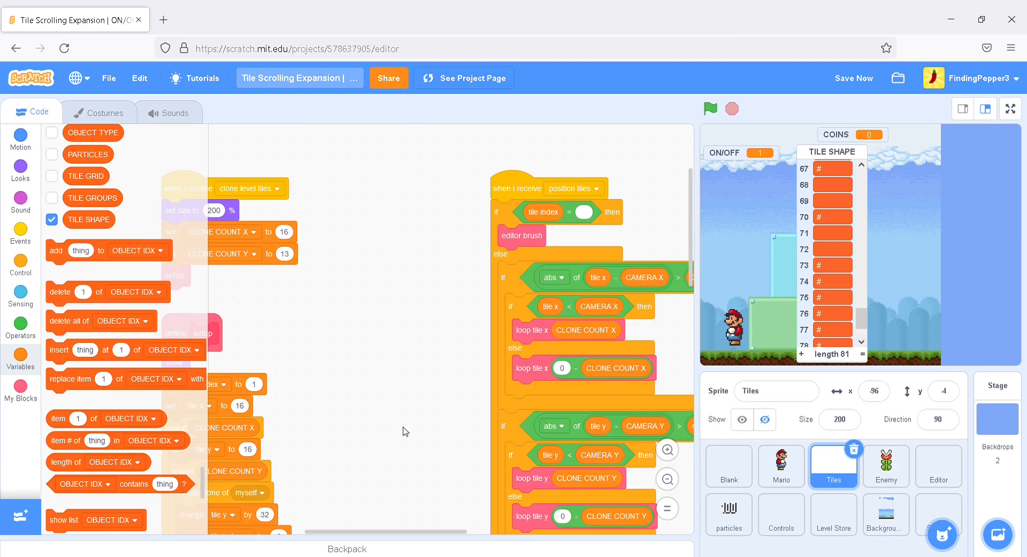
click(52, 219)
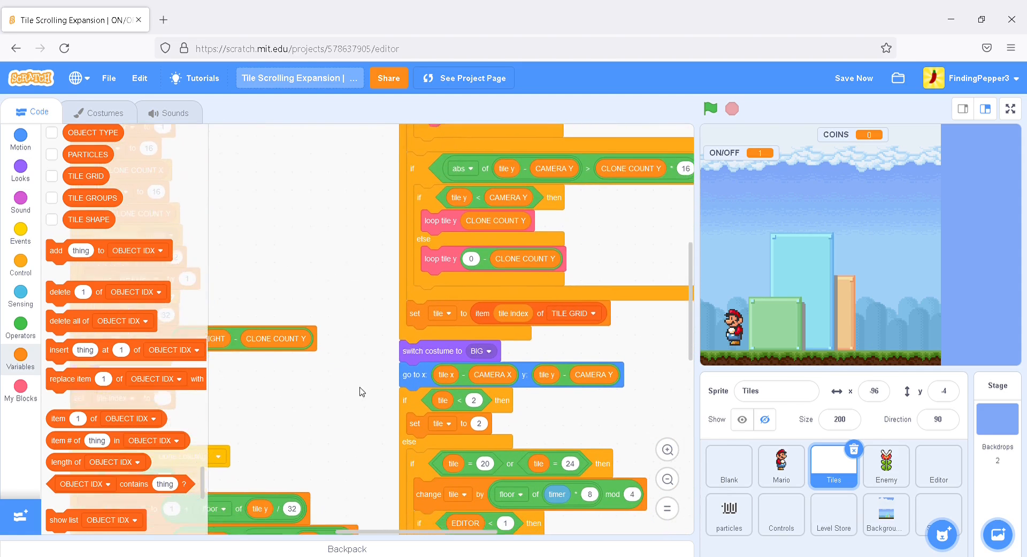
scroll(down, 3)
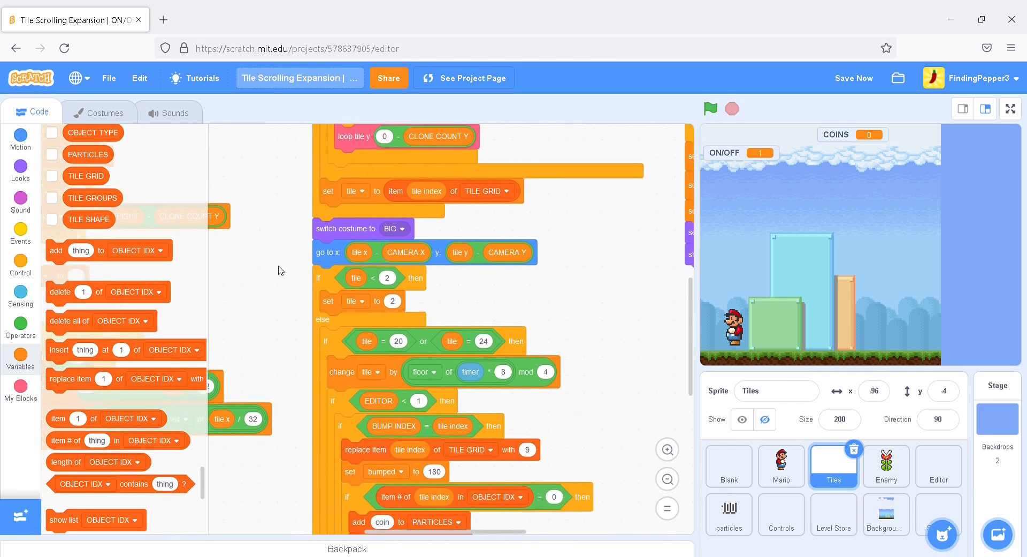
scroll(down, 3)
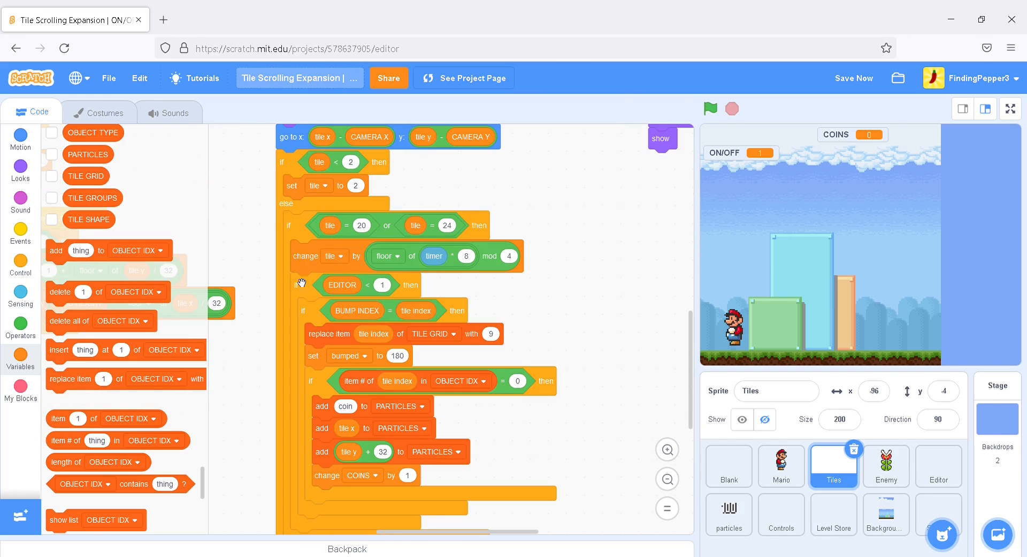
mouse_move(464, 235)
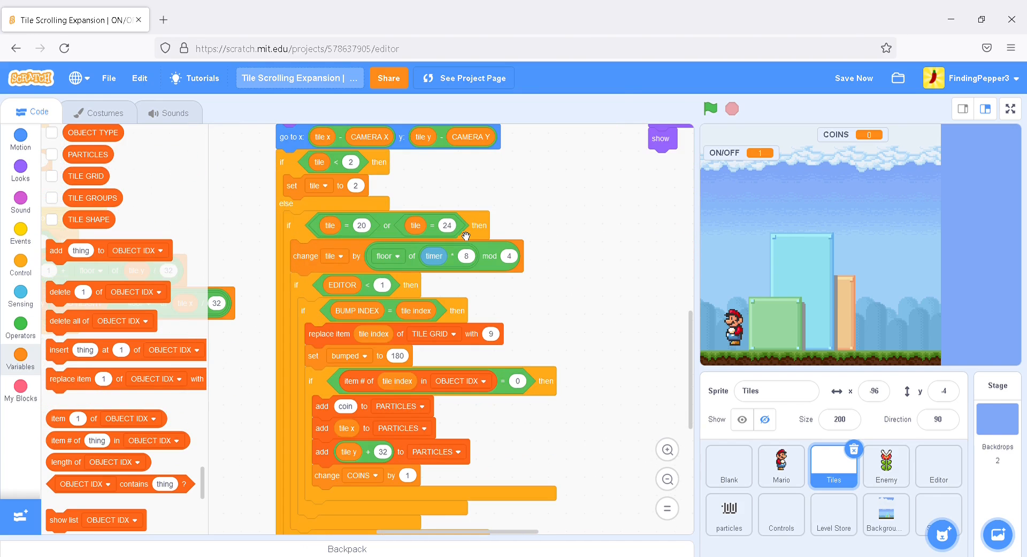
mouse_move(426, 266)
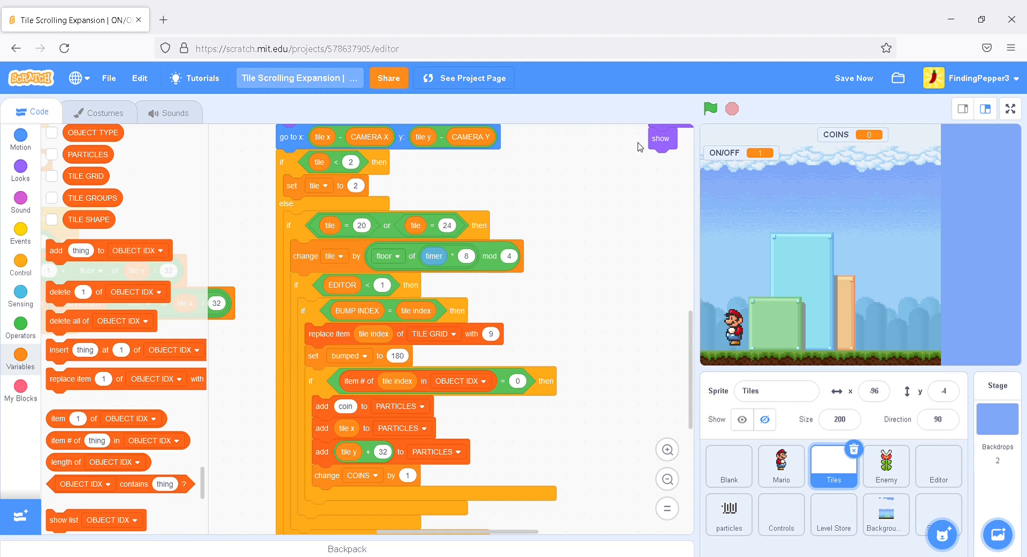
mouse_move(298, 239)
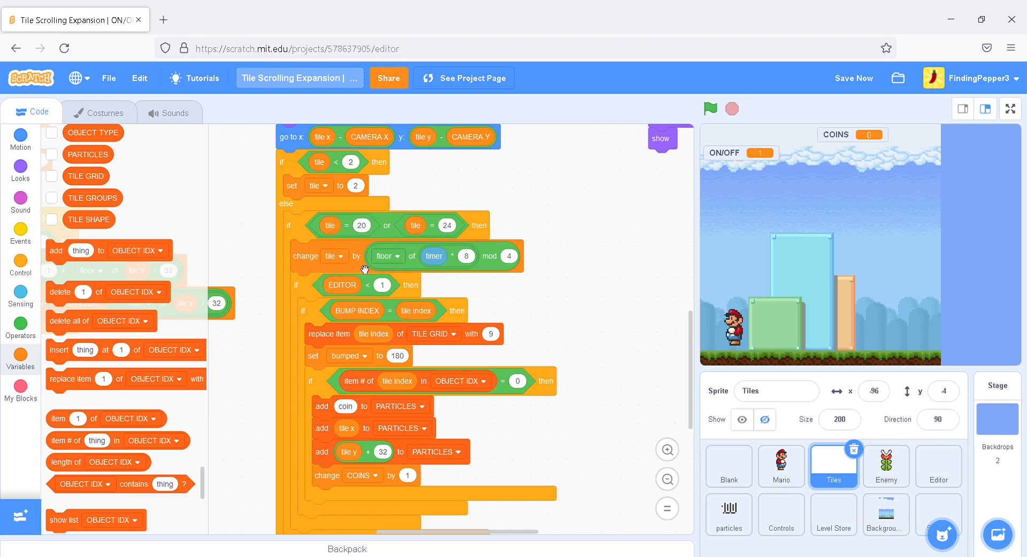
mouse_move(451, 234)
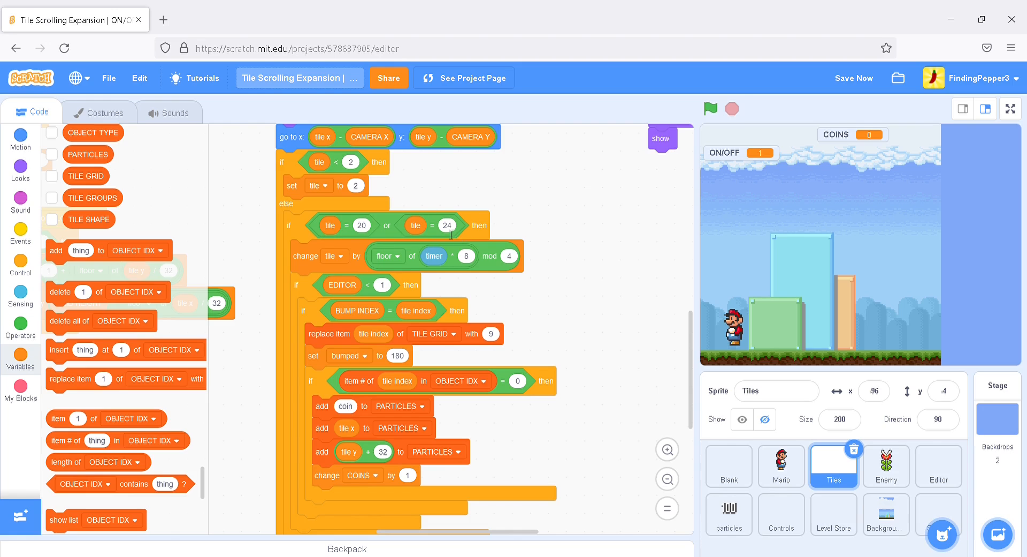
scroll(down, 3)
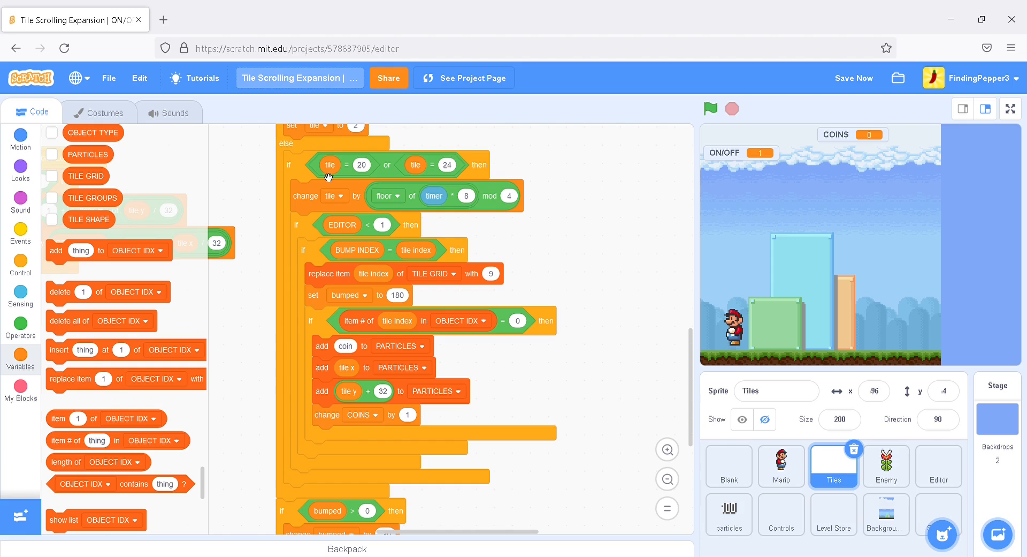
mouse_move(303, 165)
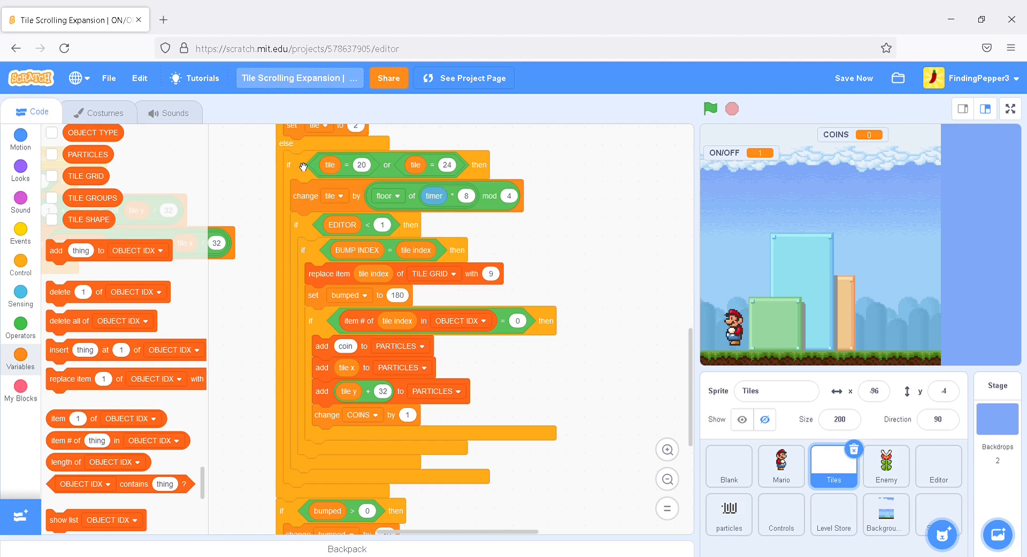
Make a My Blocks custom block named 'Test Bump' that runs without screen refresh
click(20, 385)
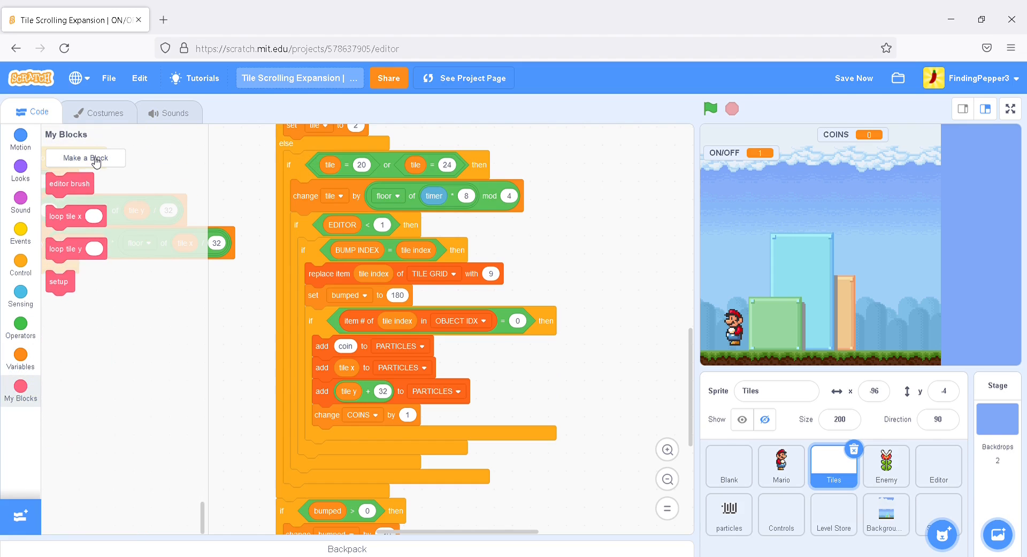
click(85, 158)
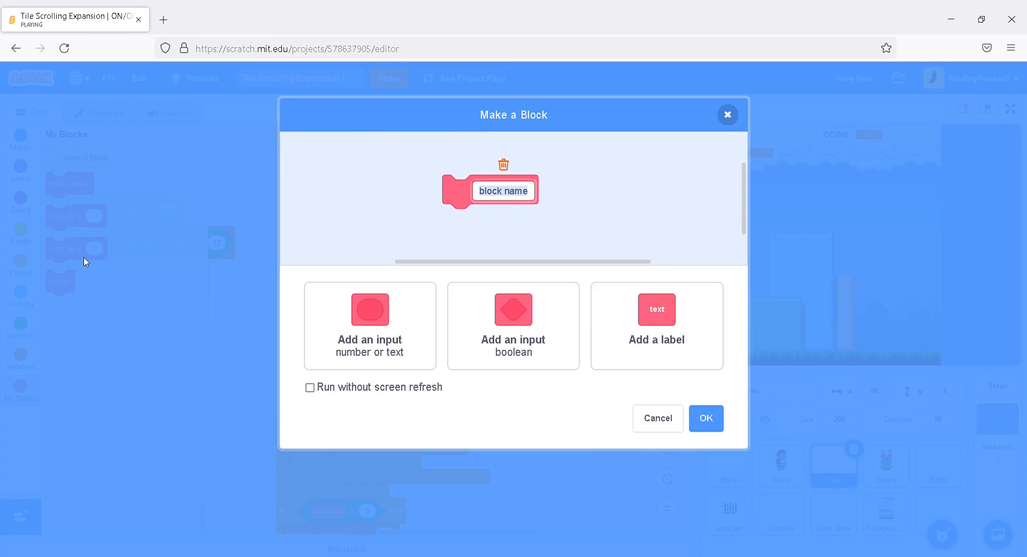
text(Test Bum)
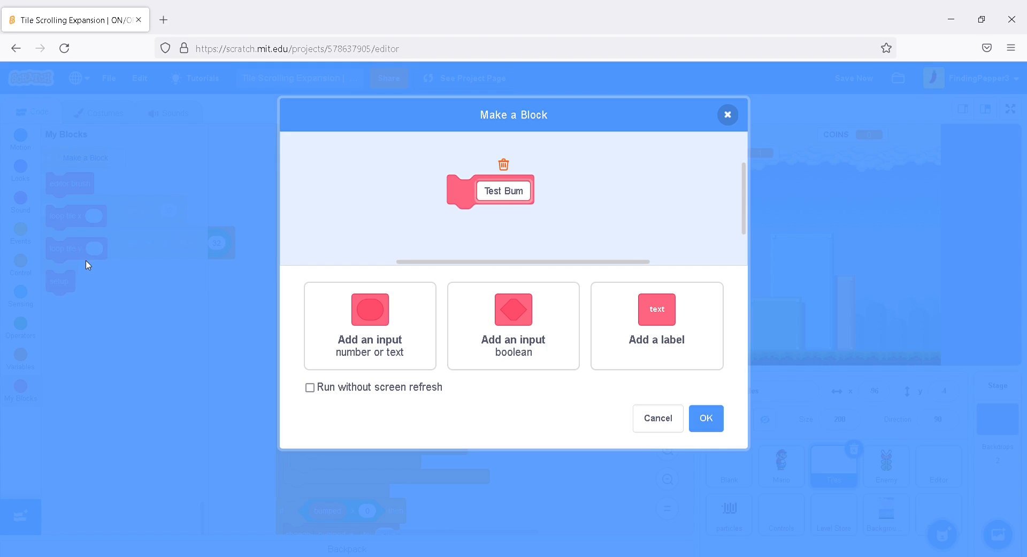
click(310, 387)
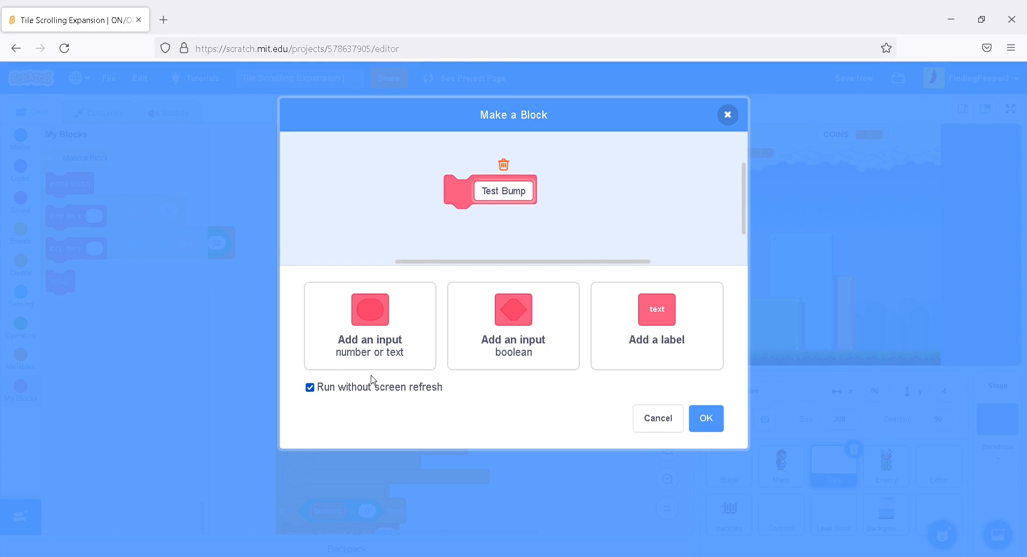
click(705, 418)
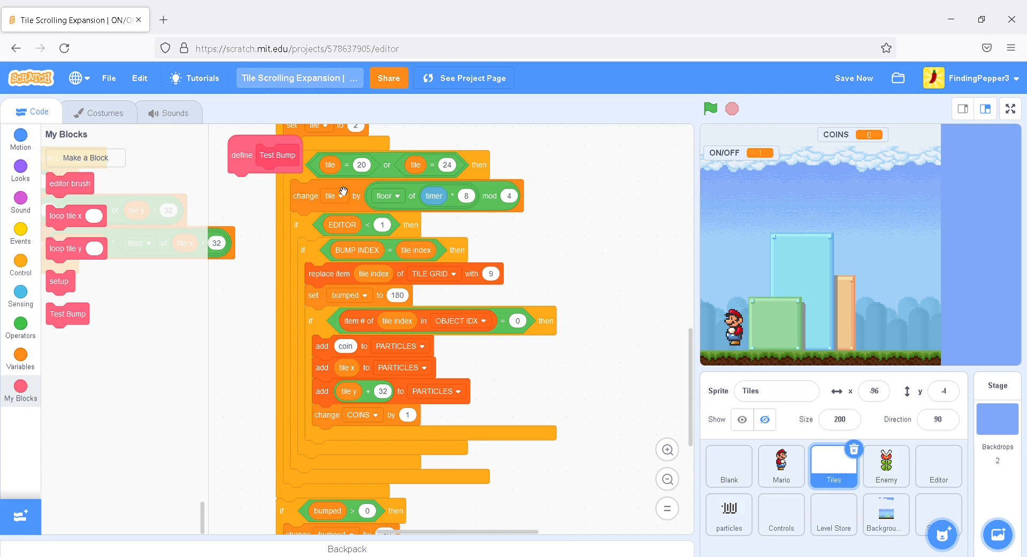
Snap the 'define Test Bump' hat onto the 'if tile = 20 or tile = 24' script
drag(265, 156, 594, 258)
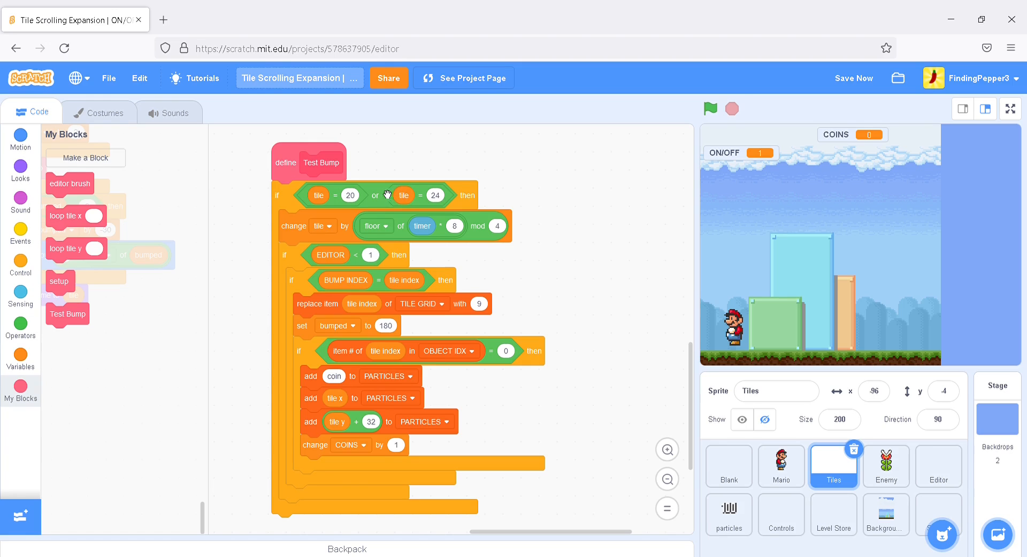
mouse_move(481, 207)
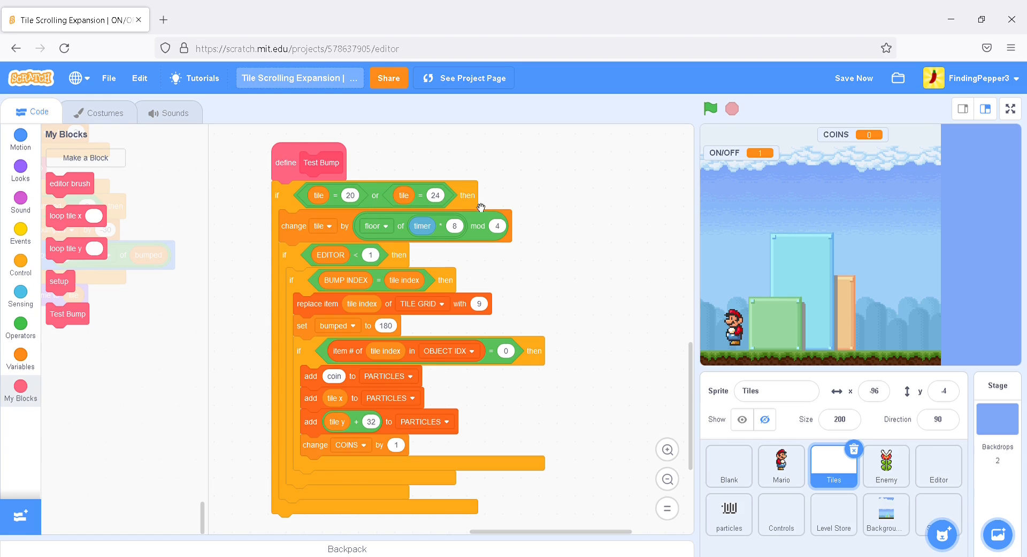
mouse_move(574, 260)
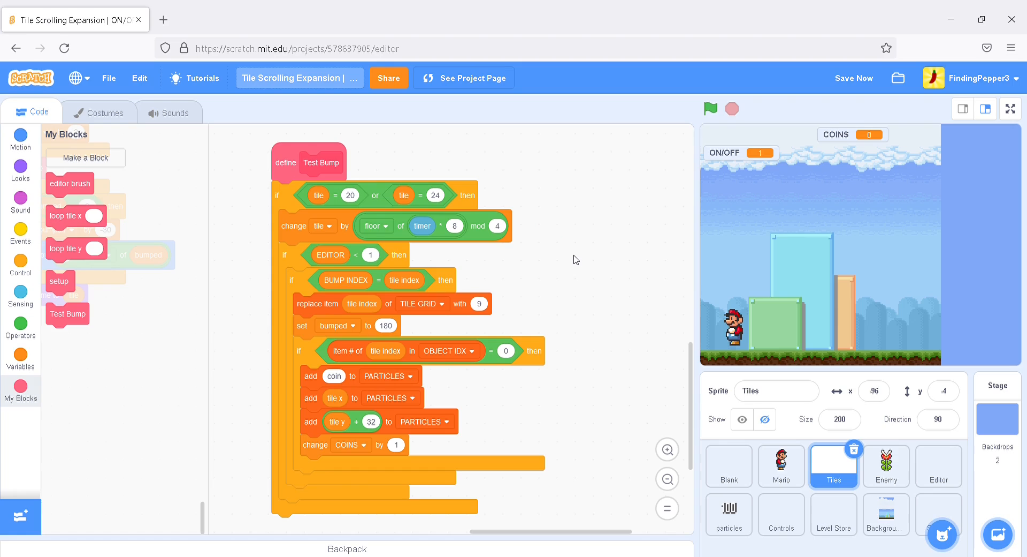
mouse_move(567, 254)
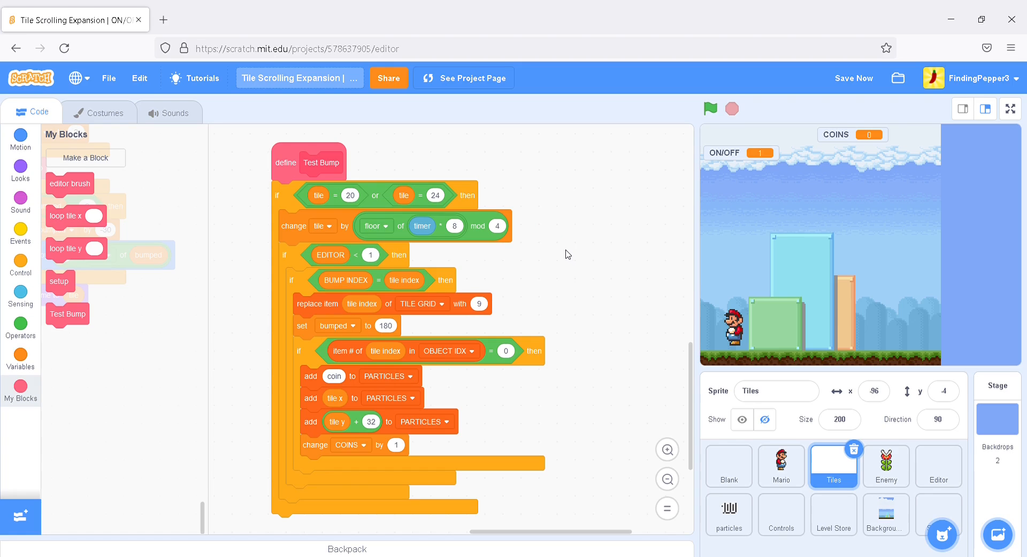
mouse_move(568, 262)
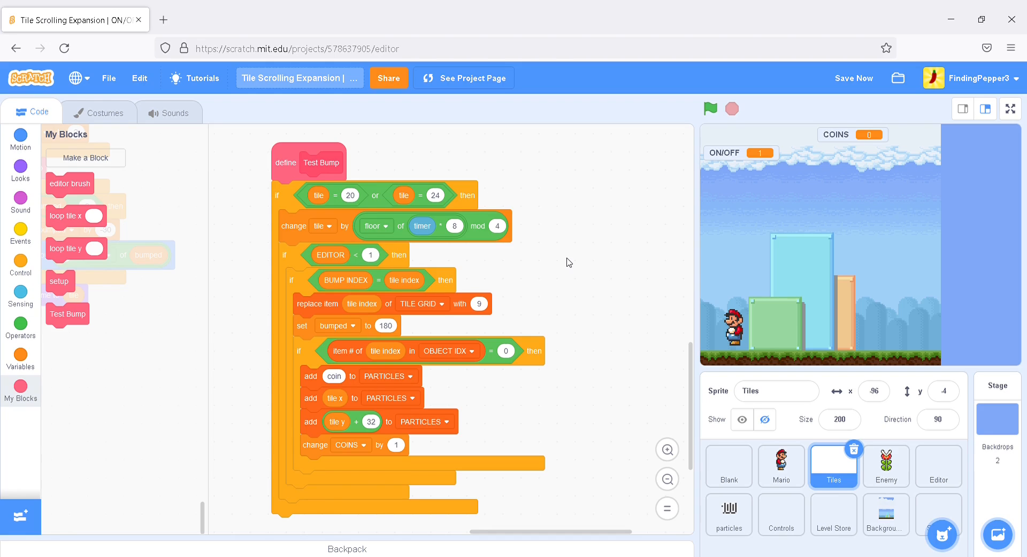
mouse_move(510, 259)
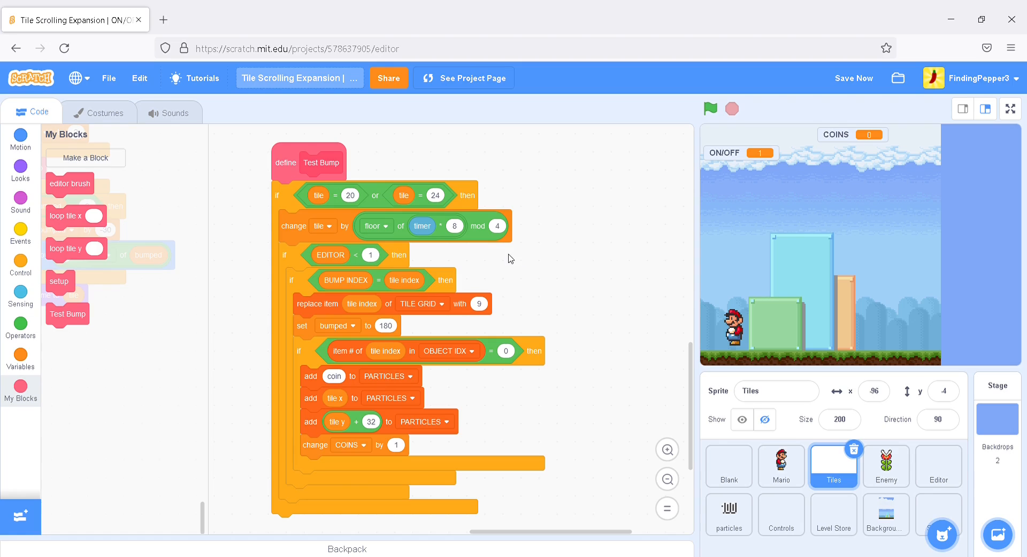
mouse_move(487, 257)
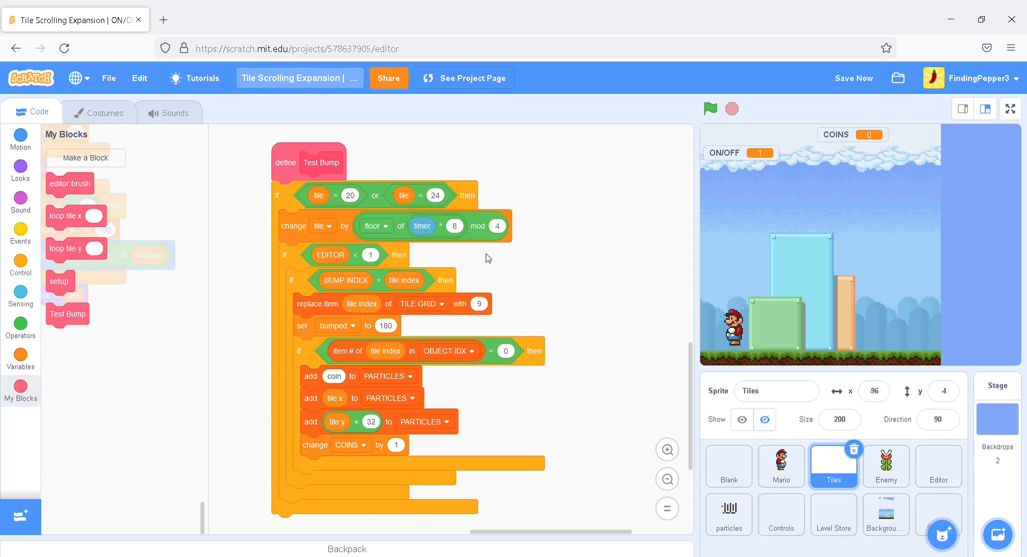
mouse_move(457, 260)
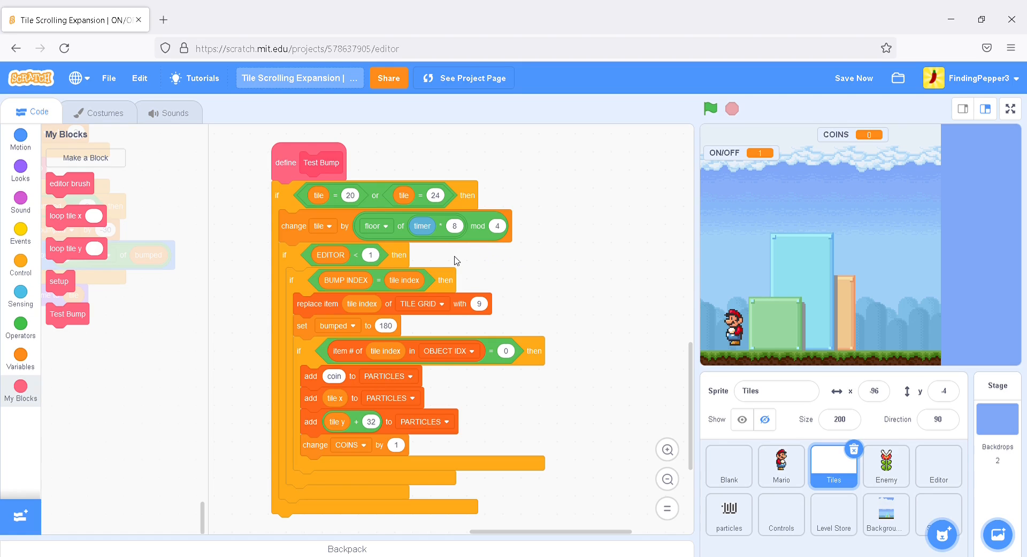
mouse_move(486, 257)
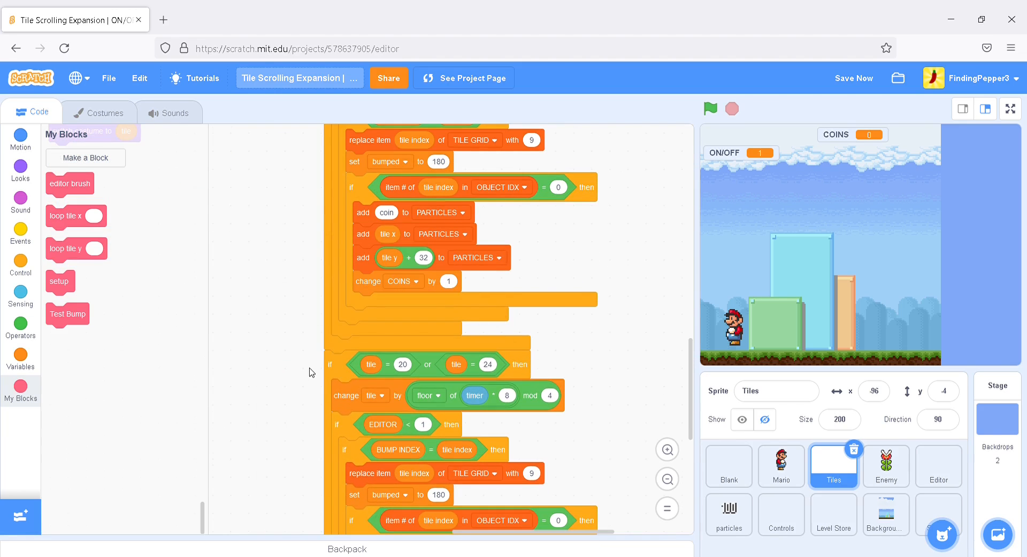
Browse the Tiles sprite's costumes for the ON/OFF switch tile numbers, then return to Code
click(100, 111)
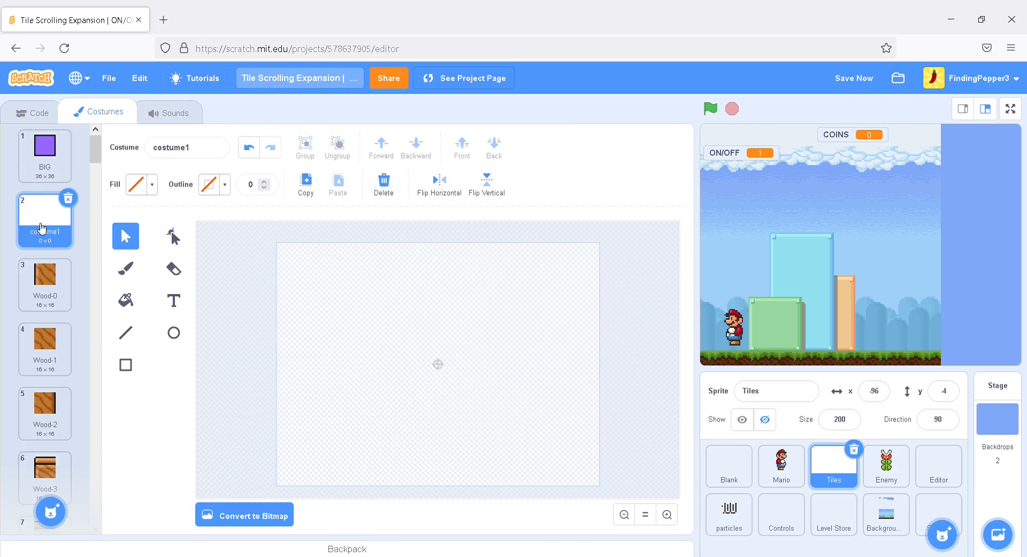
scroll(down, 3)
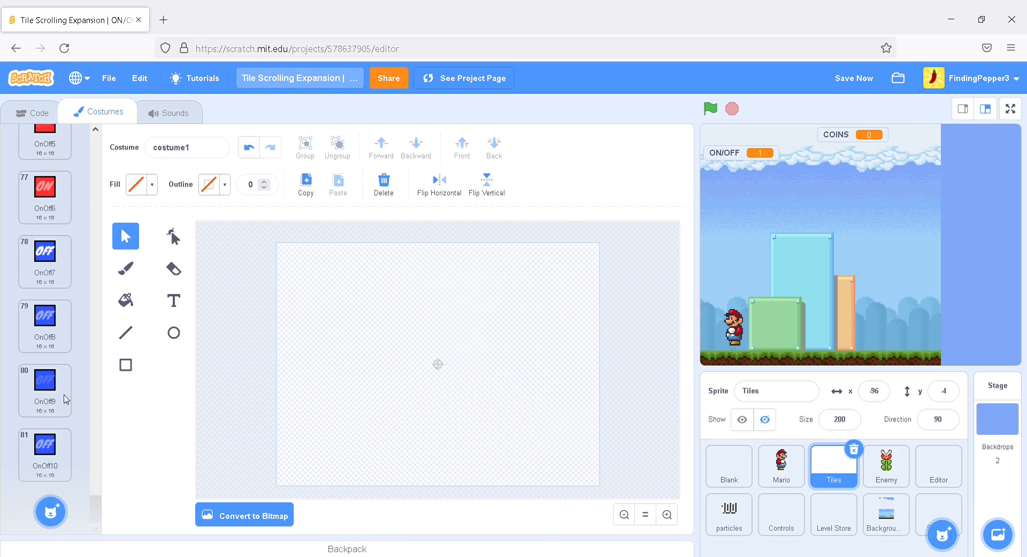
scroll(up, 3)
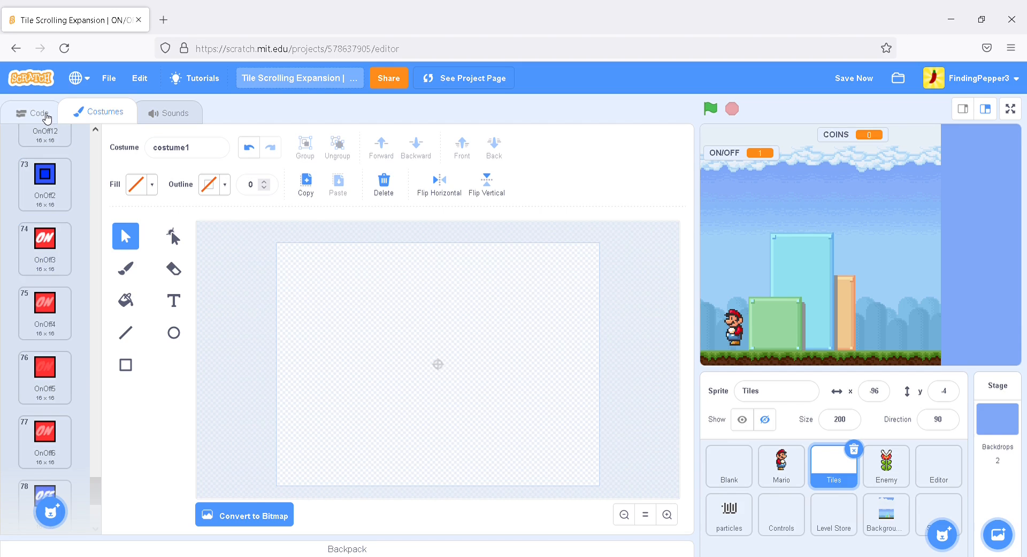
click(34, 112)
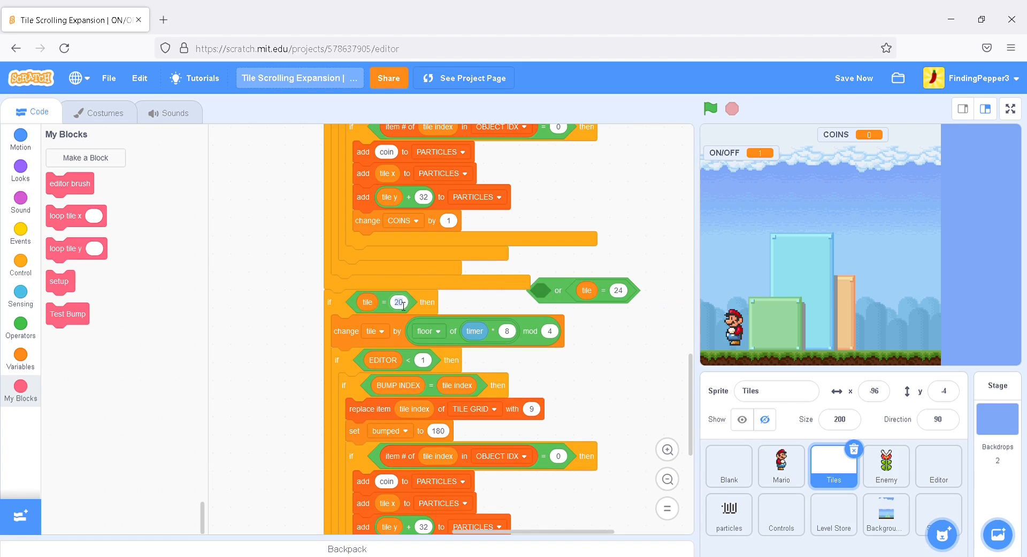
mouse_move(239, 283)
text(74)
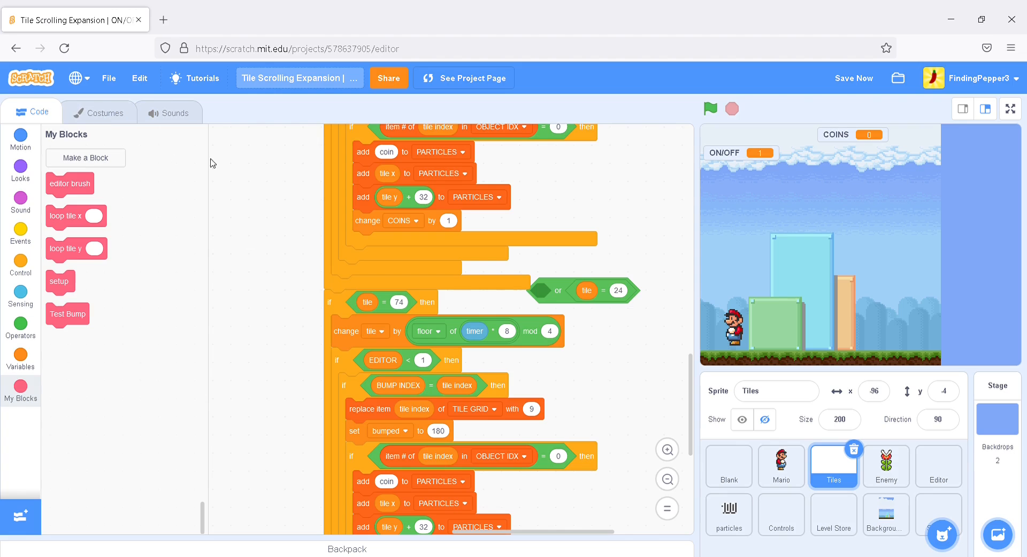
Delete the detached 'or tile = 24' condition by dropping it on the palette
drag(584, 290, 275, 301)
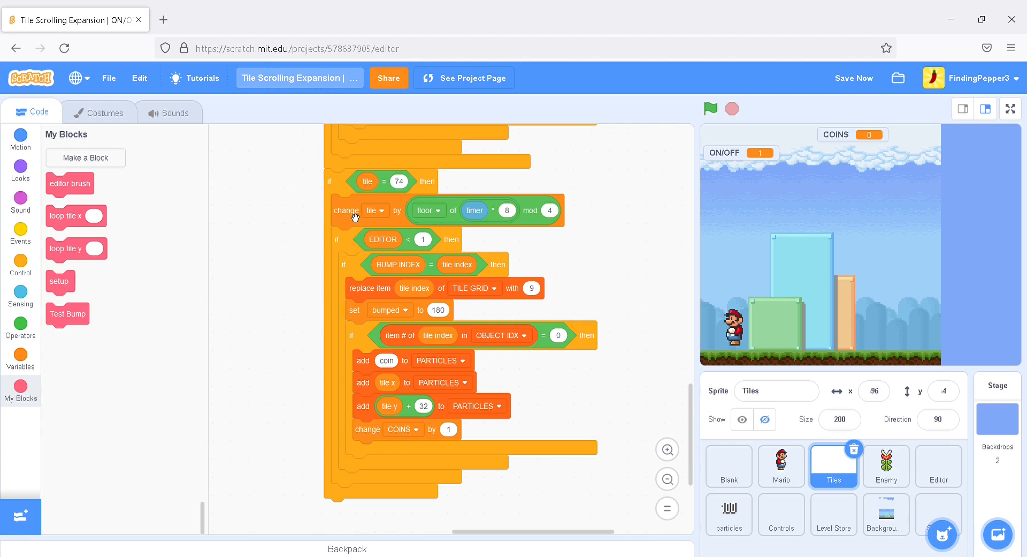
mouse_move(560, 225)
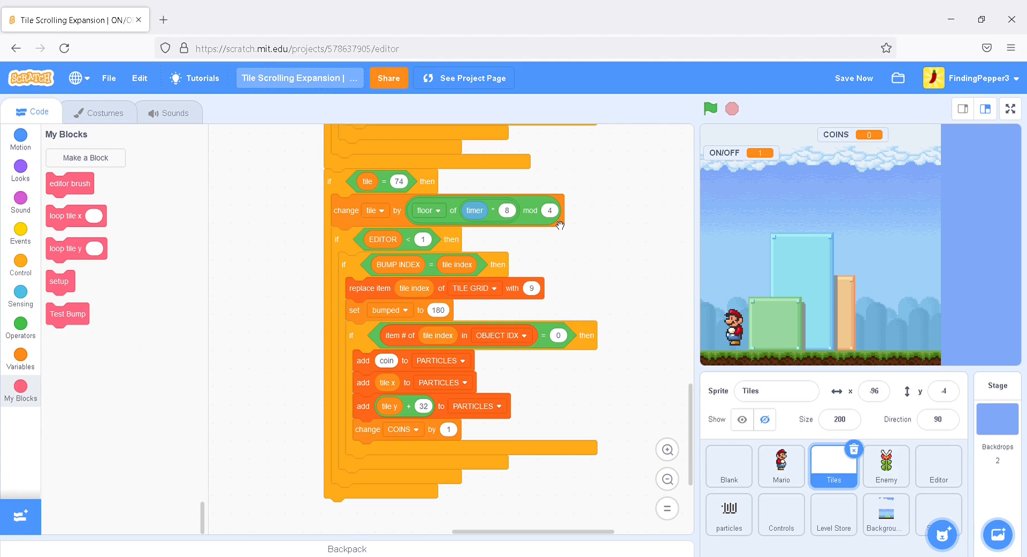
mouse_move(565, 264)
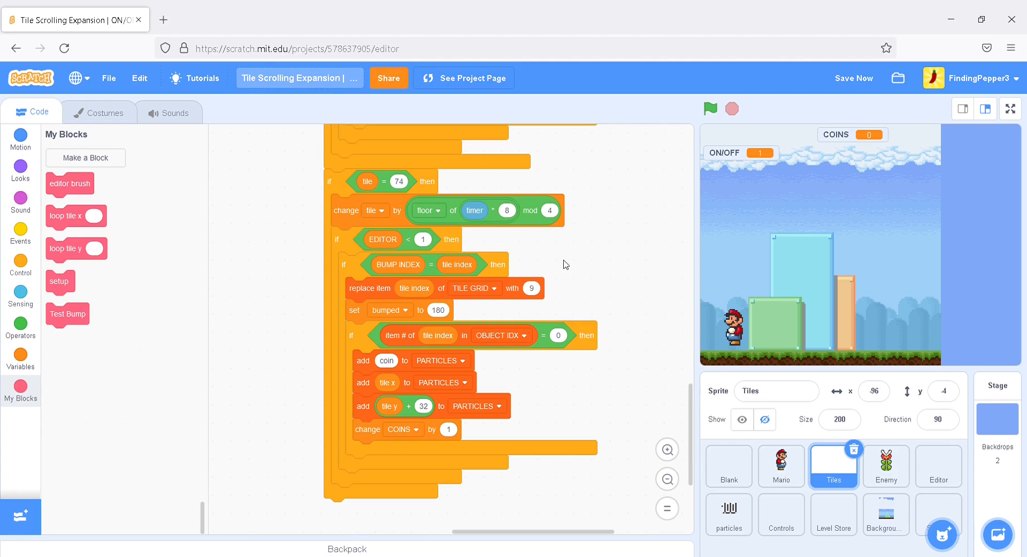
mouse_move(367, 364)
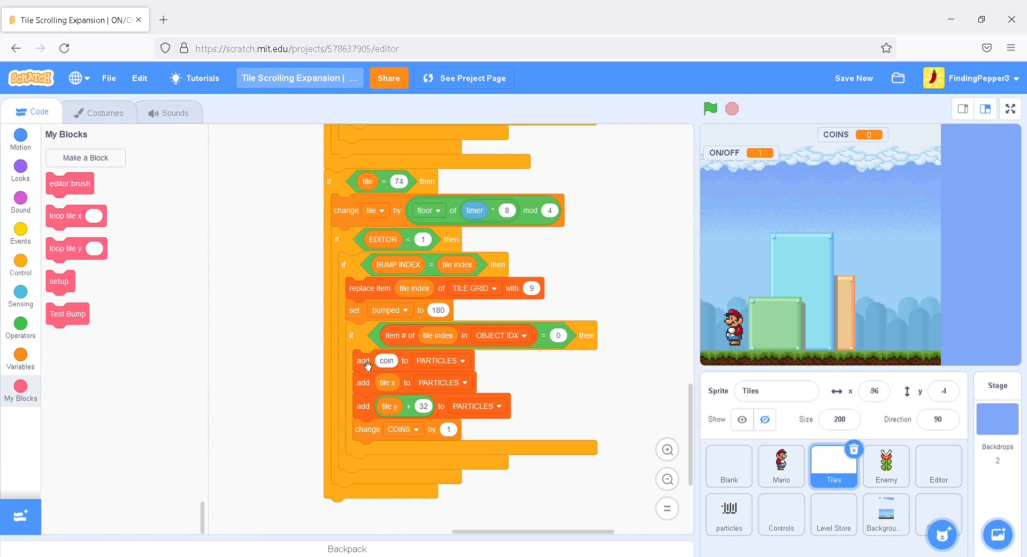
mouse_move(369, 366)
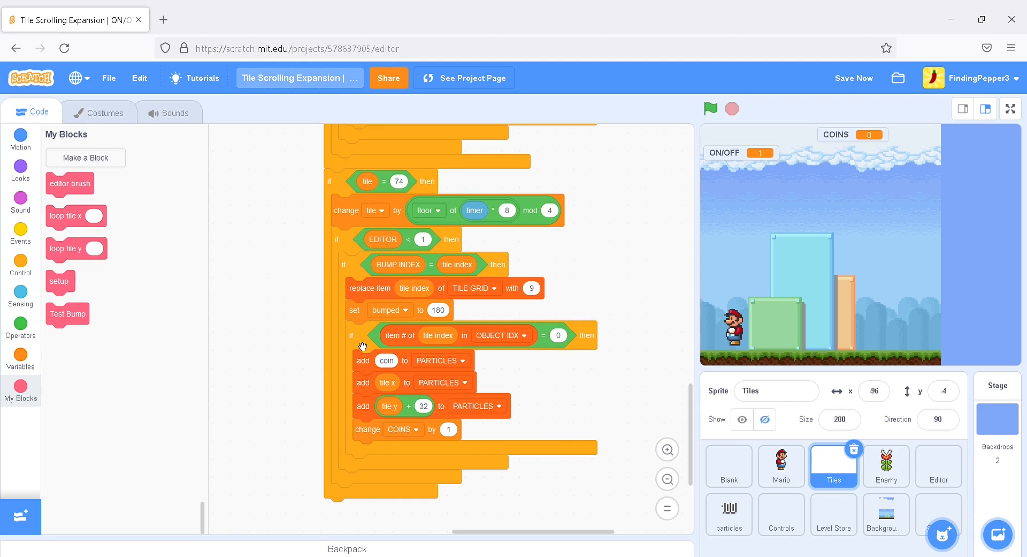
mouse_move(353, 346)
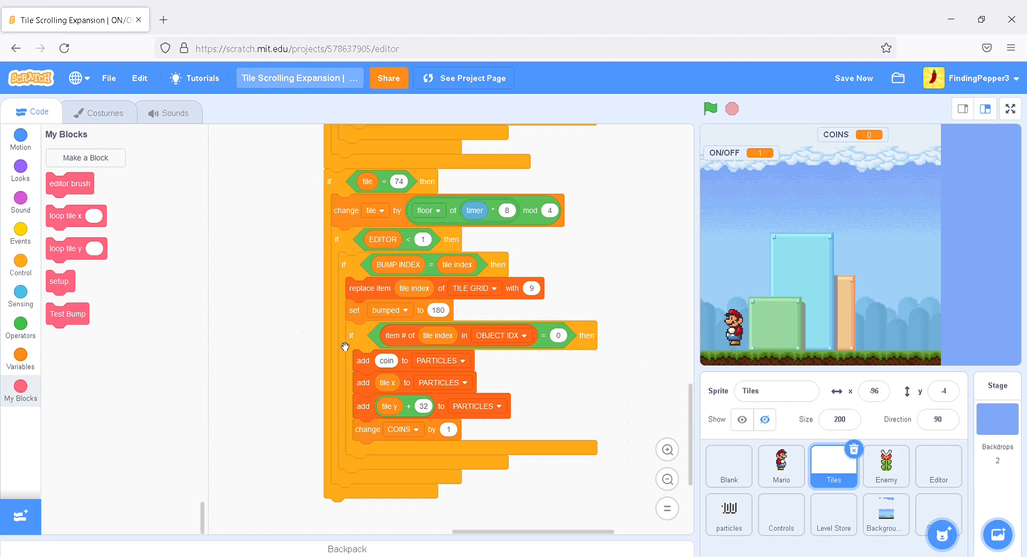
mouse_move(367, 344)
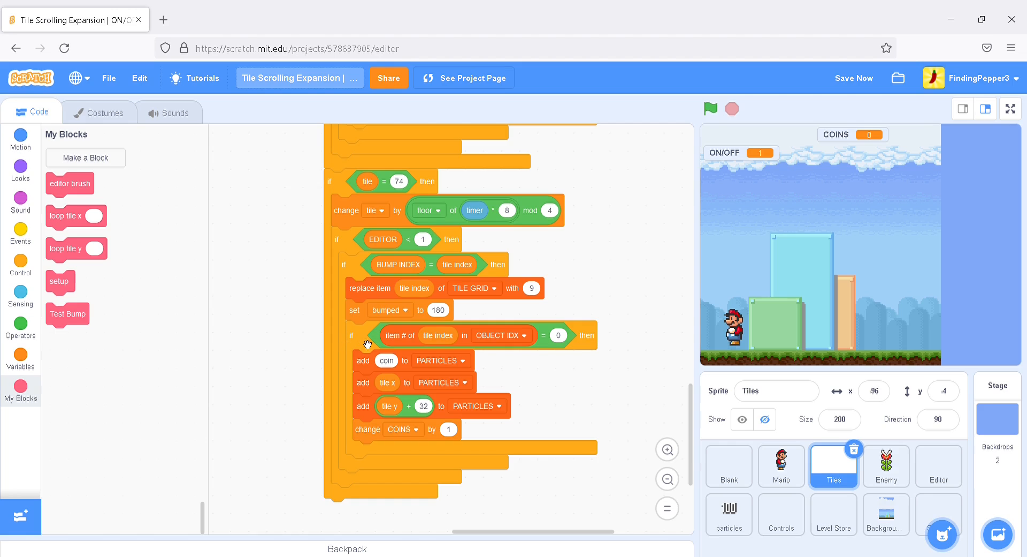
mouse_move(372, 329)
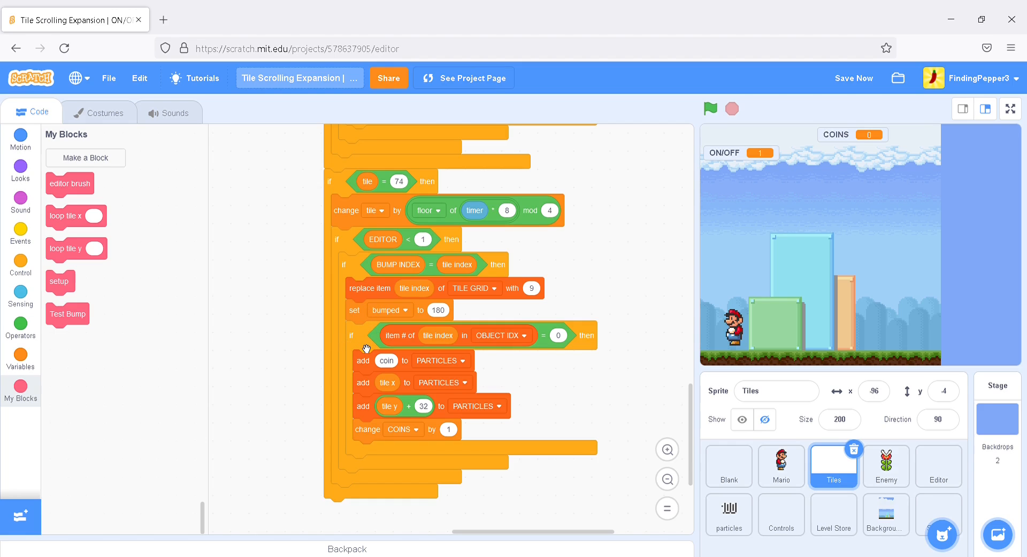
Remove the coin-spawning blocks from the tile 74 bump check
drag(351, 335, 303, 353)
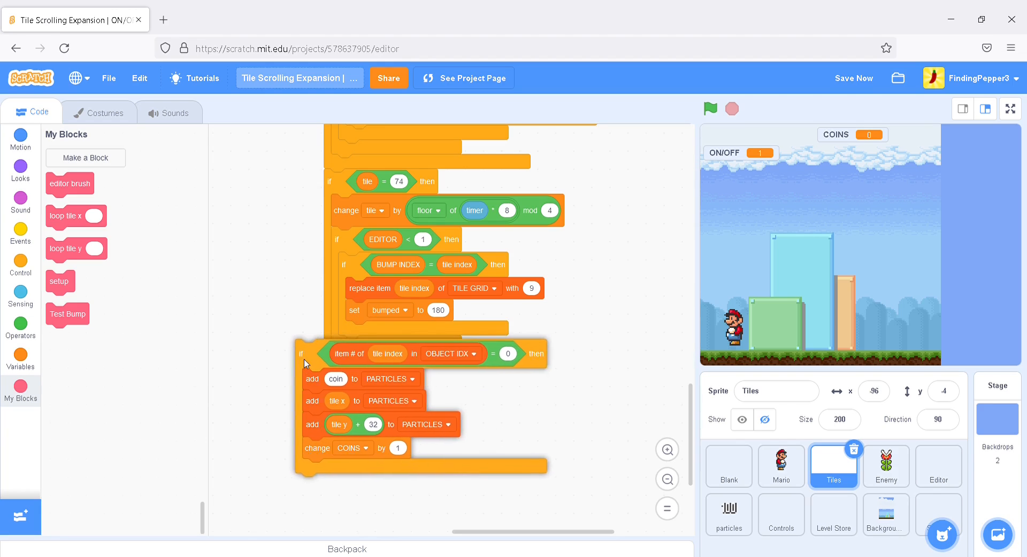
drag(304, 353, 252, 341)
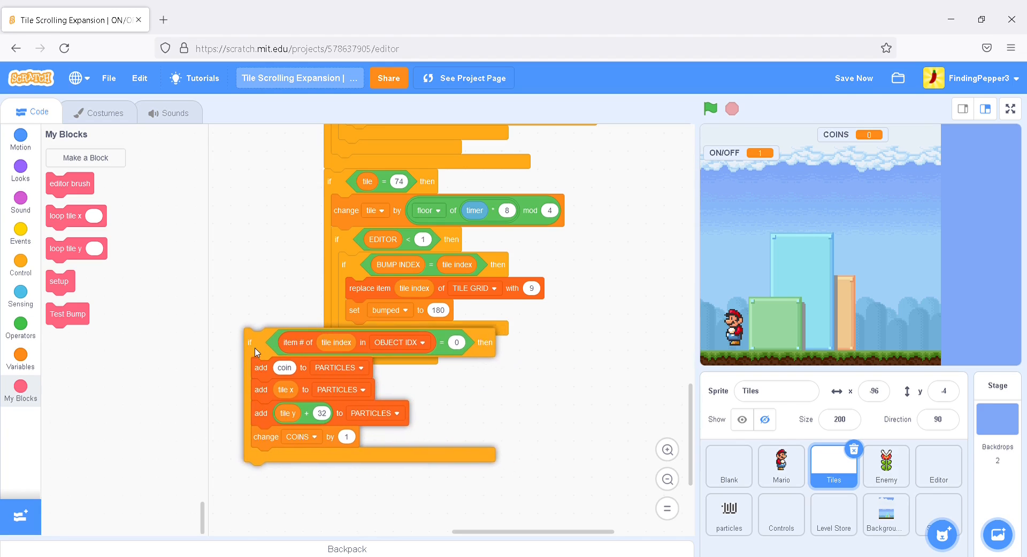
drag(251, 341, 140, 326)
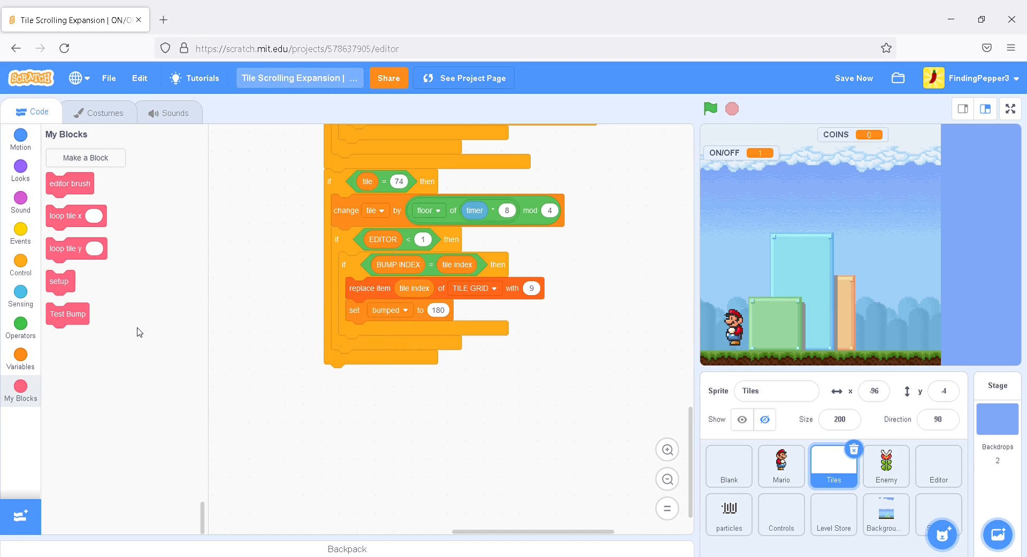
mouse_move(171, 326)
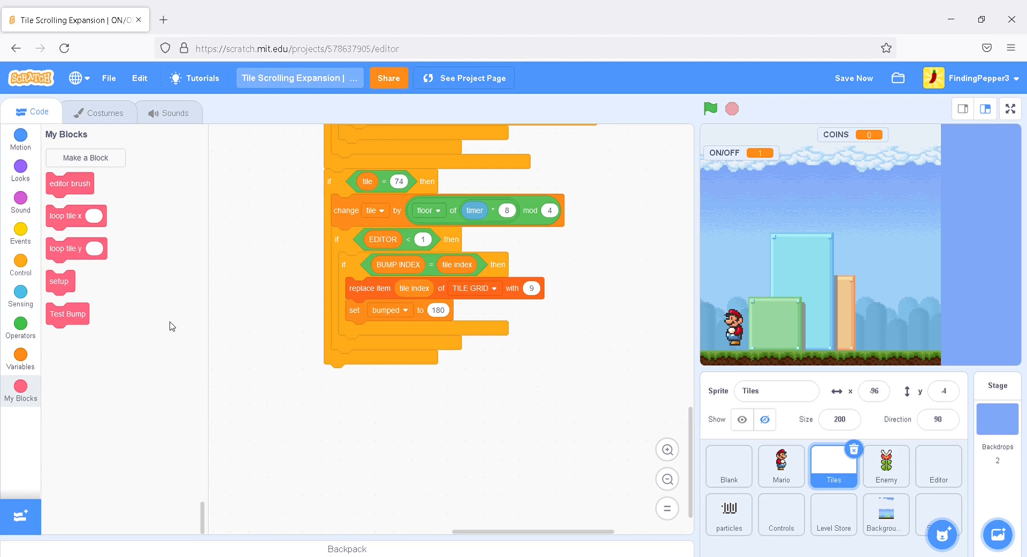
mouse_move(262, 336)
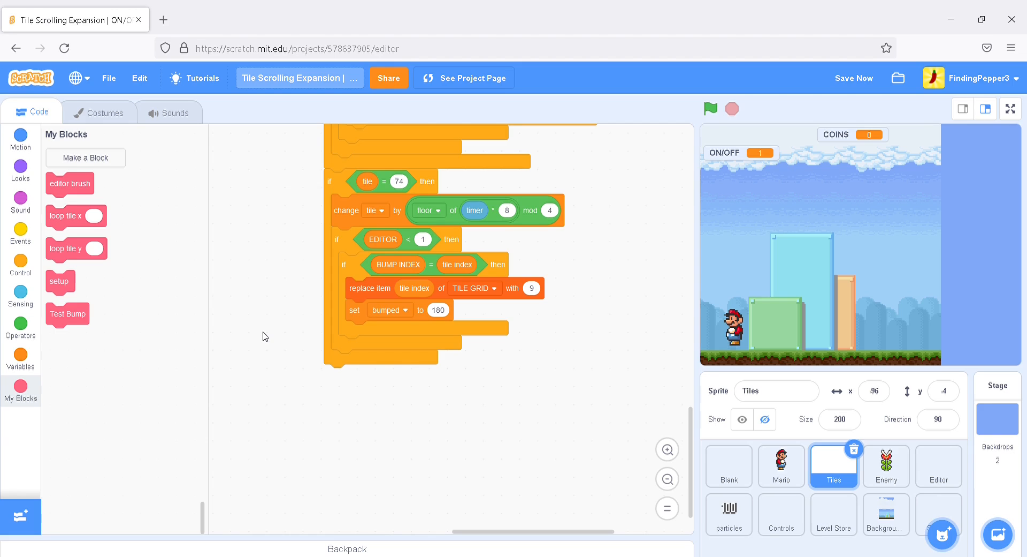
mouse_move(379, 283)
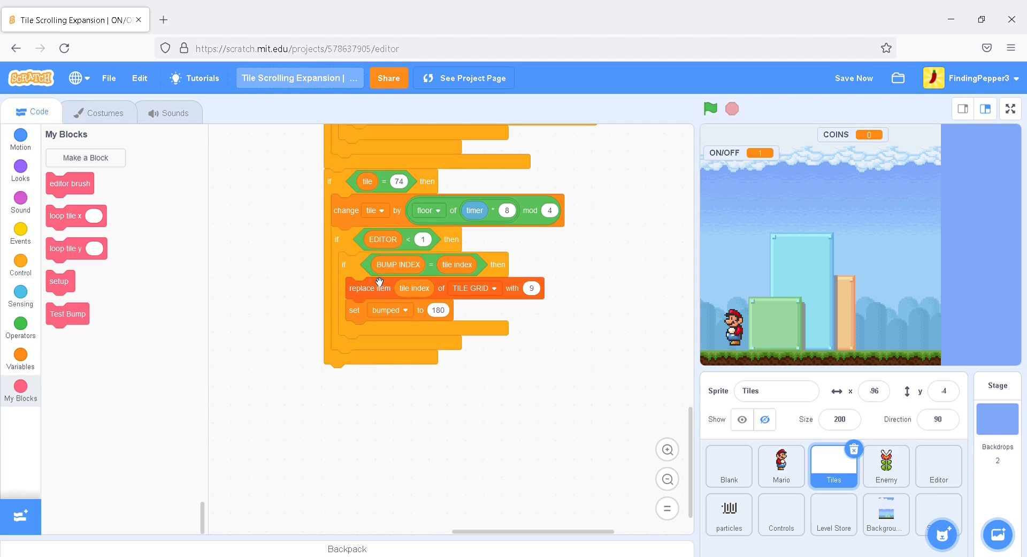
mouse_move(340, 373)
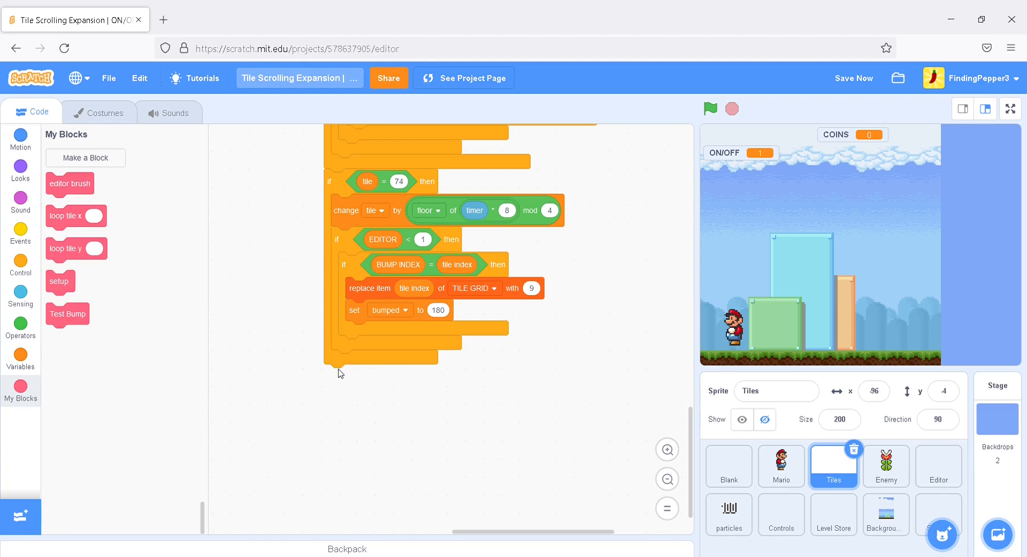
mouse_move(104, 331)
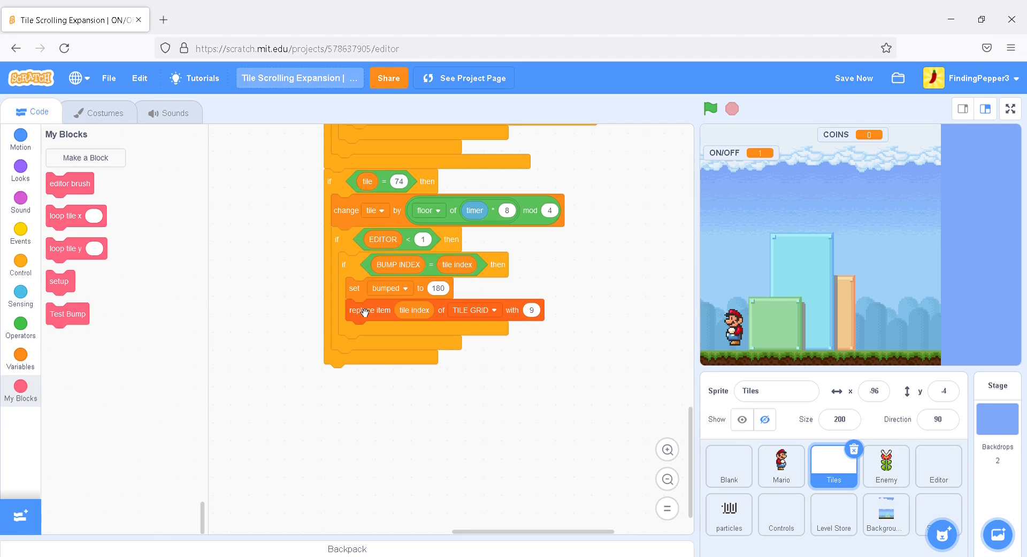
Delete the TILE GRID replace block and add 'set ON/OFF to 0' after 'set bumped'
drag(360, 309, 170, 351)
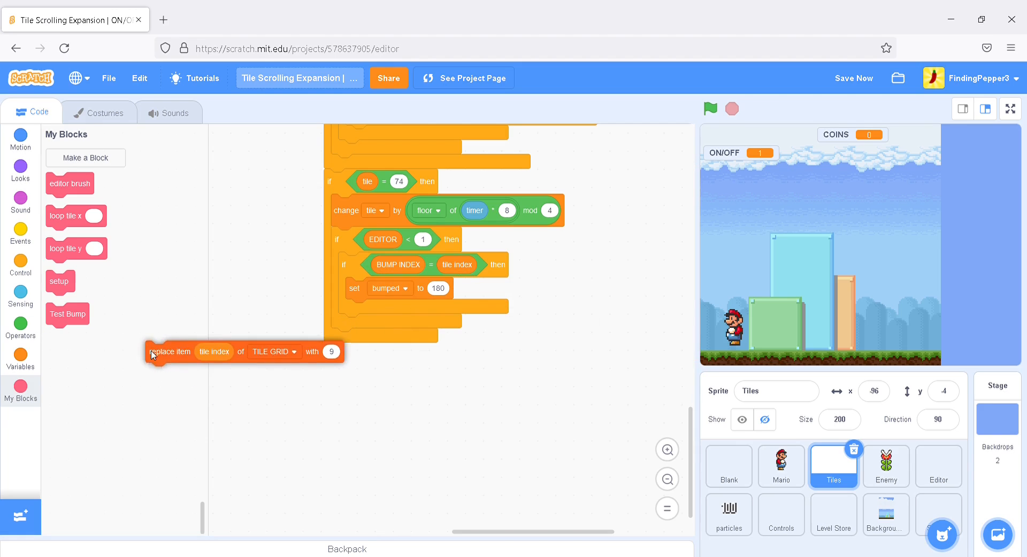
click(20, 354)
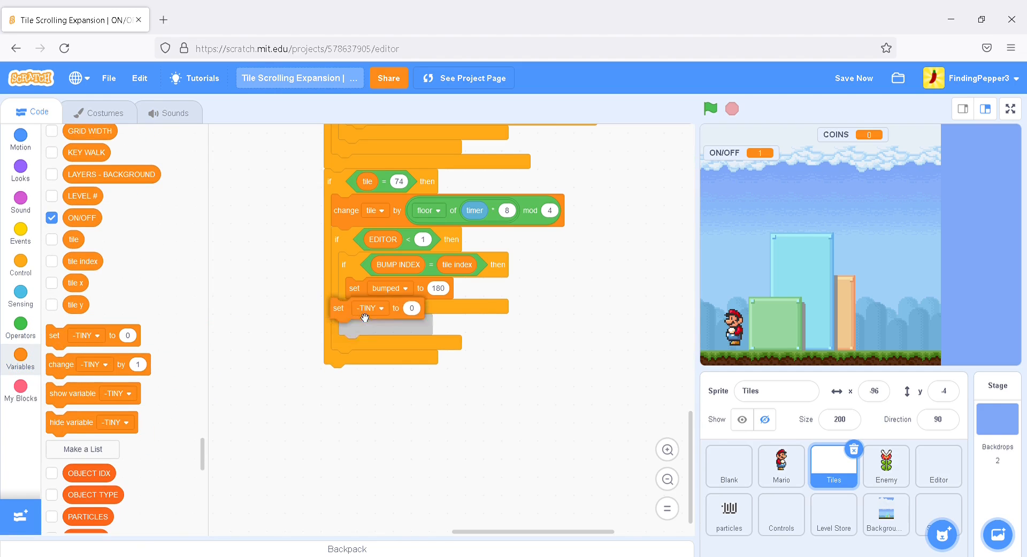
click(370, 308)
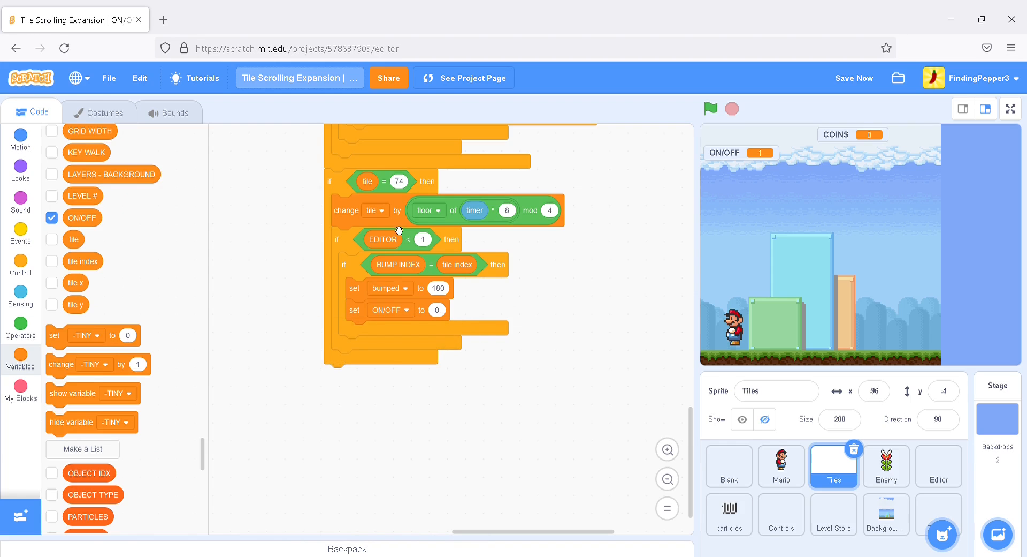
mouse_move(477, 309)
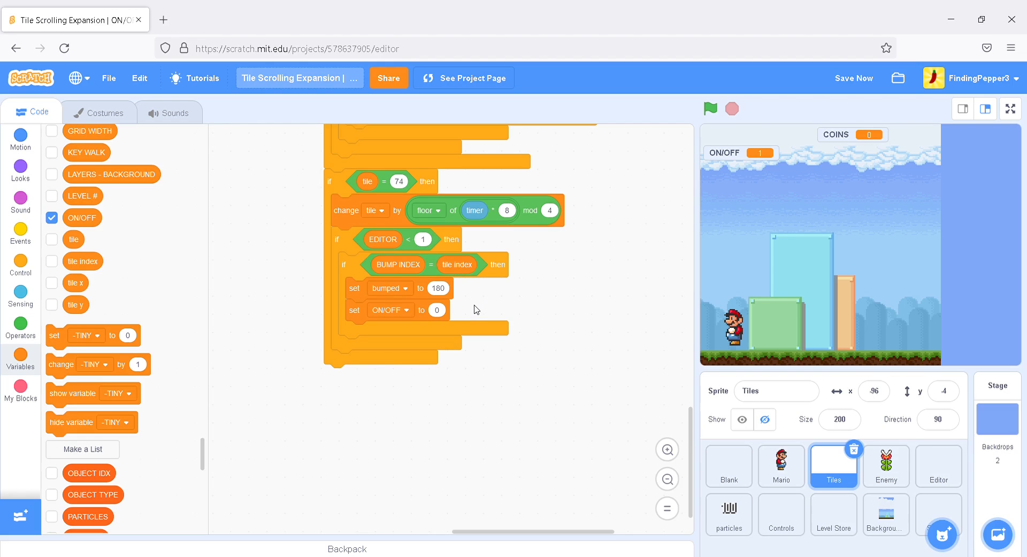
mouse_move(444, 309)
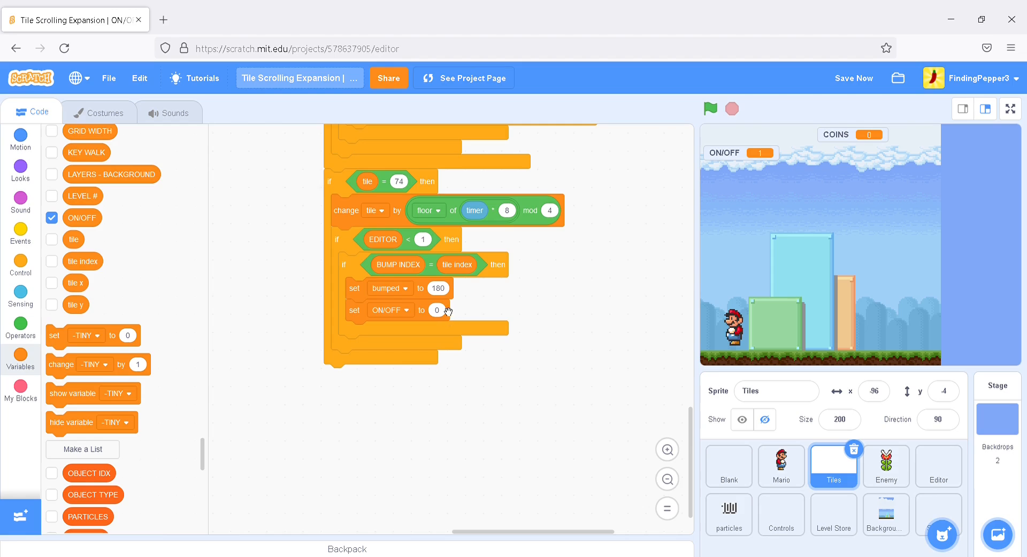
mouse_move(391, 216)
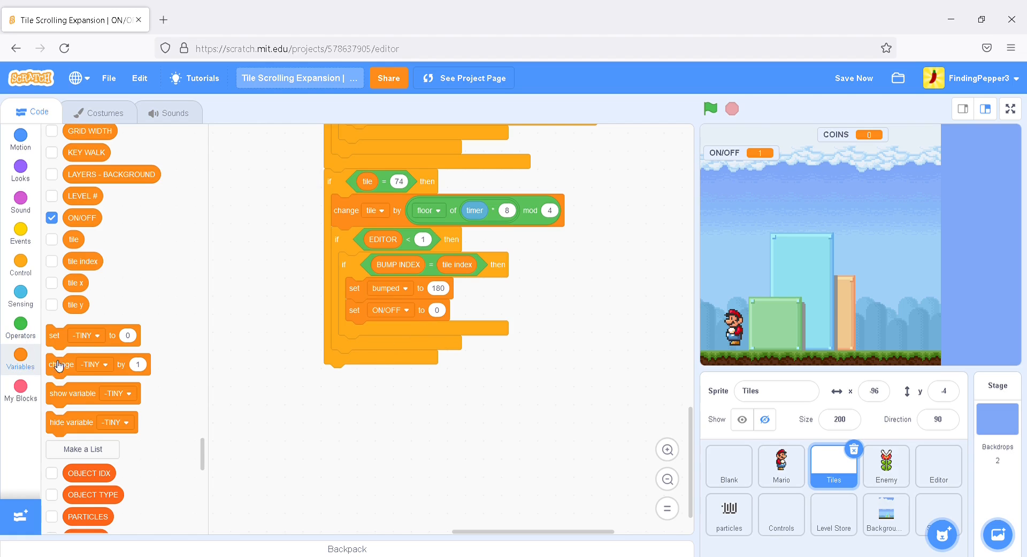
Add 'if ON/OFF = 0' containing 'replace item tile index of TILE GRID with thing'
click(20, 265)
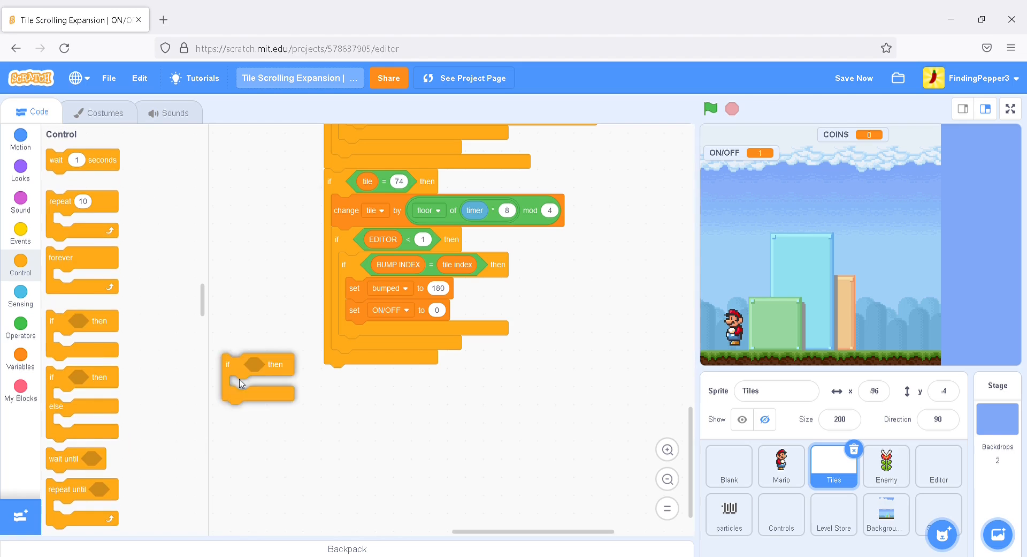
drag(257, 377, 347, 361)
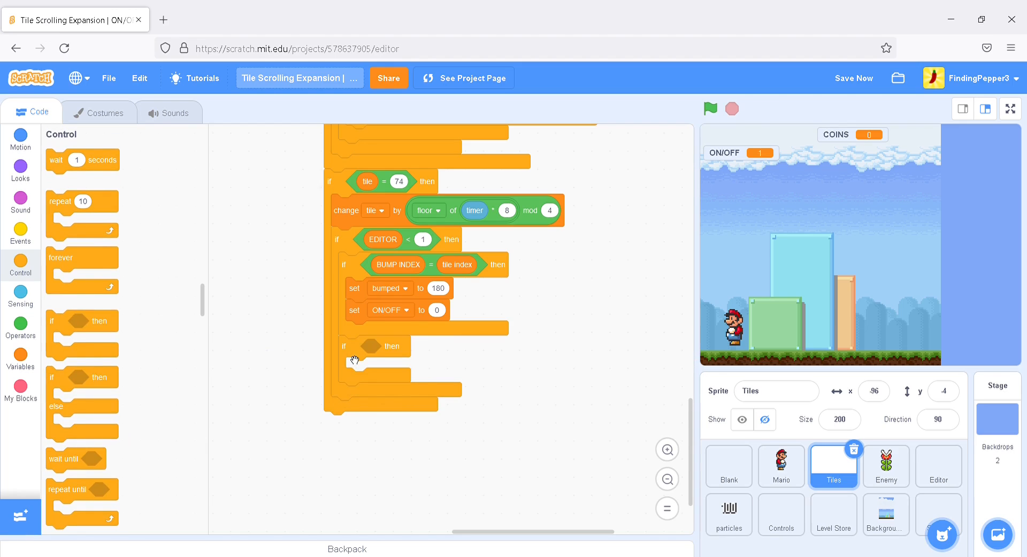
mouse_move(39, 333)
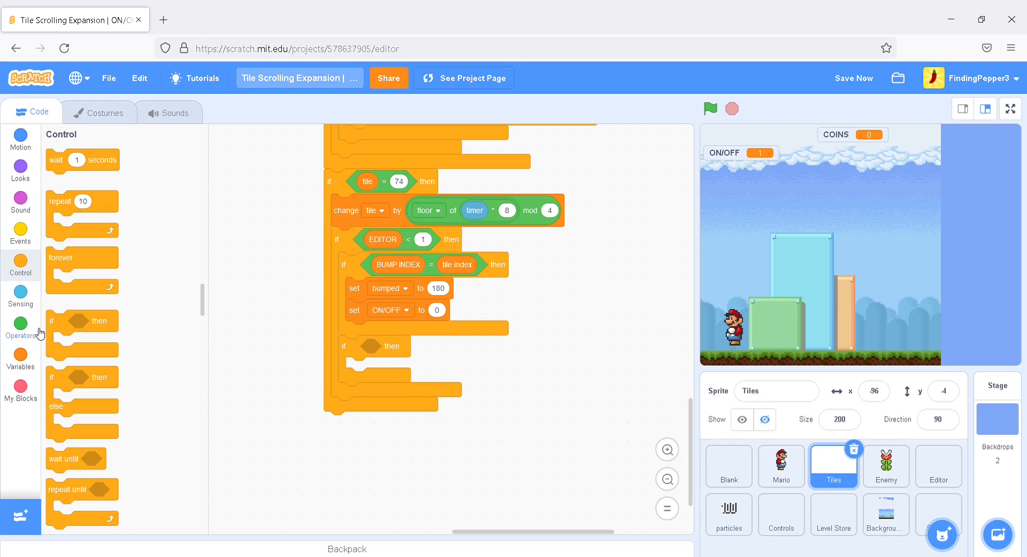
click(20, 322)
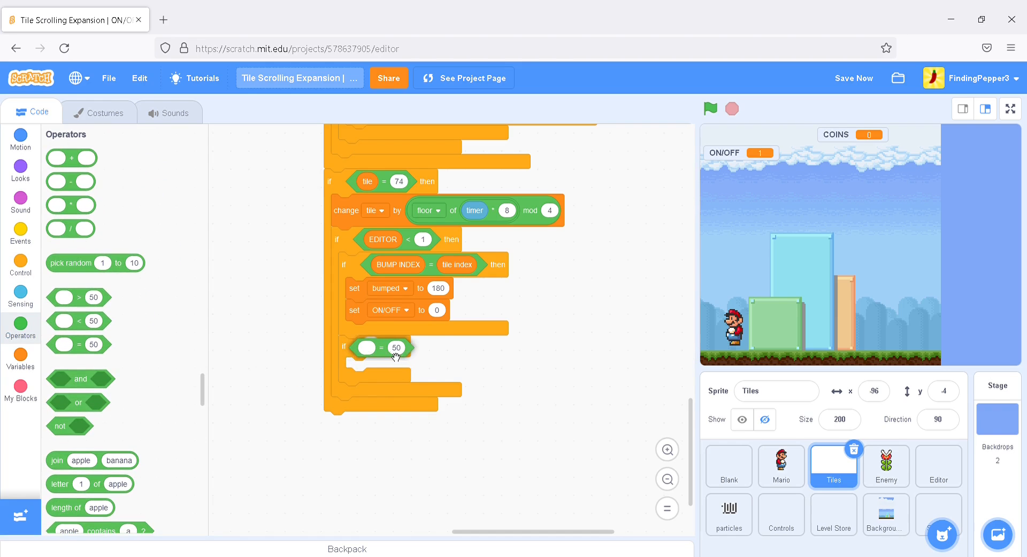
click(21, 358)
text(0)
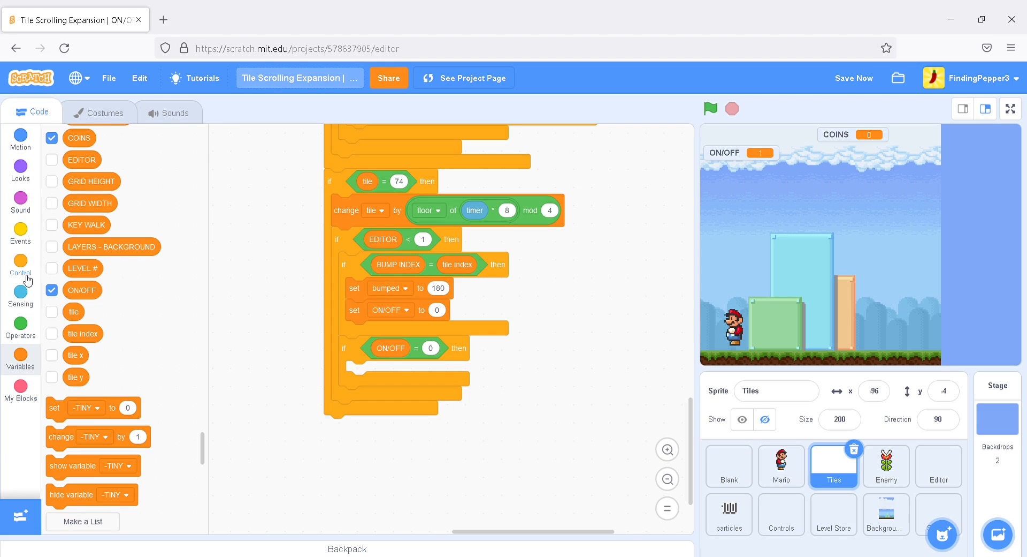
scroll(down, 3)
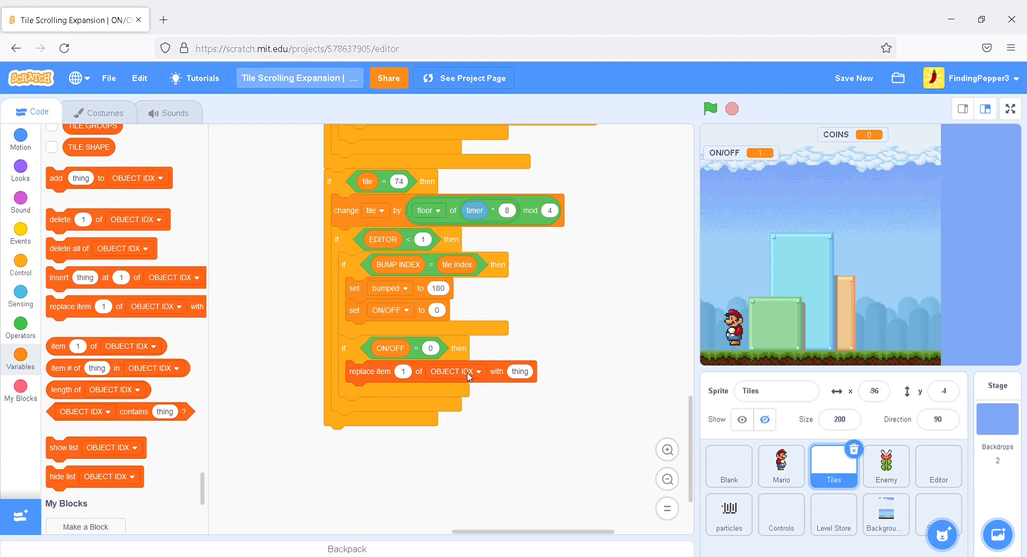
click(456, 370)
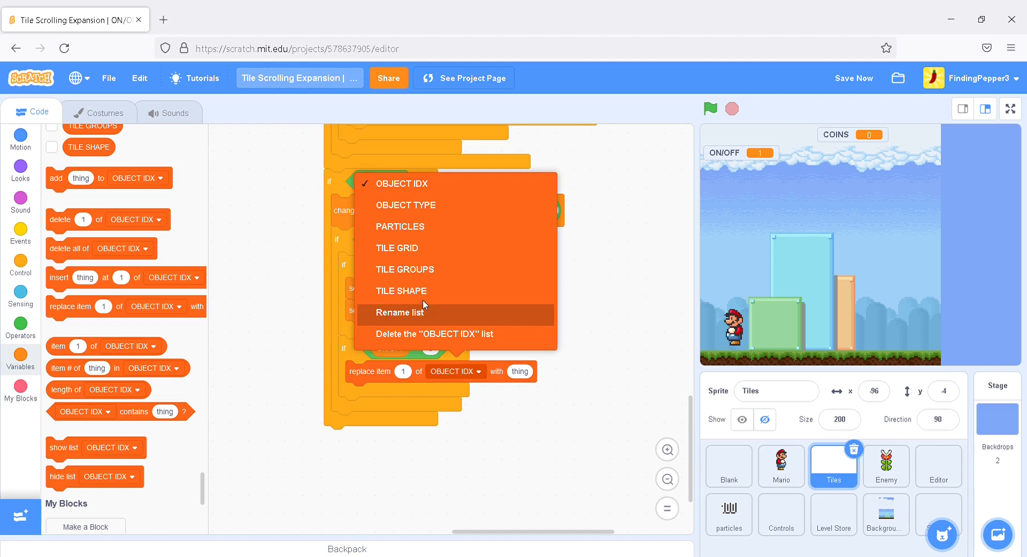
click(397, 248)
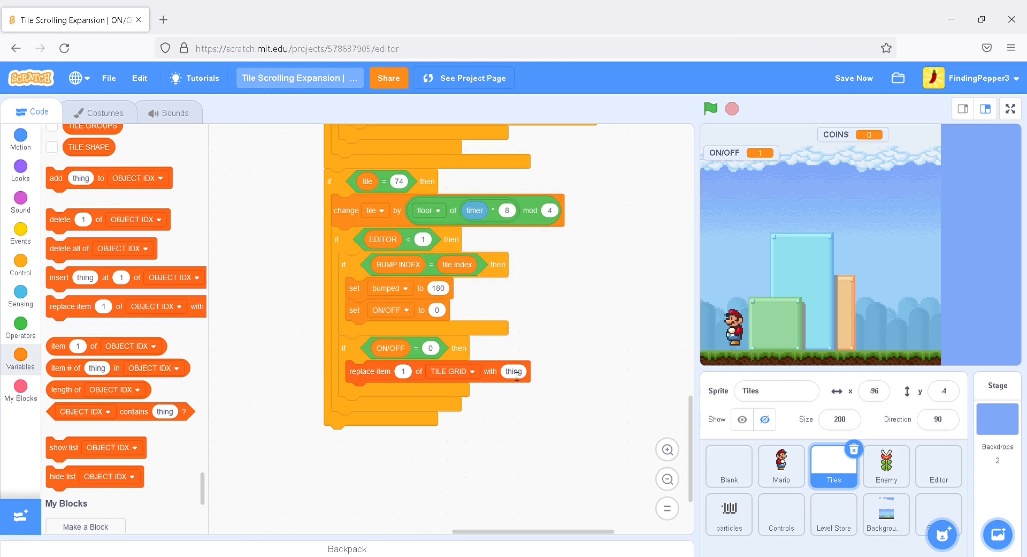
click(20, 355)
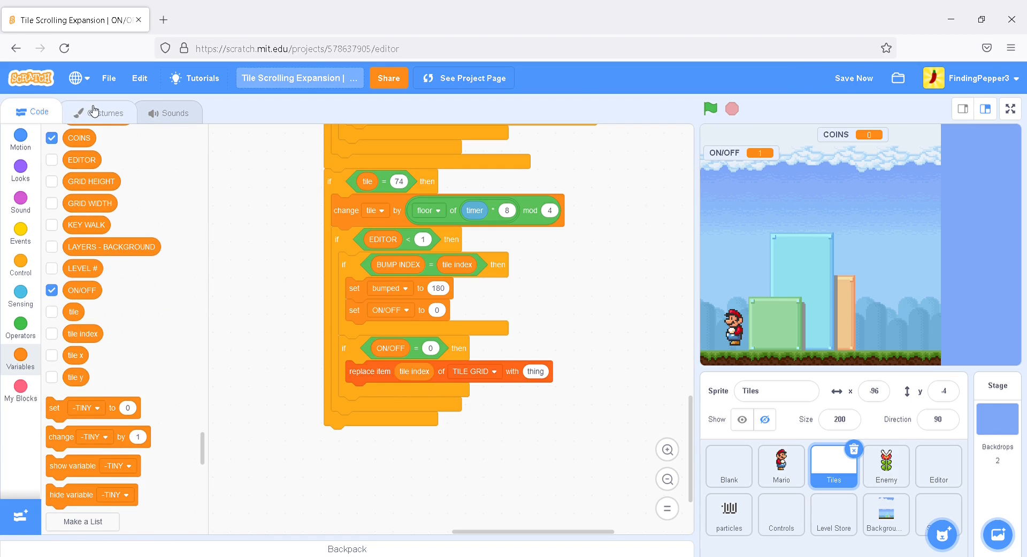
Look up the OFF switch costume number 78 in Costumes, then return to Code
click(100, 111)
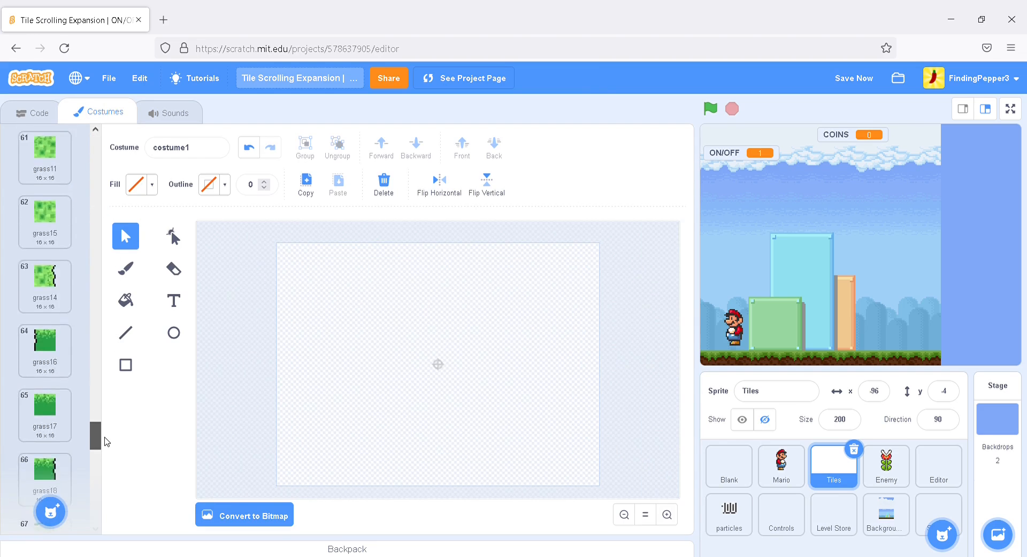
scroll(down, 3)
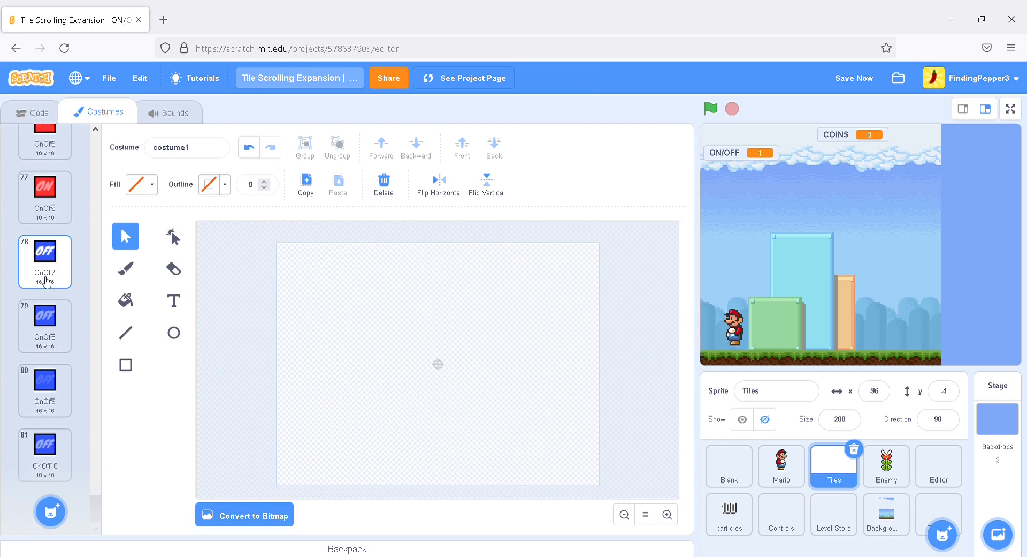
click(32, 112)
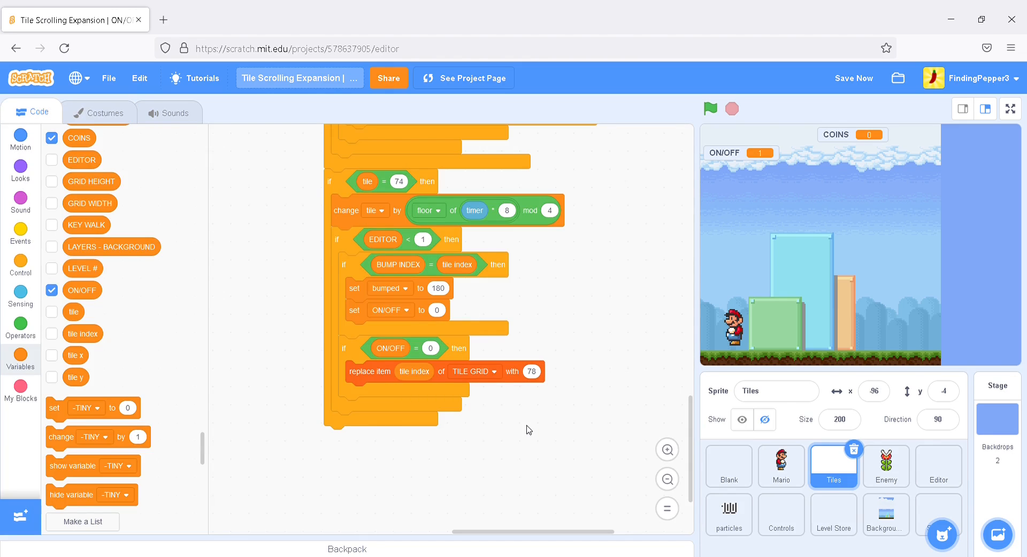
mouse_move(475, 410)
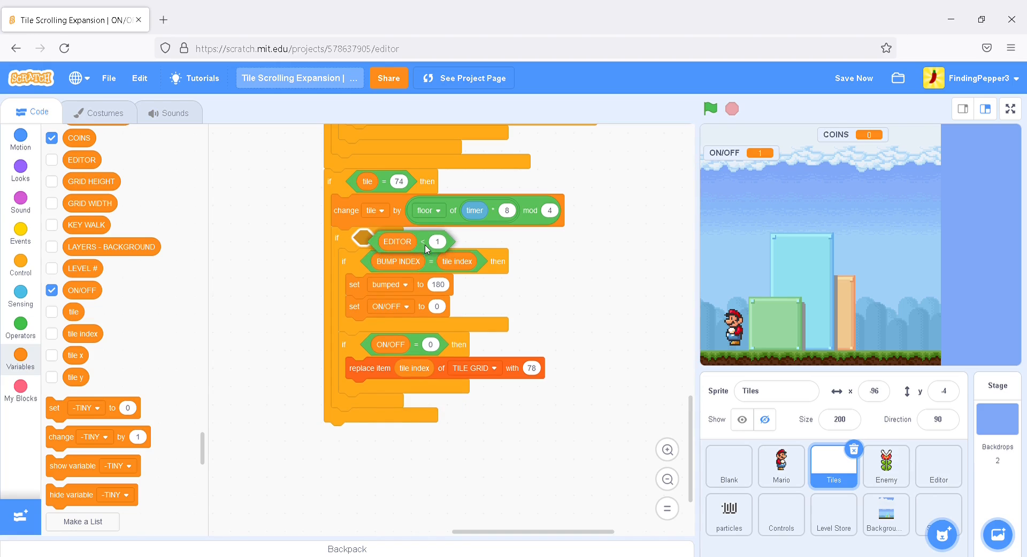
Replace the 'EDITOR < 1' condition with an empty '>' operator block
drag(398, 241, 301, 236)
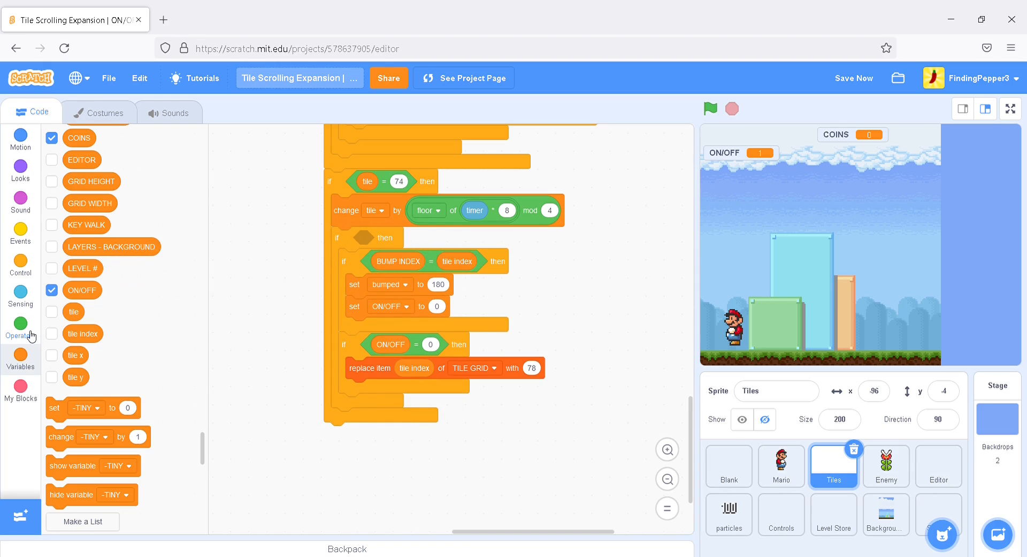
click(20, 325)
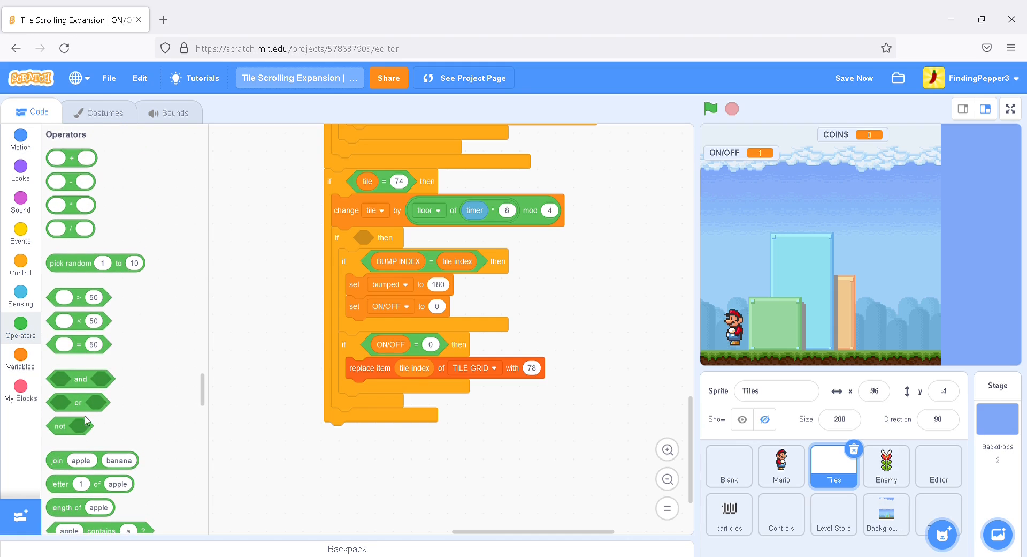
drag(79, 297, 274, 275)
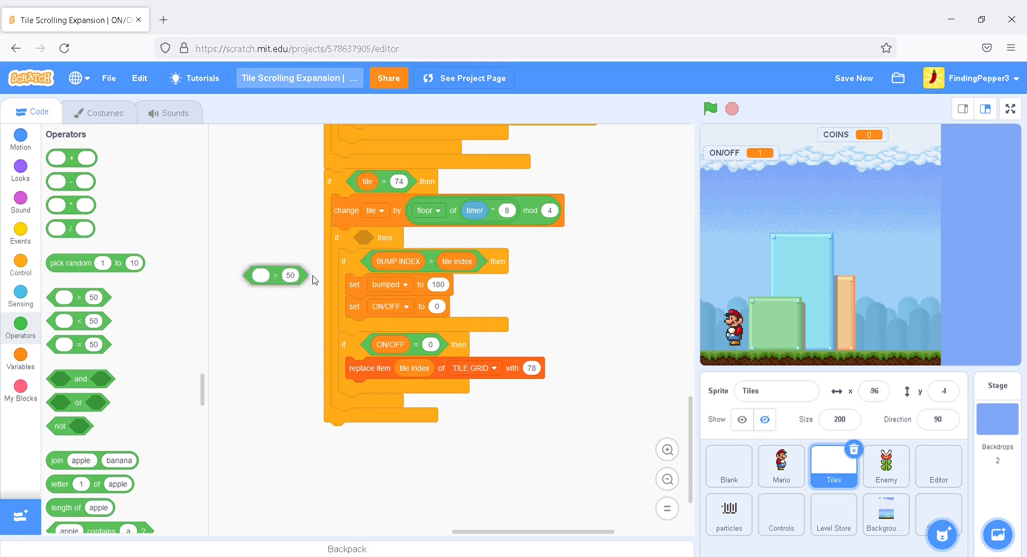
drag(275, 275, 380, 237)
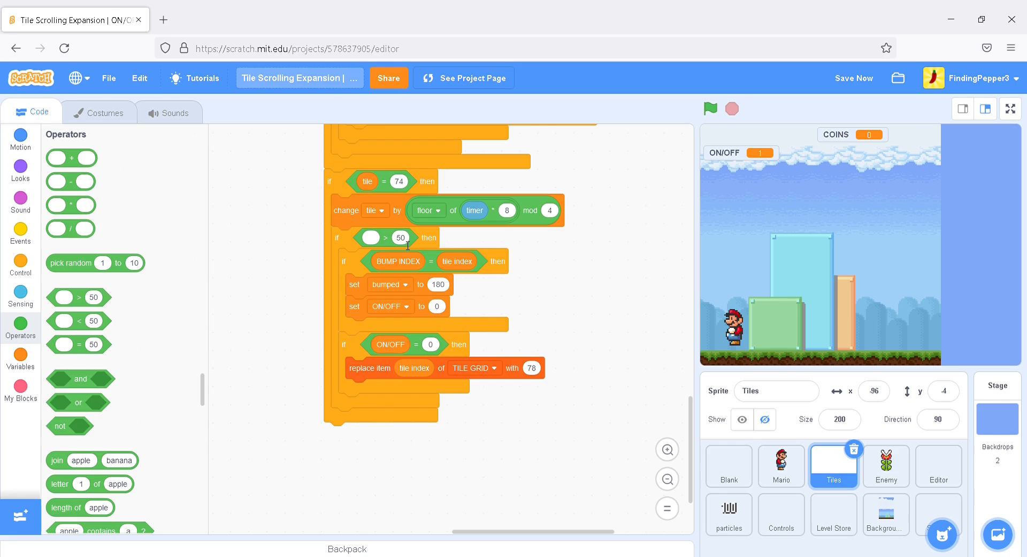
click(20, 361)
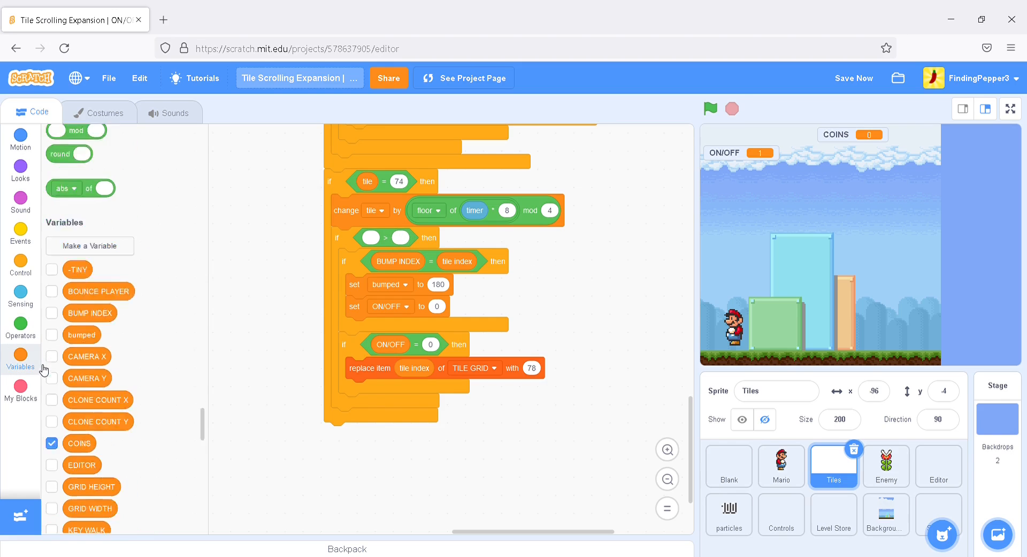
scroll(down, 3)
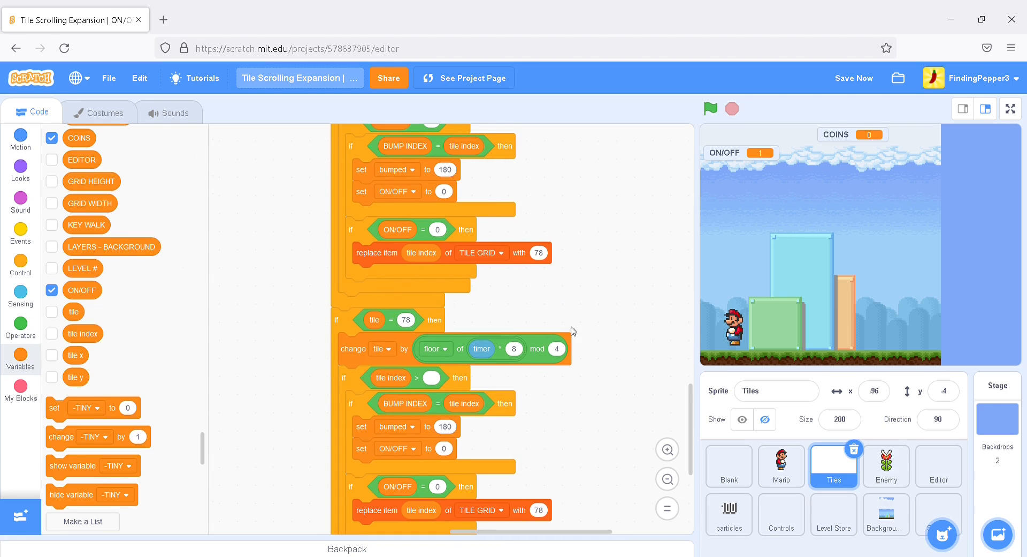
Scroll the Tiles script down to the tile 78 branch
scroll(down, 3)
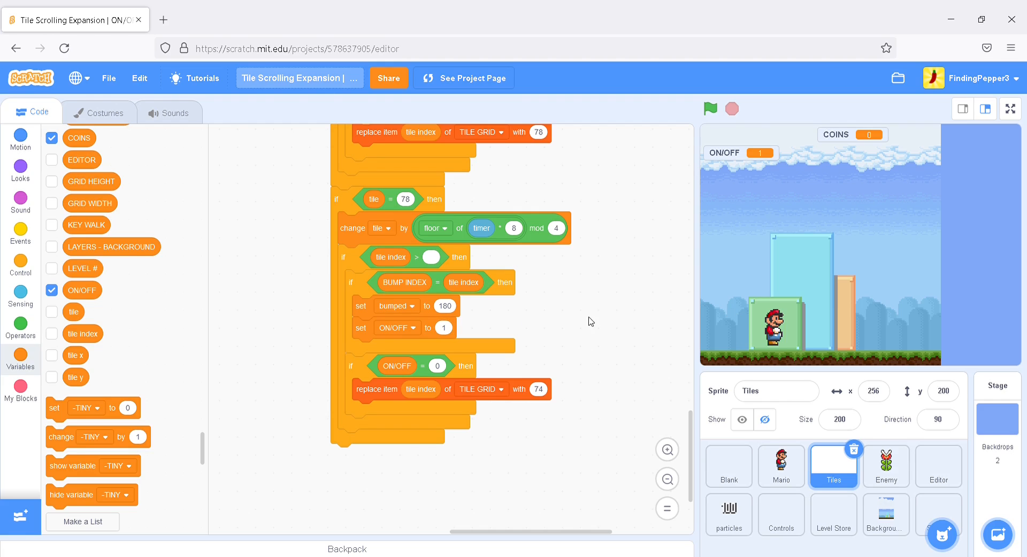
mouse_move(810, 503)
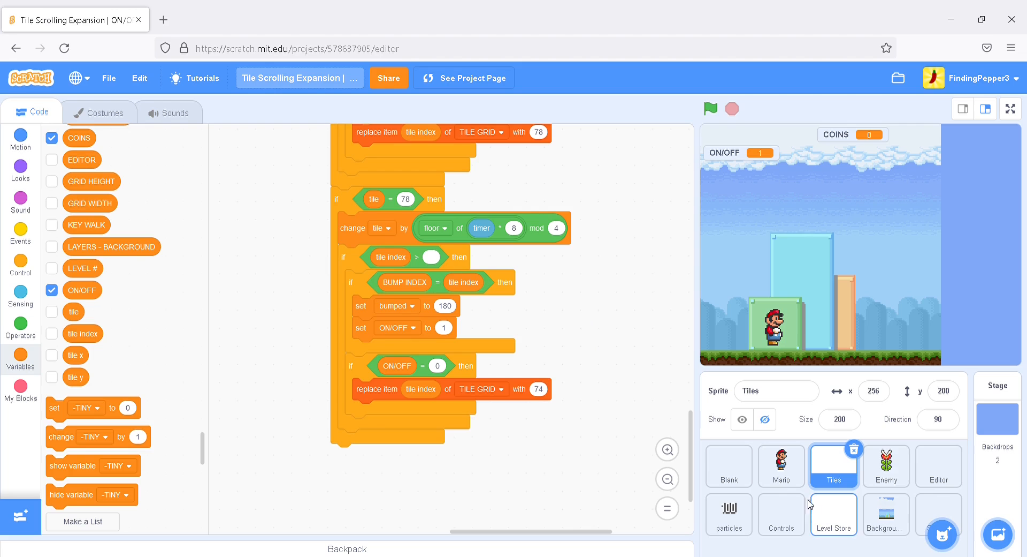
Change Mario's bump head condition to tile = 20 or tile = 74 or tile = 78
click(780, 465)
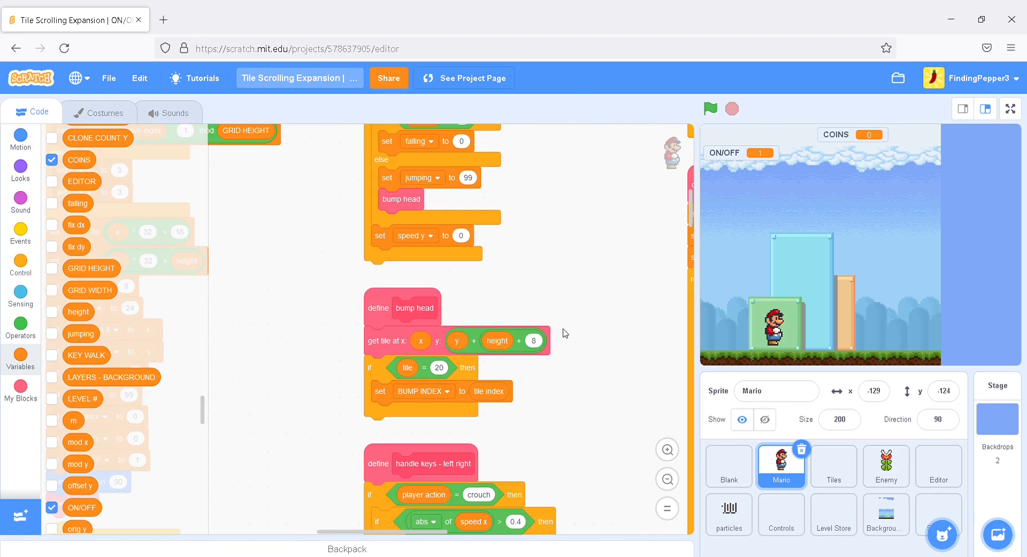
mouse_move(531, 324)
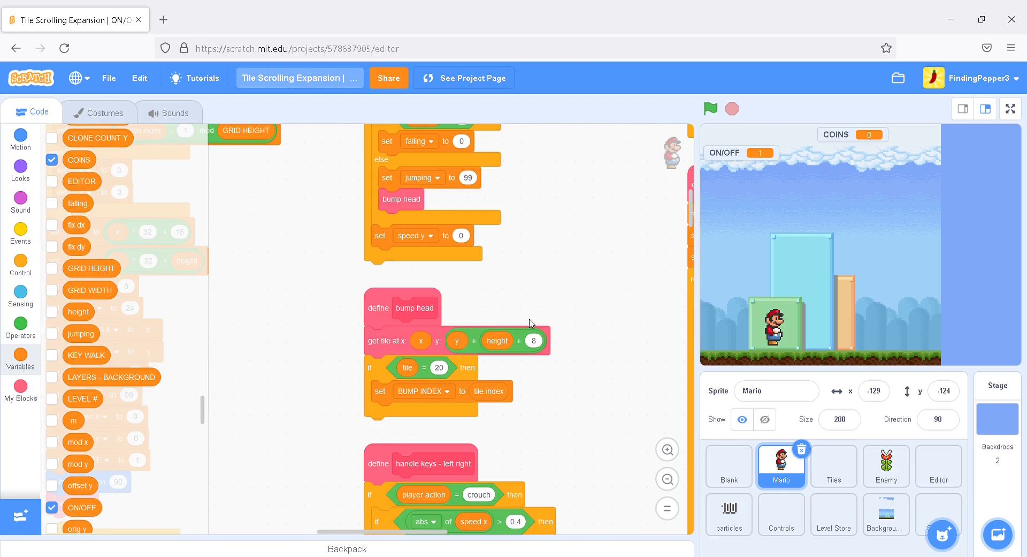
mouse_move(405, 309)
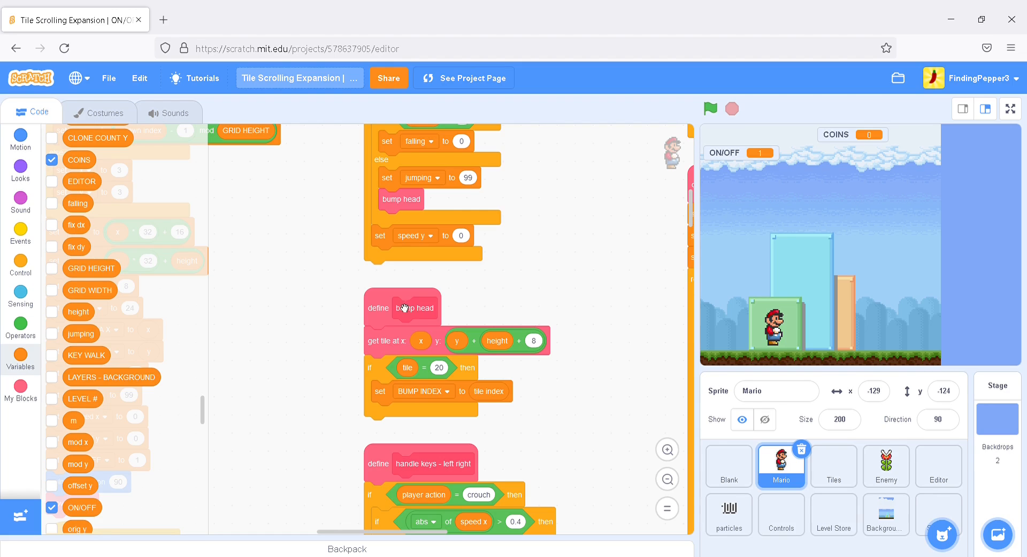
mouse_move(436, 376)
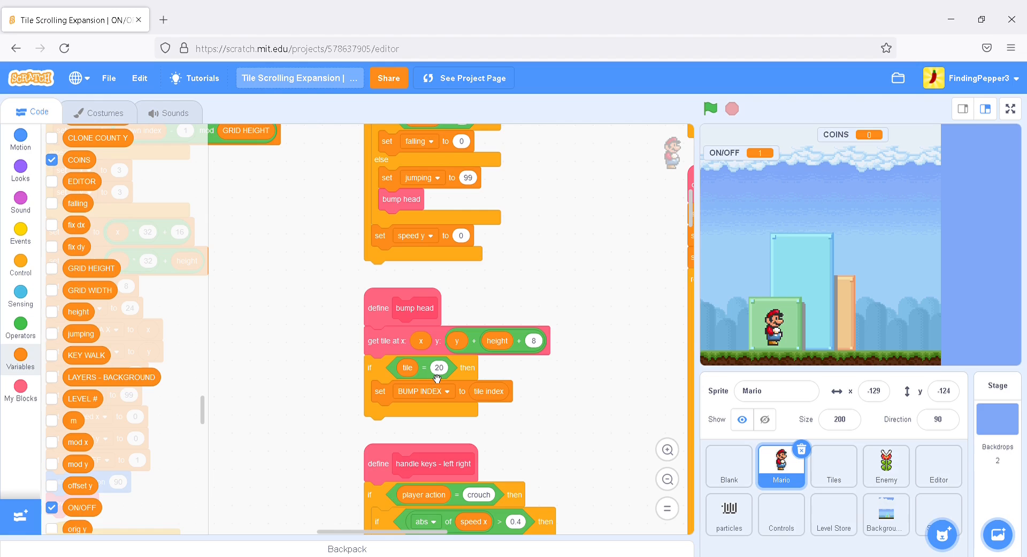
mouse_move(79, 358)
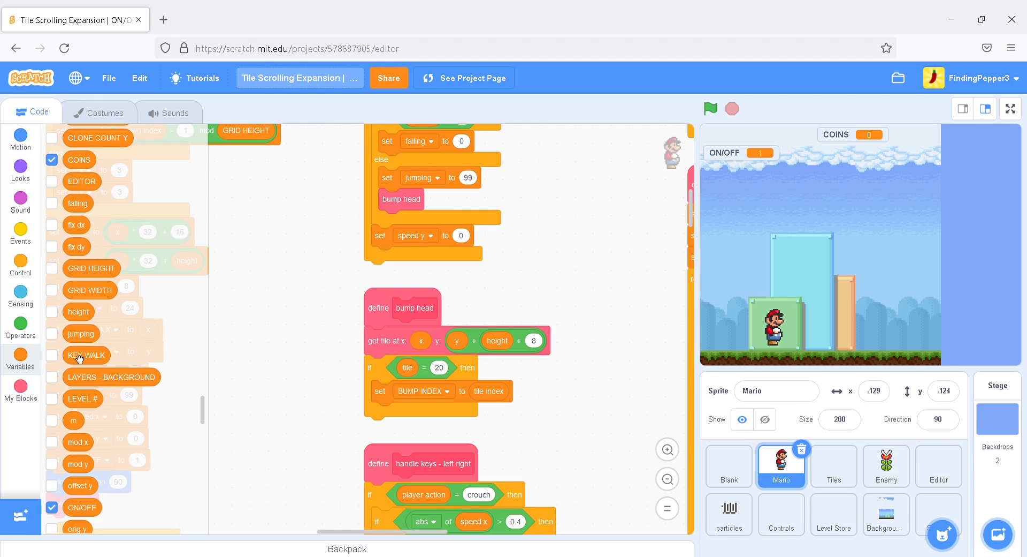
mouse_move(20, 324)
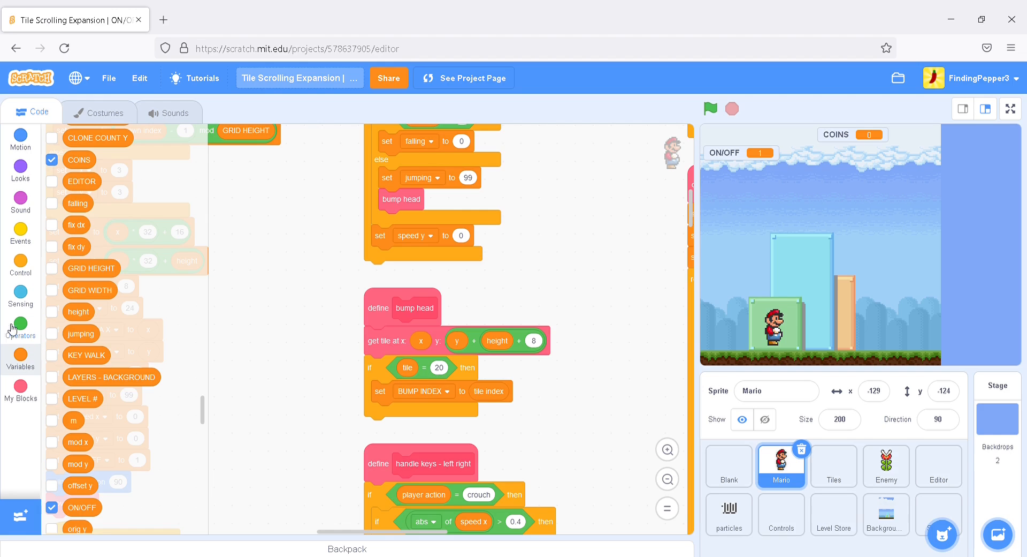
click(20, 324)
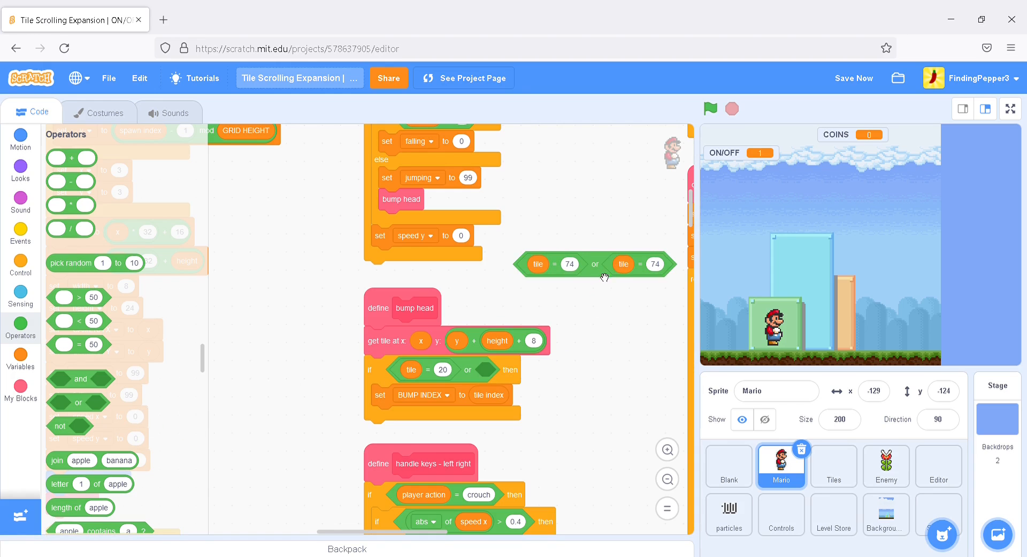
drag(594, 263, 511, 371)
text(78)
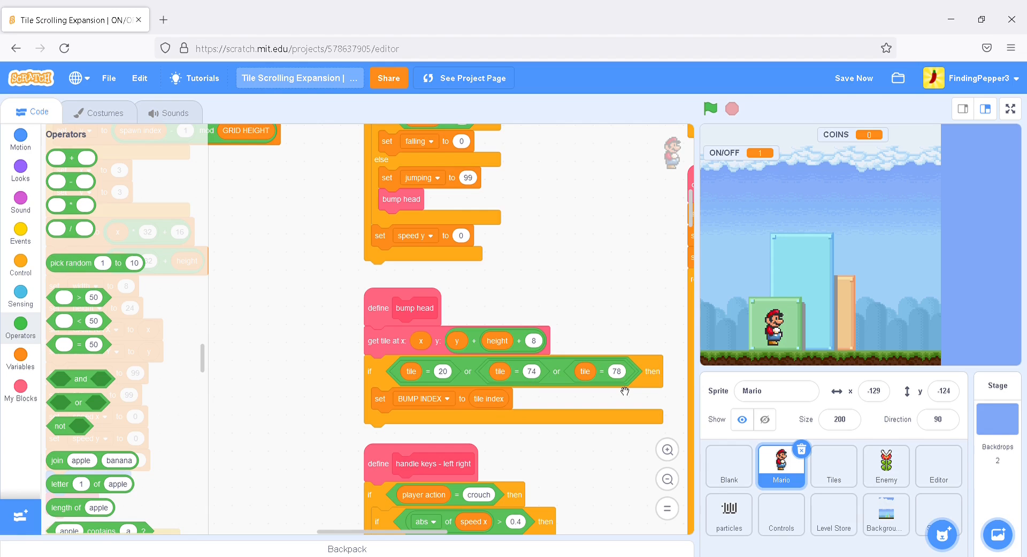
mouse_move(846, 73)
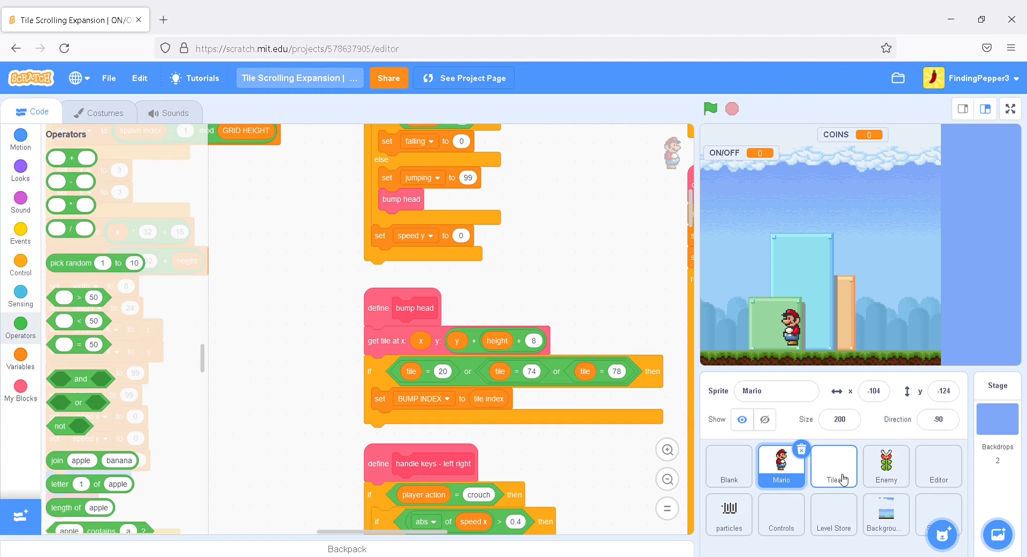
In the Tiles scripts, change tile 78's ON/OFF = 0 check to ON/OFF = 1
click(834, 465)
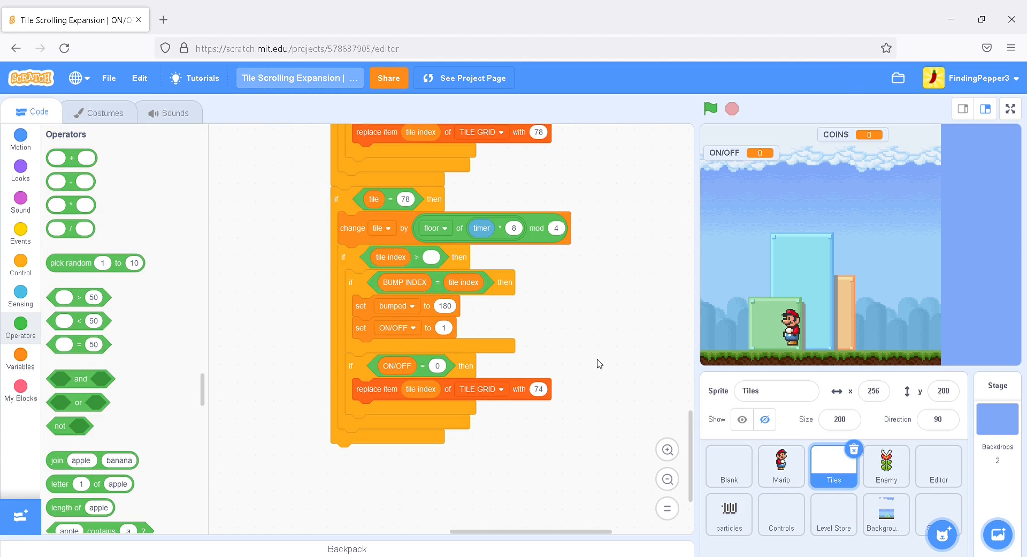
scroll(down, 3)
text(1)
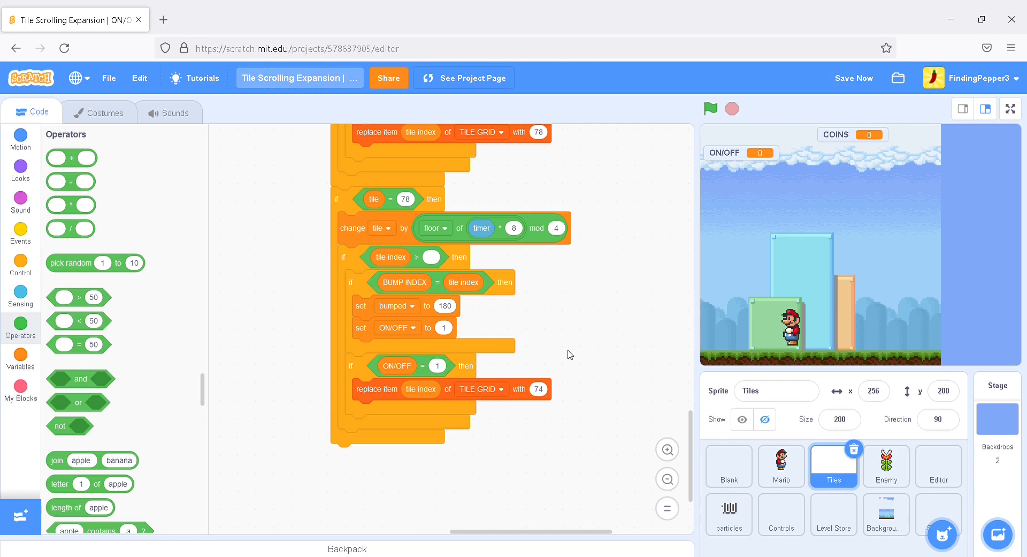
scroll(down, 3)
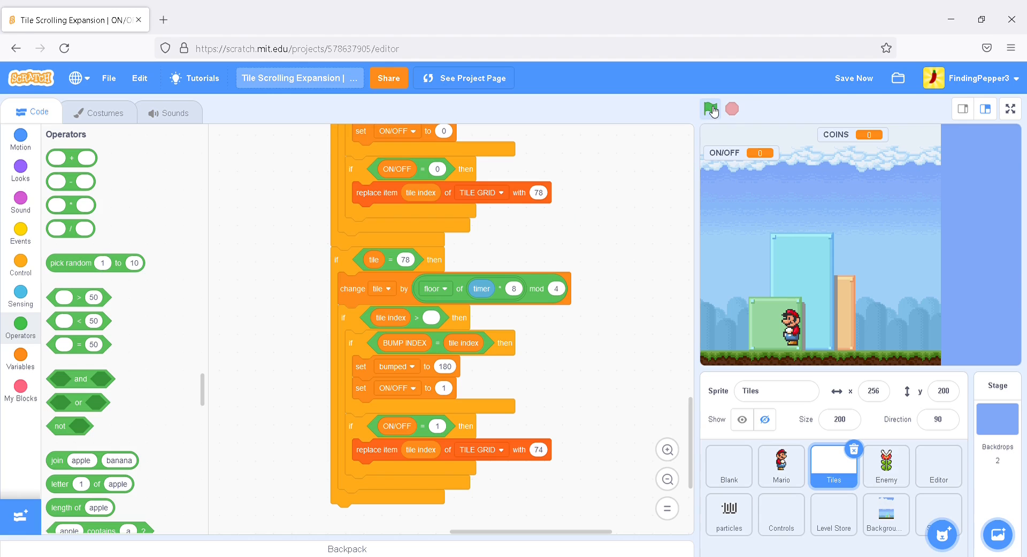
Test-run the game with the green flag, play briefly, then stop it
click(710, 108)
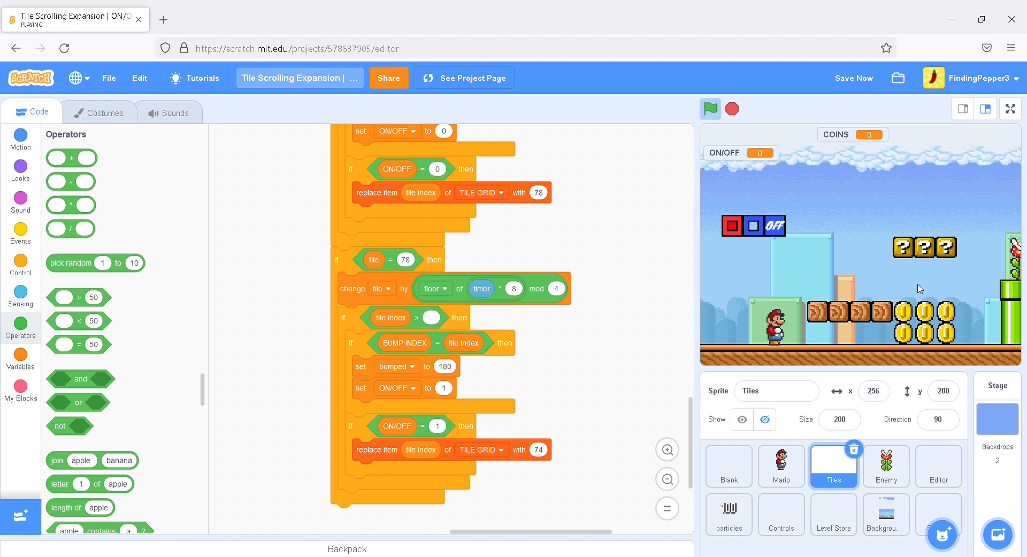
click(775, 225)
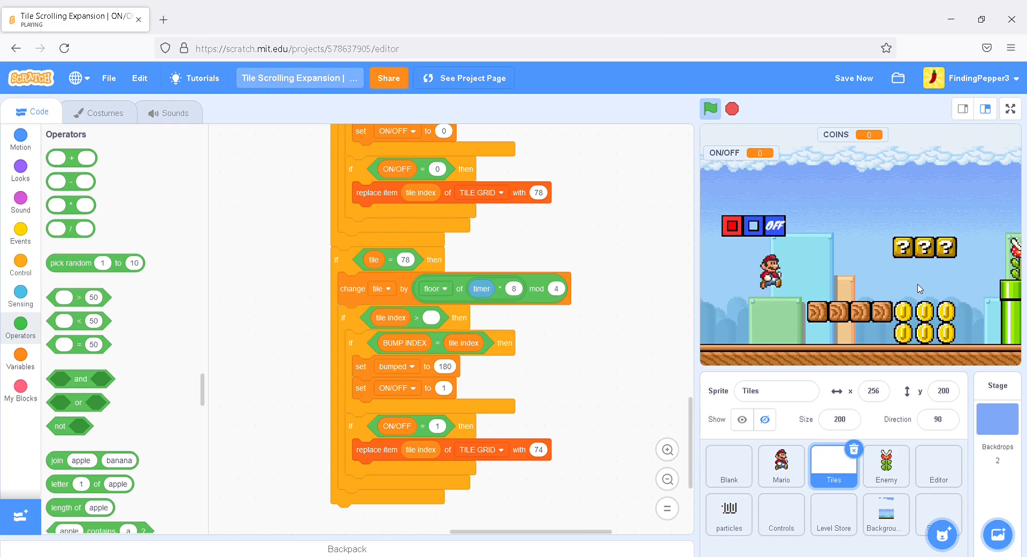
click(733, 109)
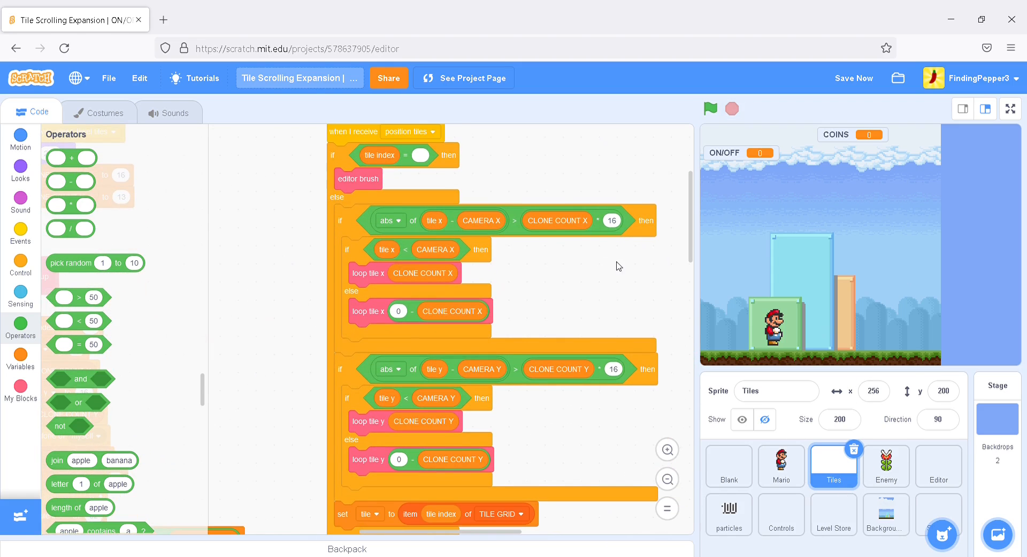
Add an if block after Test Bump with a partial condition: tile = 50 or blank
scroll(down, 3)
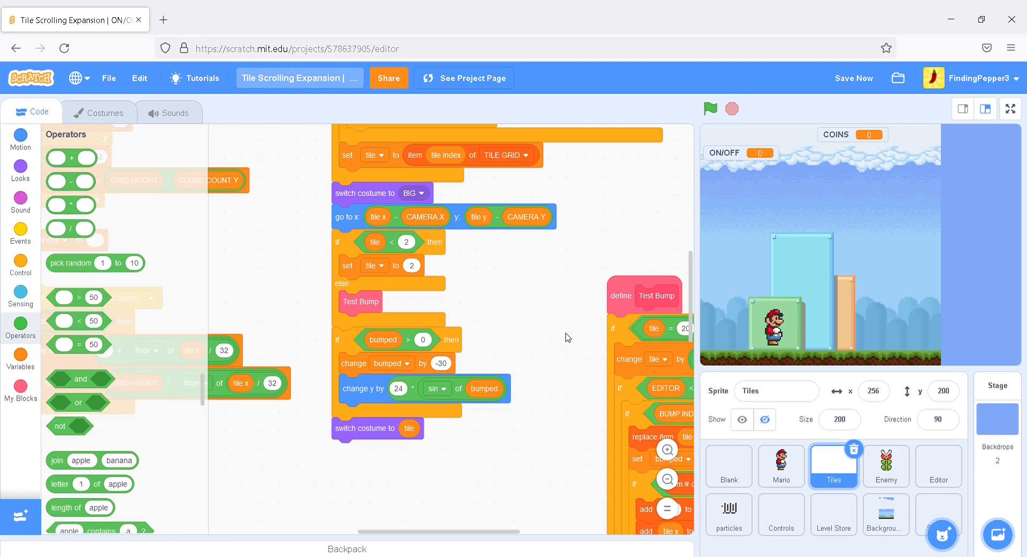
mouse_move(547, 278)
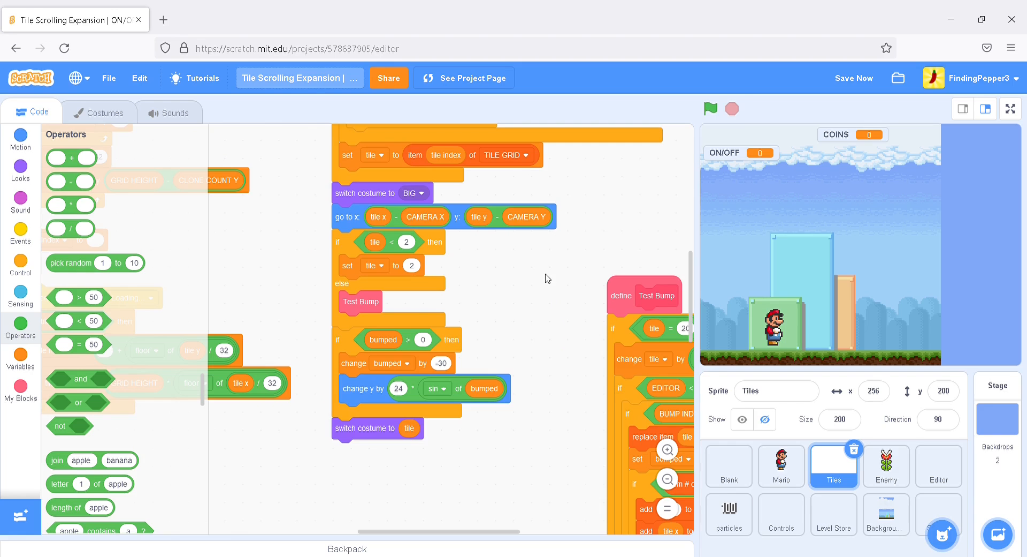
mouse_move(25, 271)
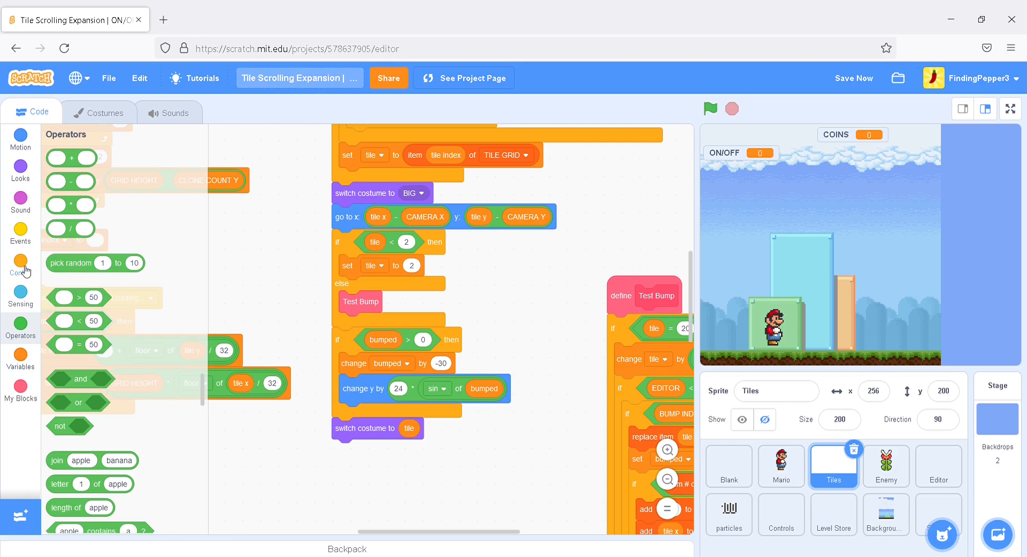
click(20, 264)
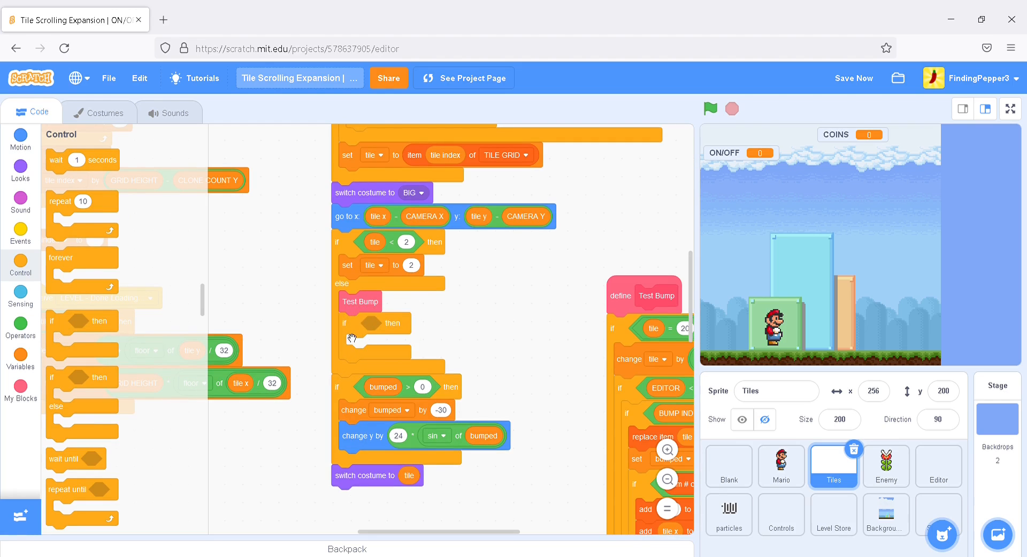
mouse_move(288, 378)
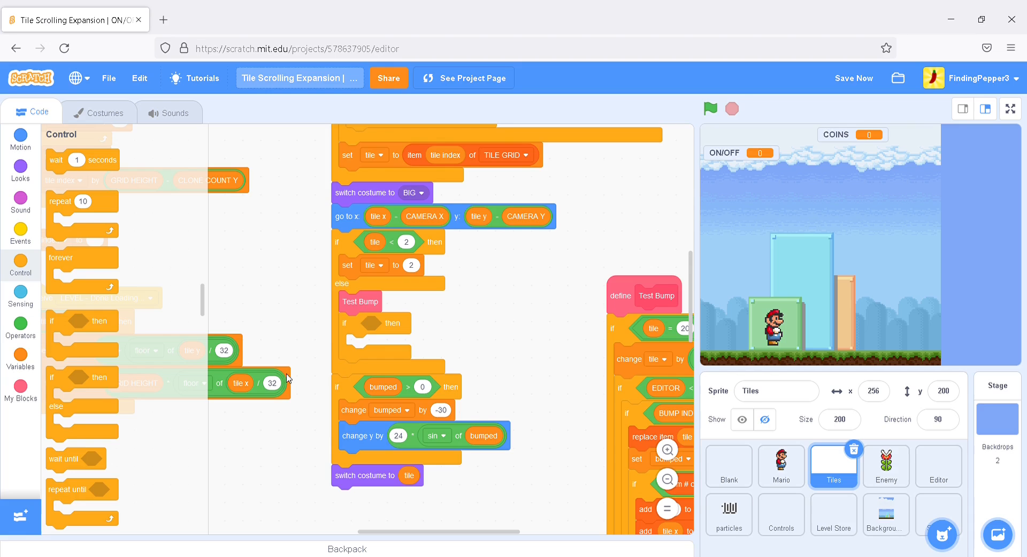
mouse_move(22, 396)
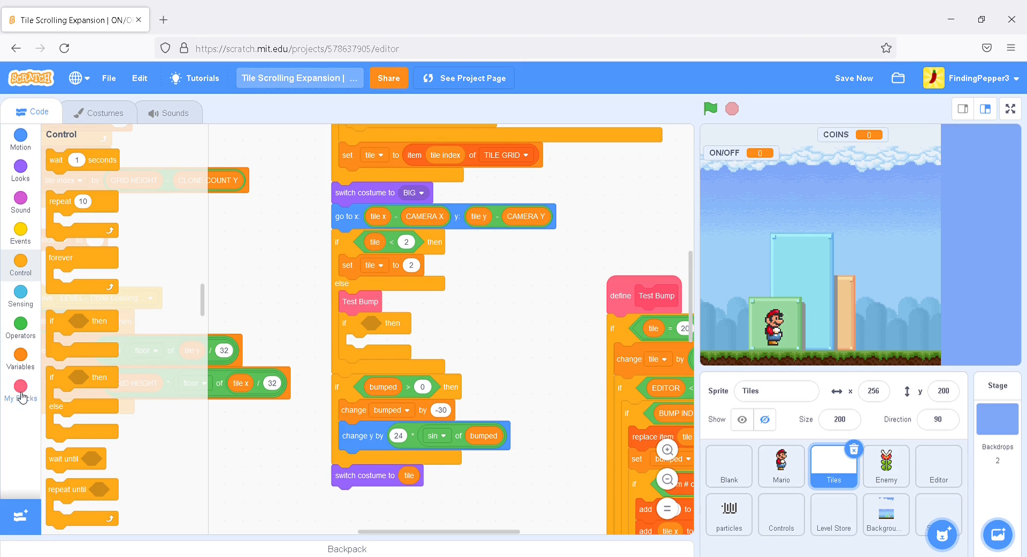
click(21, 325)
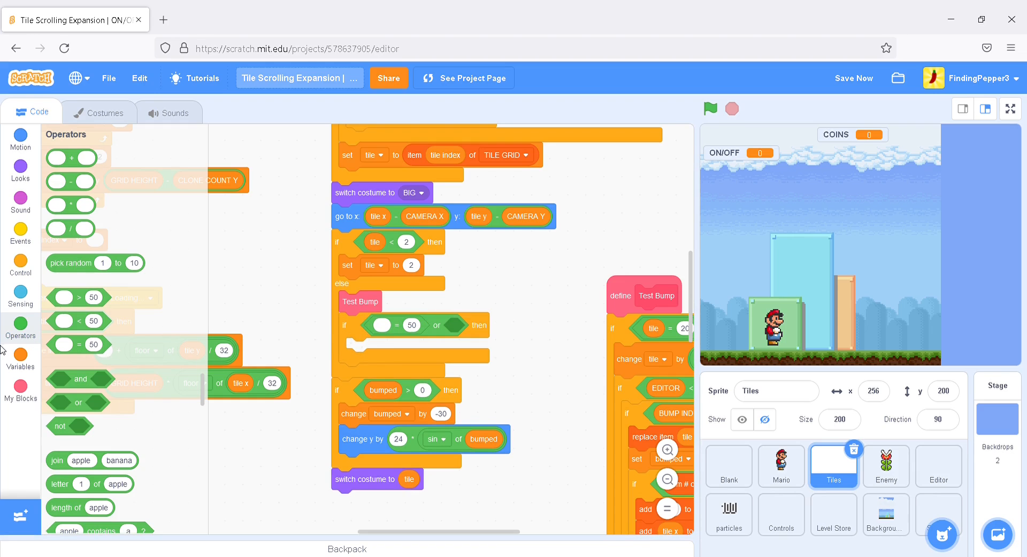
click(21, 357)
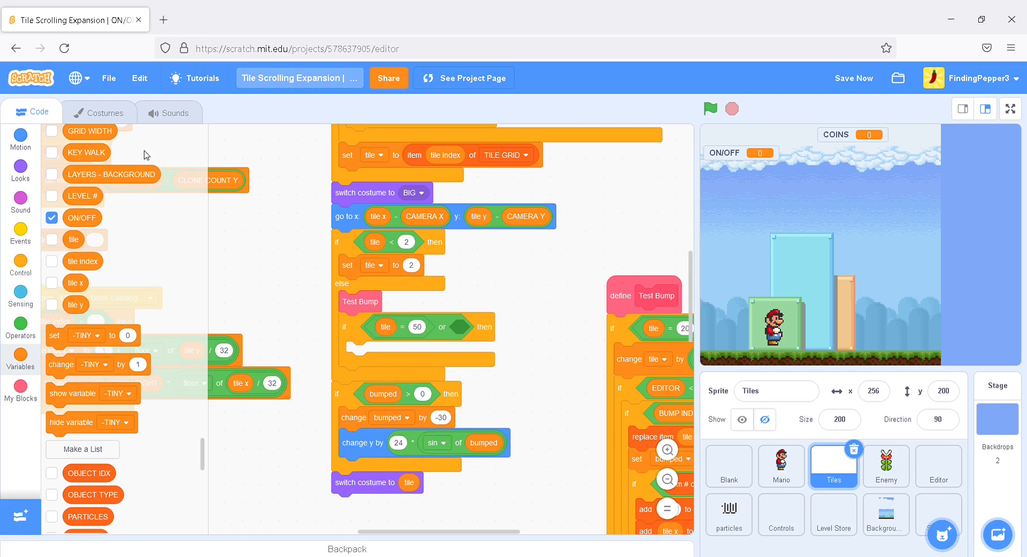
Look up the red and blue ON/OFF block costume numbers, 70 through 73
click(100, 112)
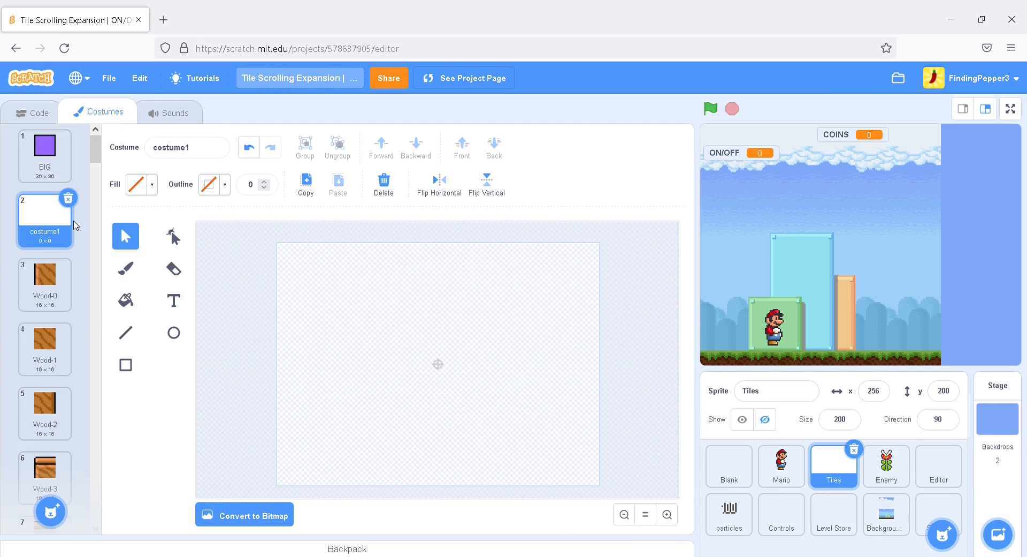
scroll(down, 3)
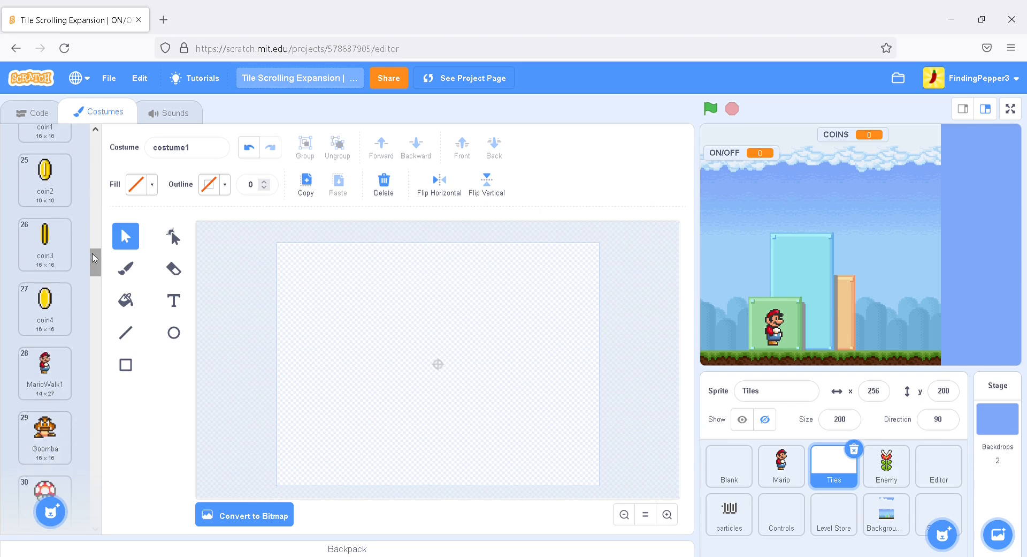
scroll(down, 3)
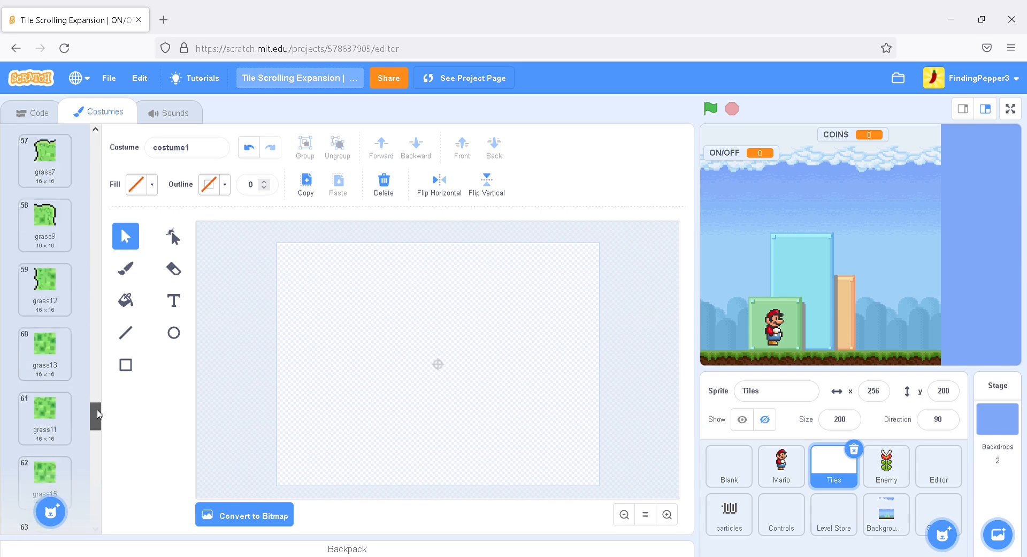
scroll(down, 3)
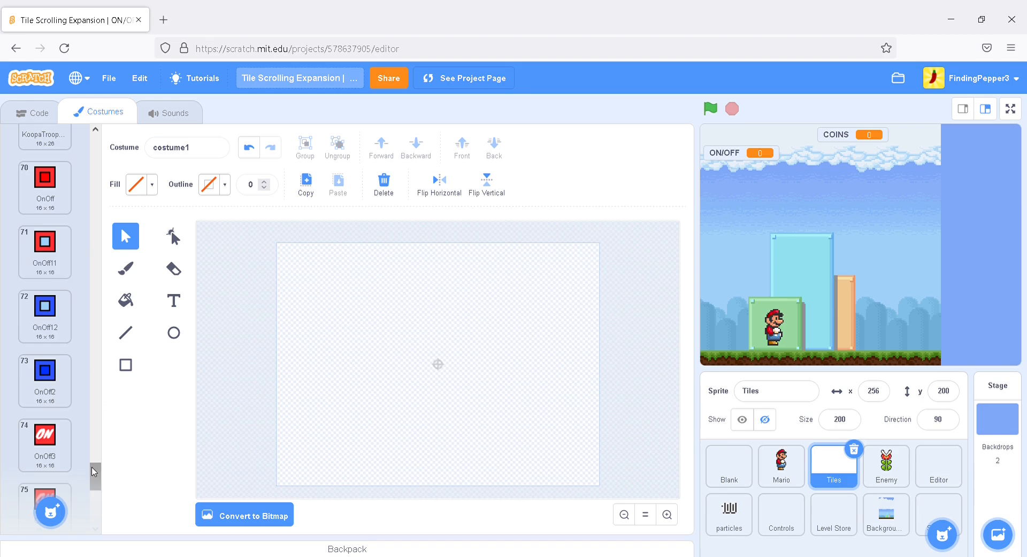
click(45, 187)
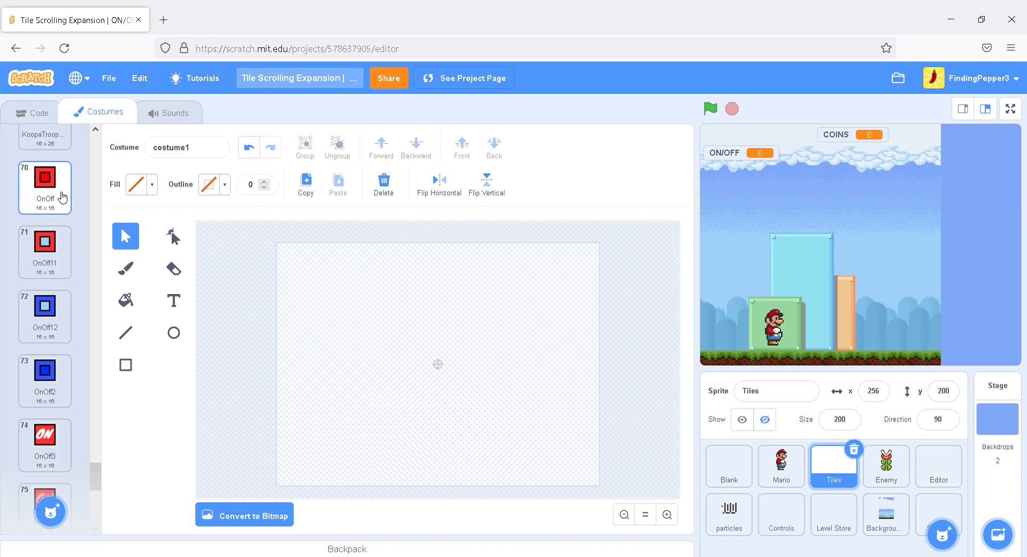
click(44, 316)
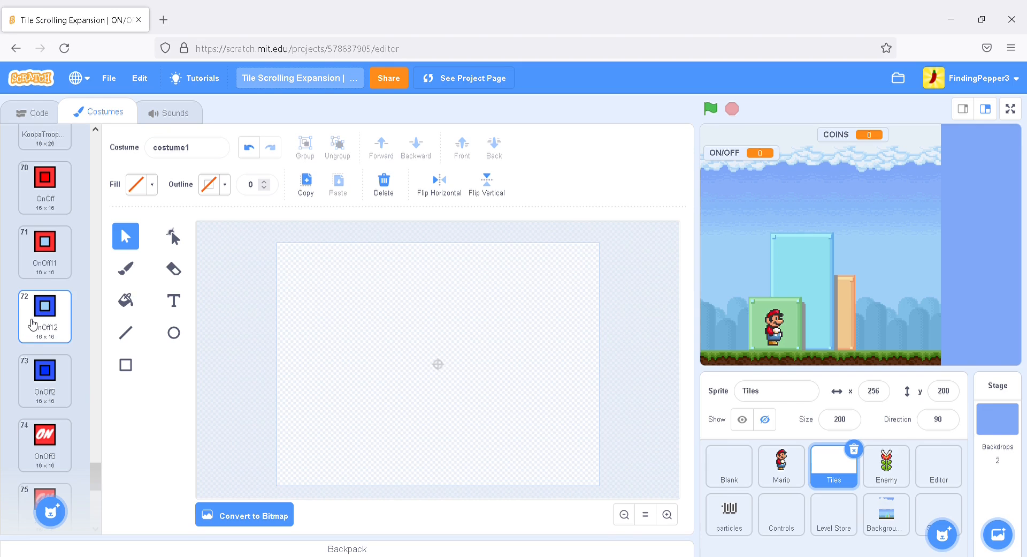
click(45, 252)
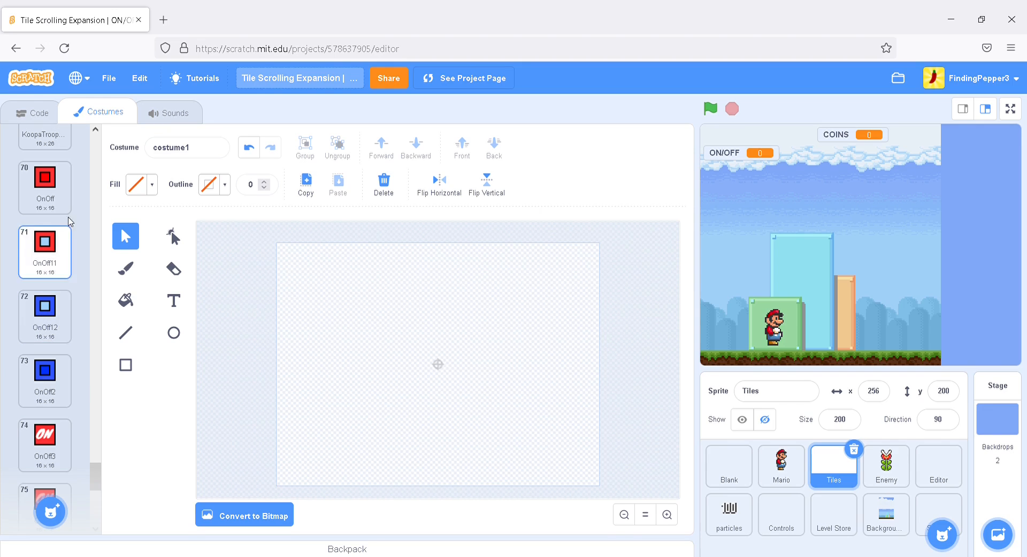
click(45, 187)
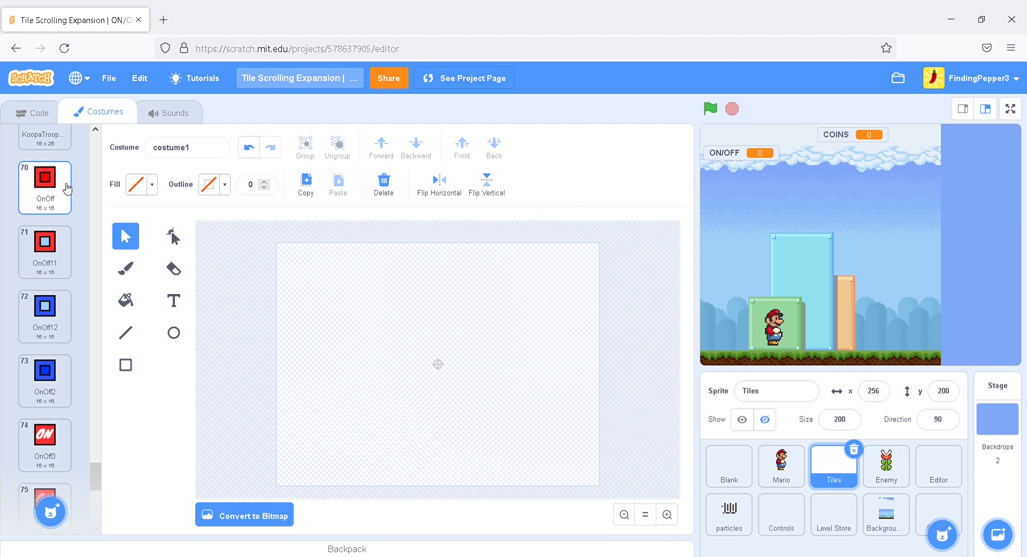
click(44, 315)
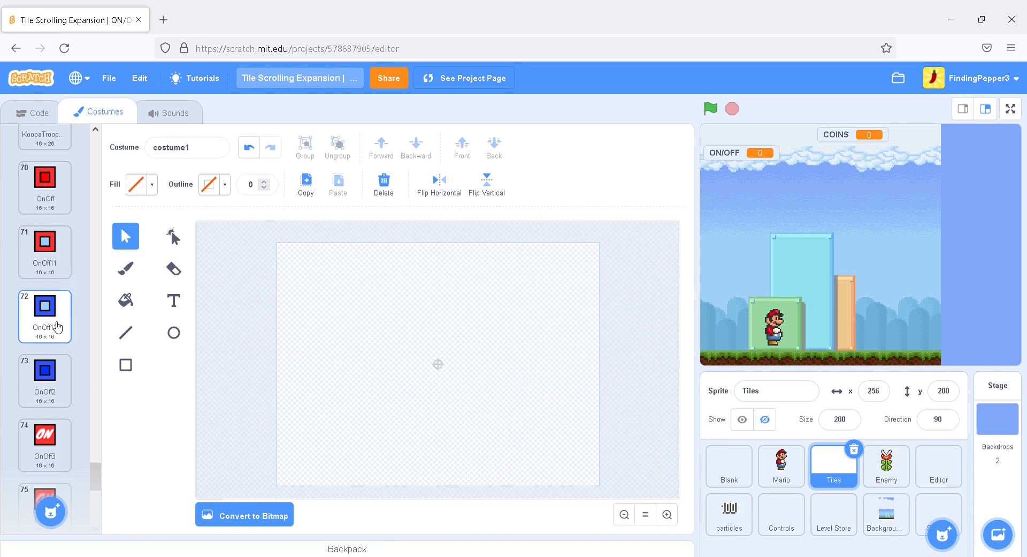
click(44, 380)
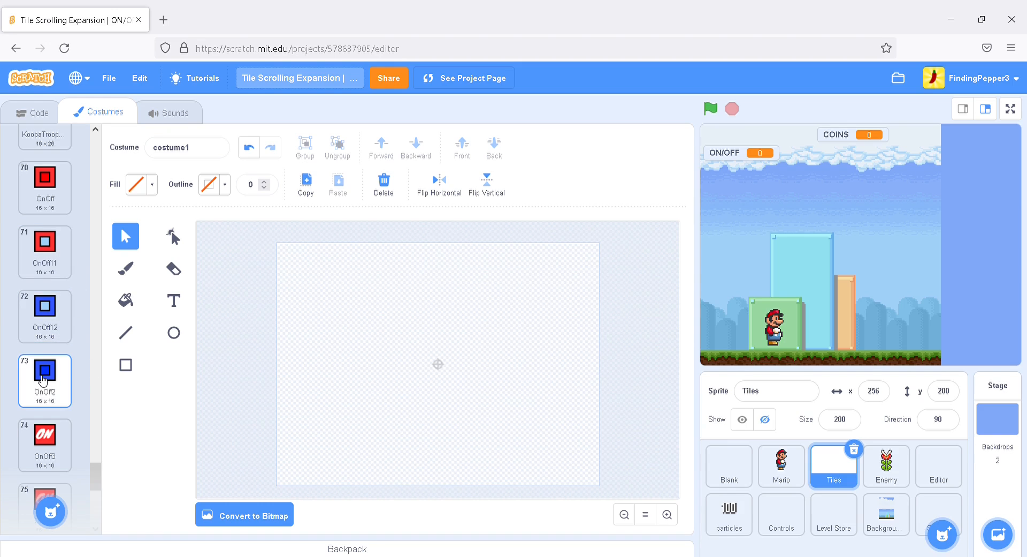
mouse_move(63, 382)
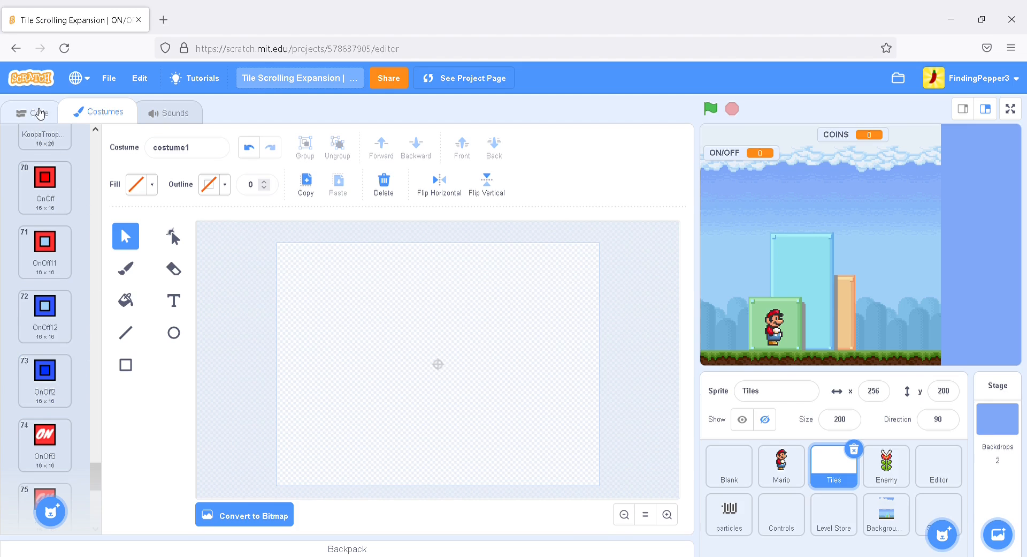
Nest an if EDITOR < 1 check inside the tile 70-or-72 block
click(36, 112)
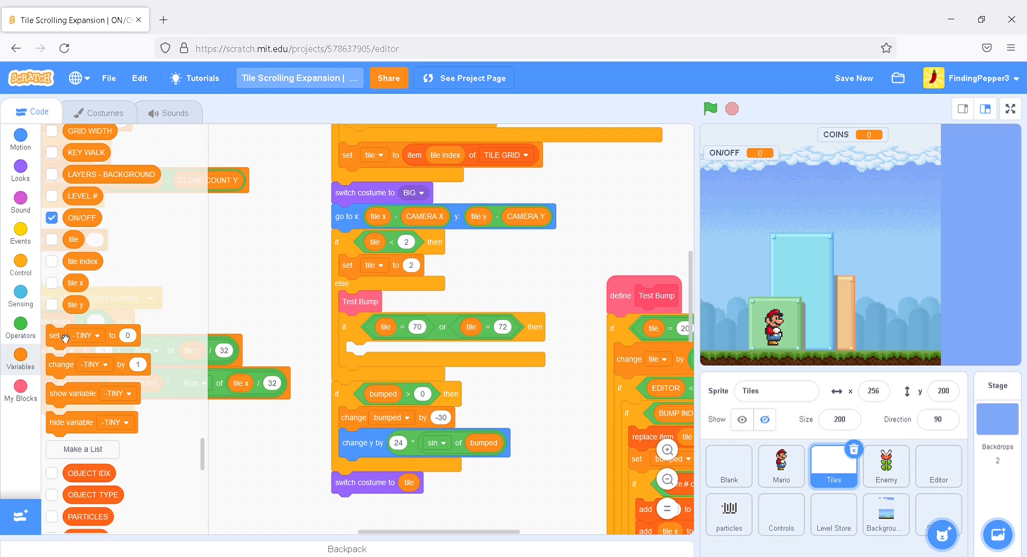
click(20, 261)
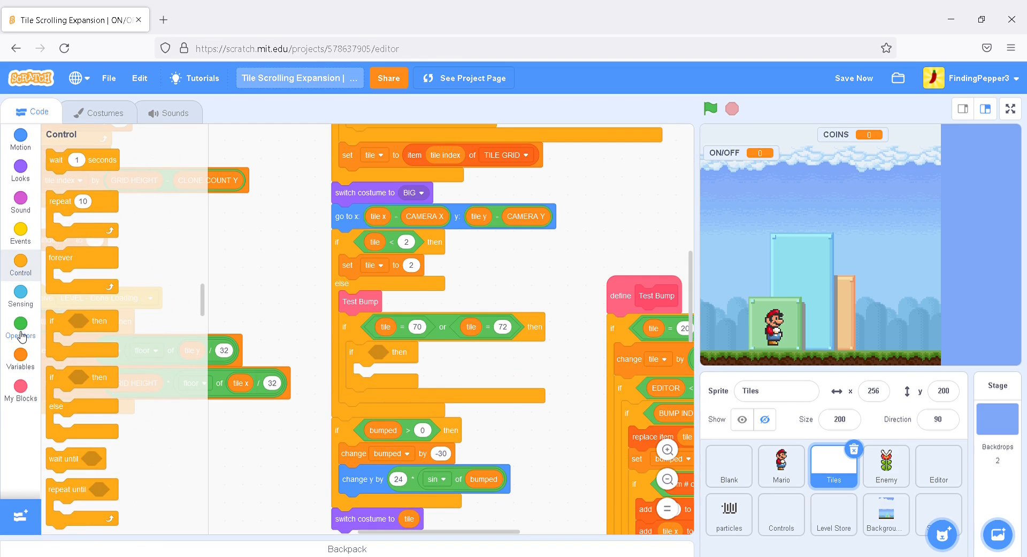
click(20, 325)
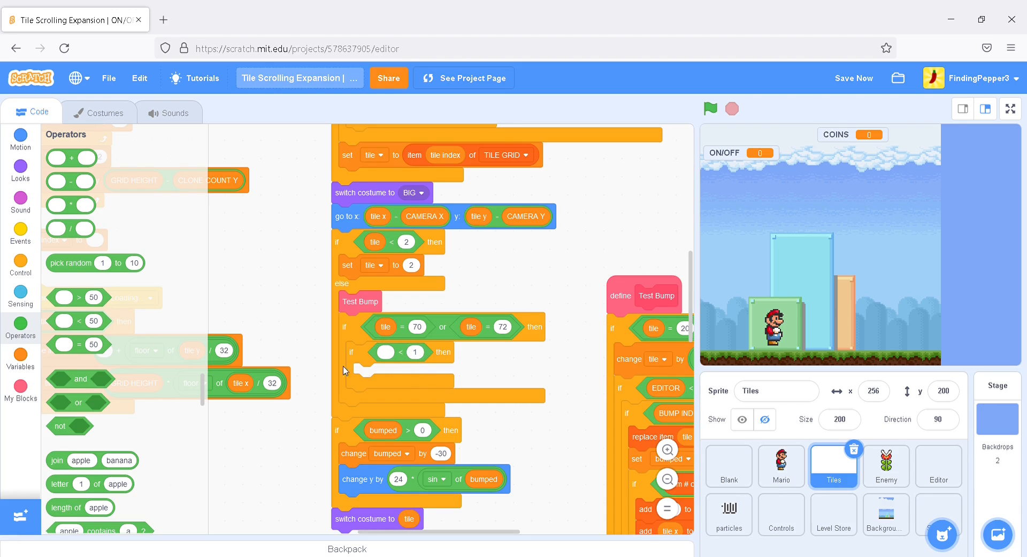
click(20, 356)
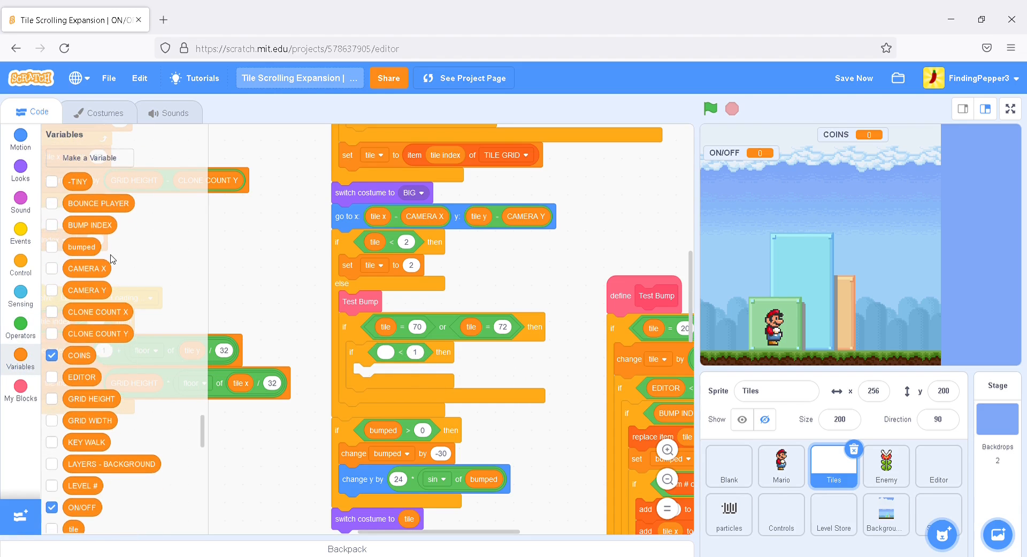
scroll(down, 3)
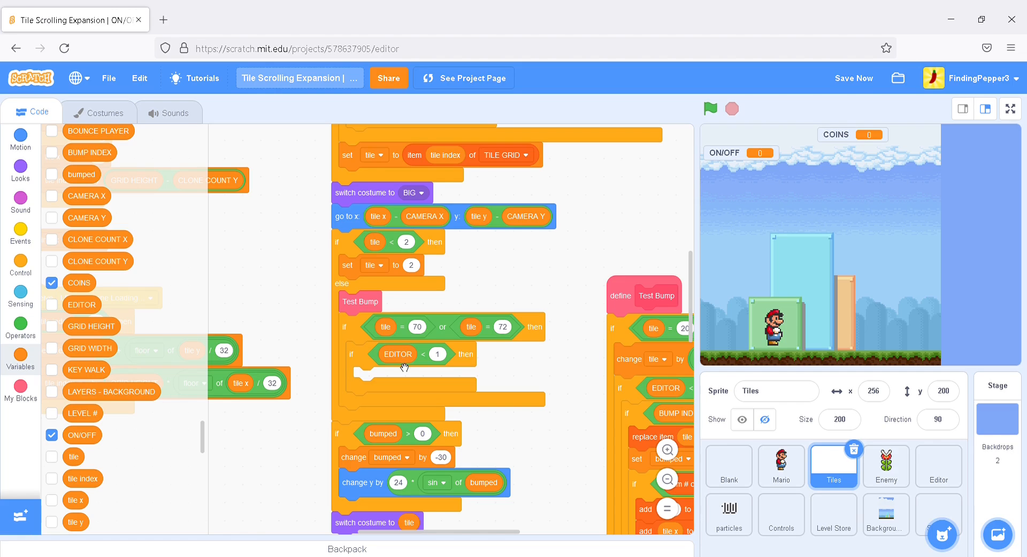
mouse_move(23, 383)
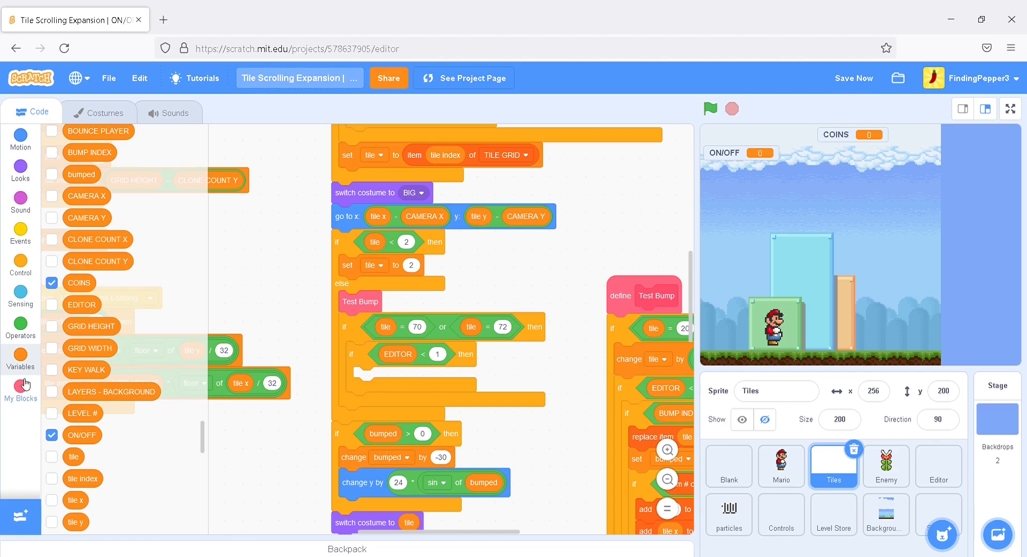
Add an inner if ON/OFF = 0 check and hide the ON/OFF stage readout
click(21, 265)
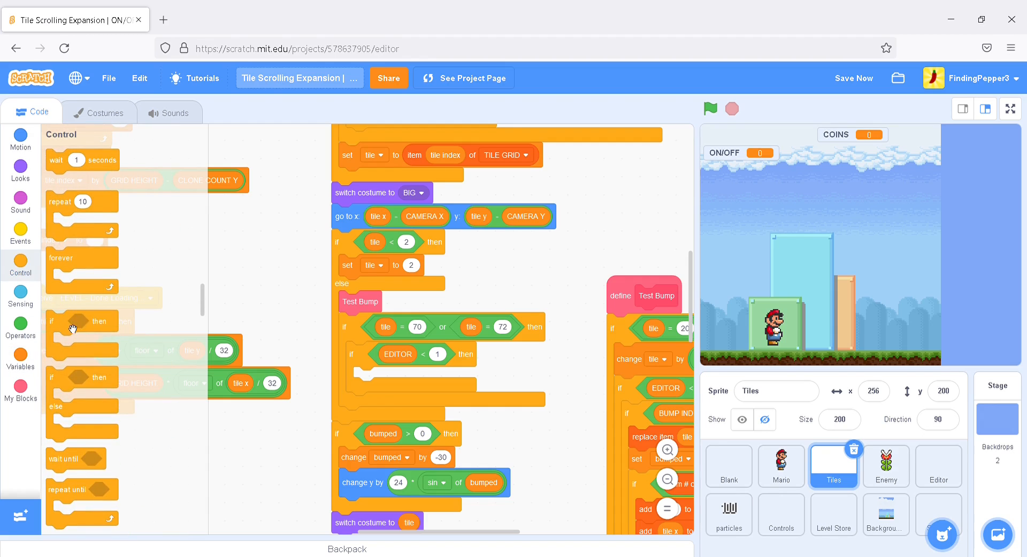
click(20, 326)
text(0)
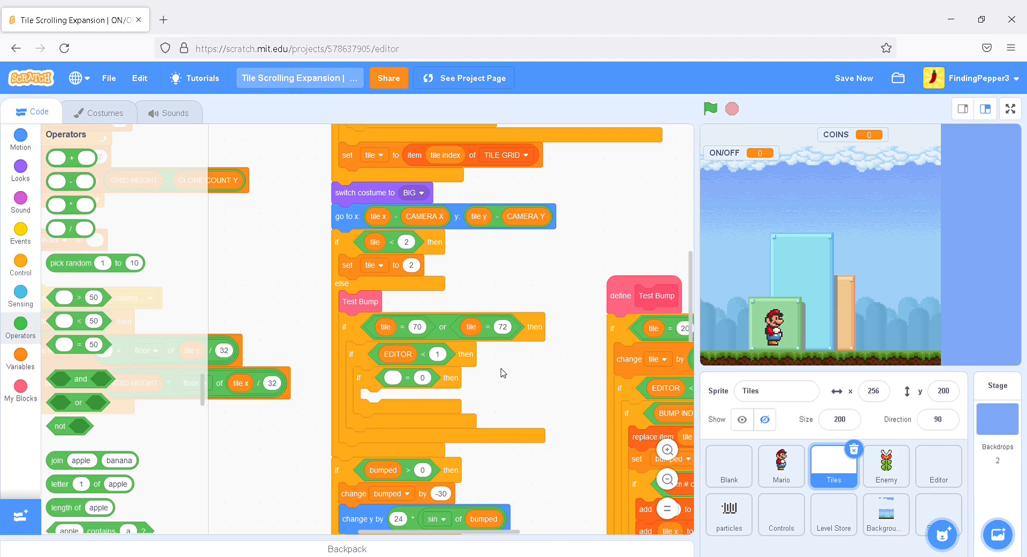
mouse_move(501, 364)
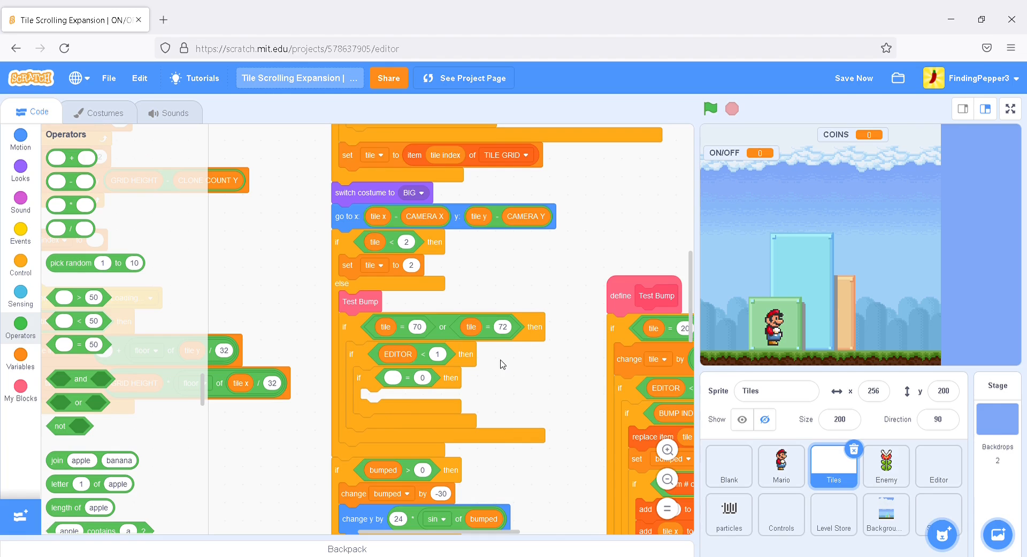
scroll(down, 3)
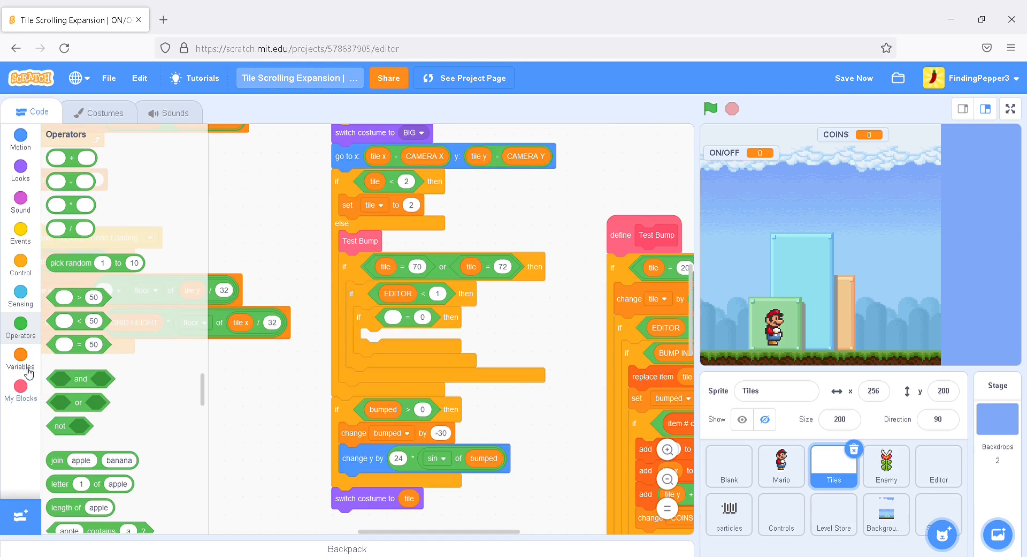
click(20, 361)
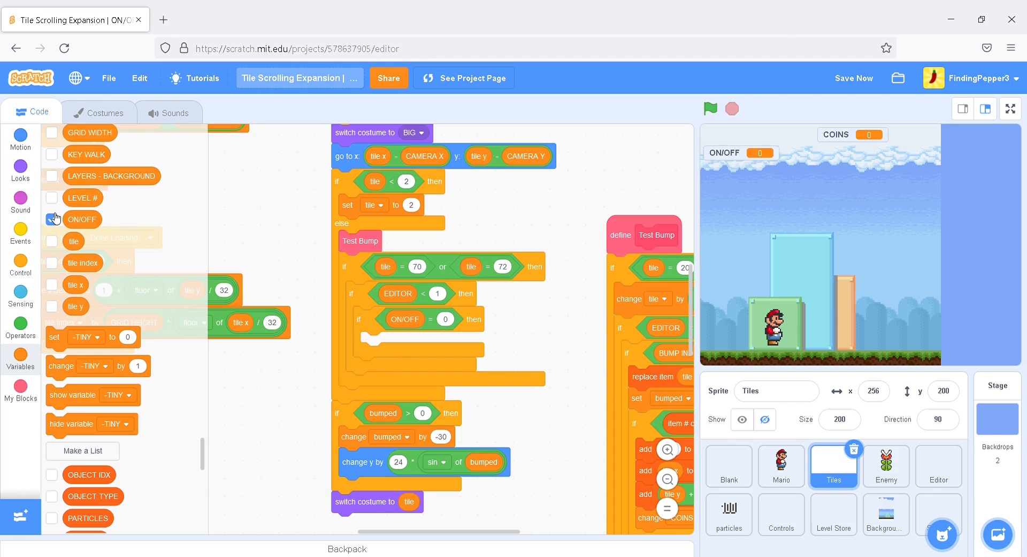
click(53, 219)
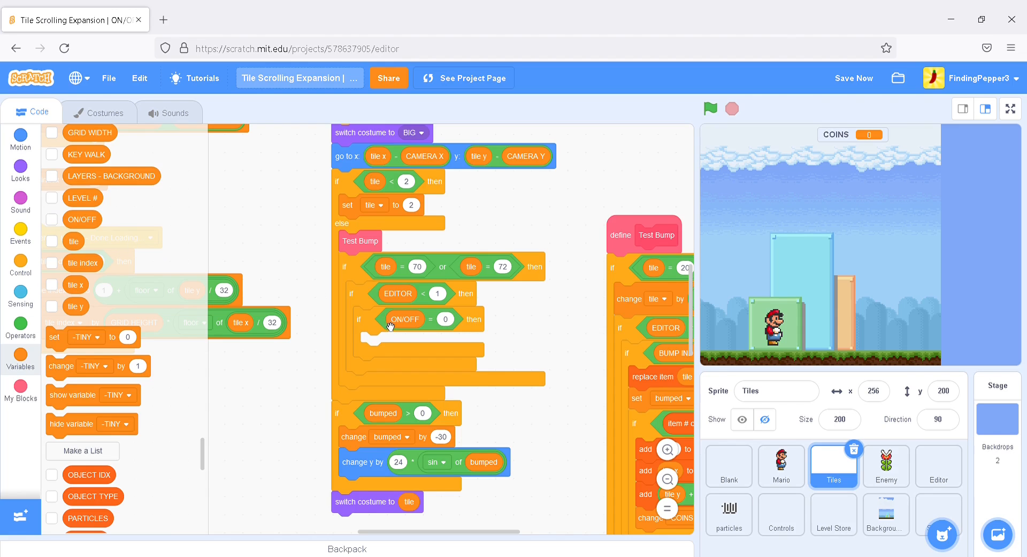
scroll(down, 3)
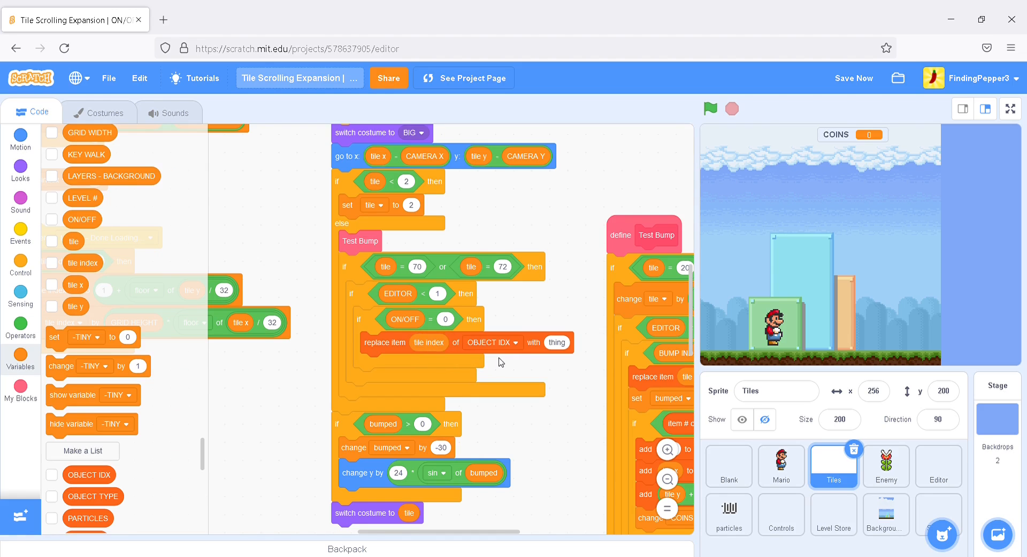
Add replace item tile index of TILE GRID with tile + 1
click(491, 341)
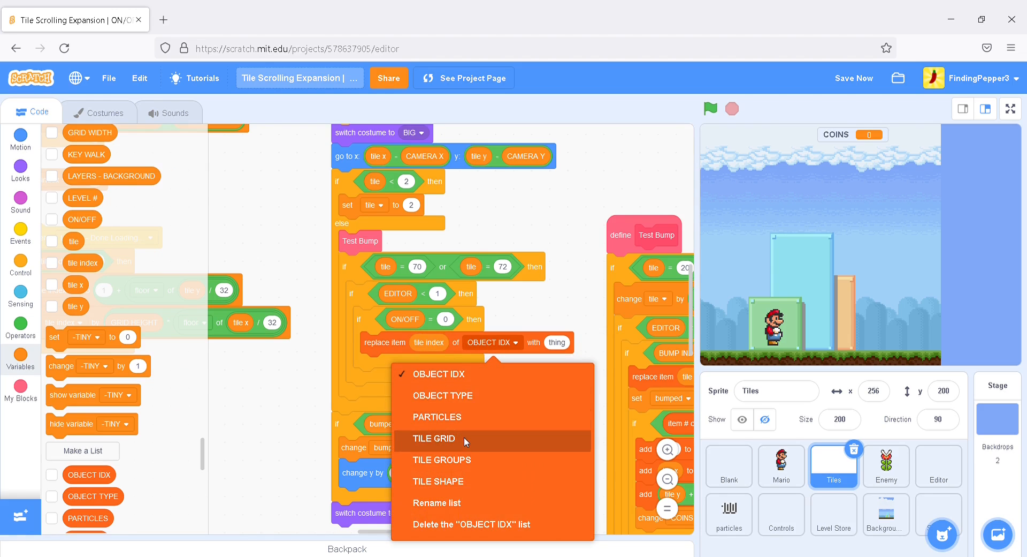
click(435, 439)
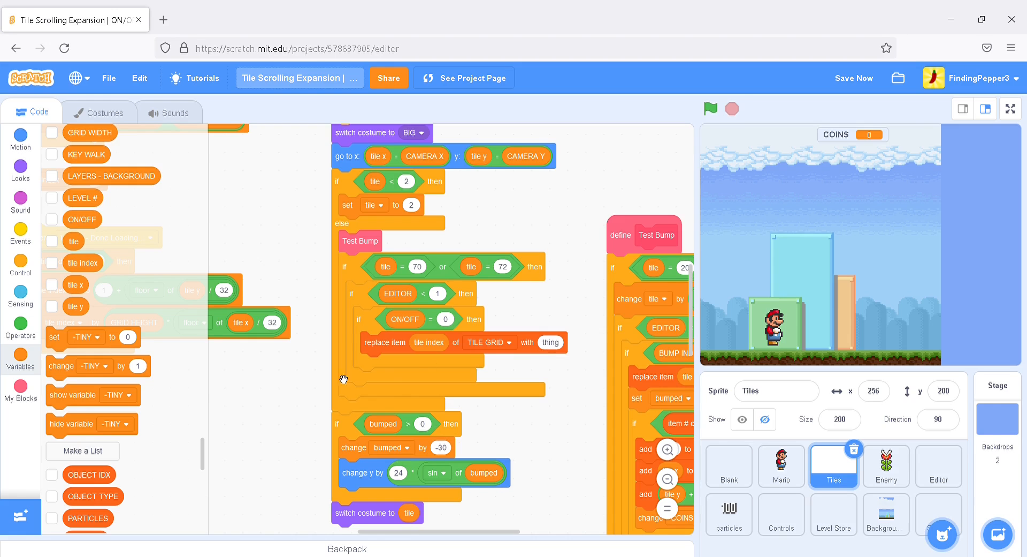
click(21, 326)
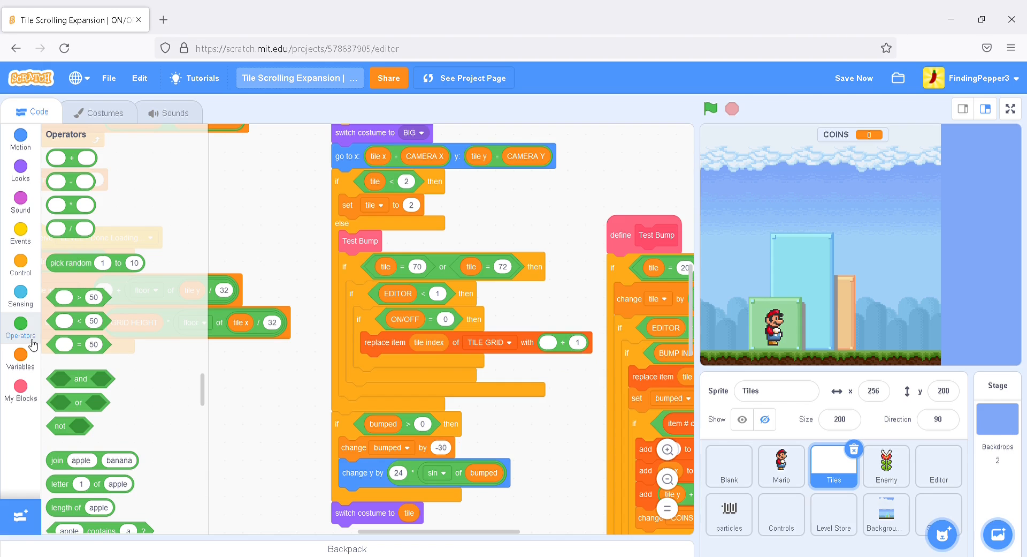
click(20, 359)
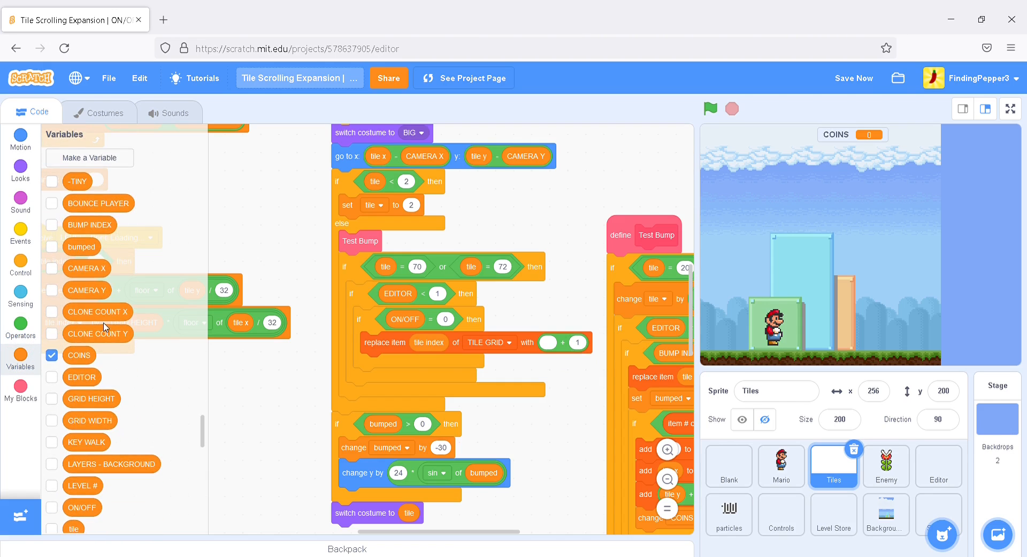
scroll(down, 3)
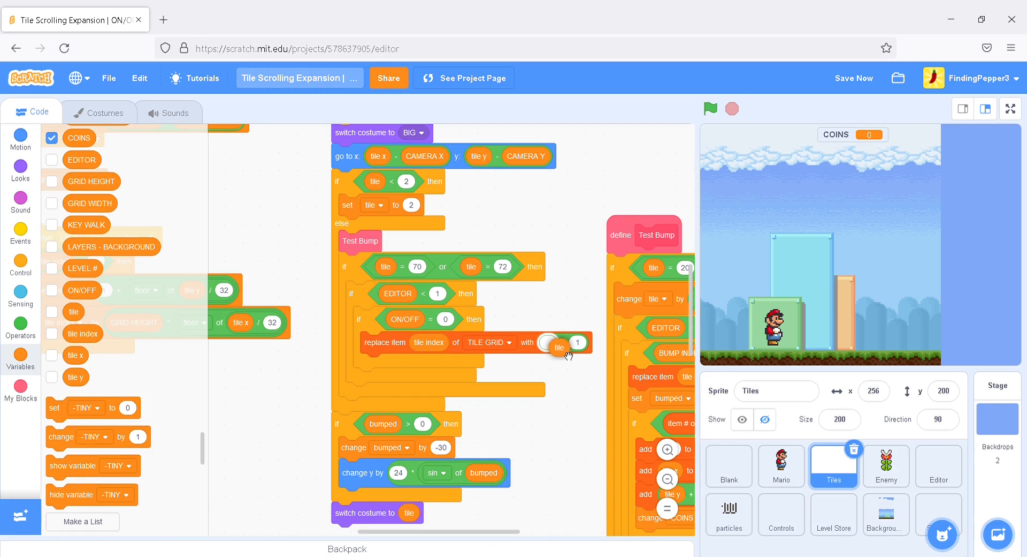
click(99, 111)
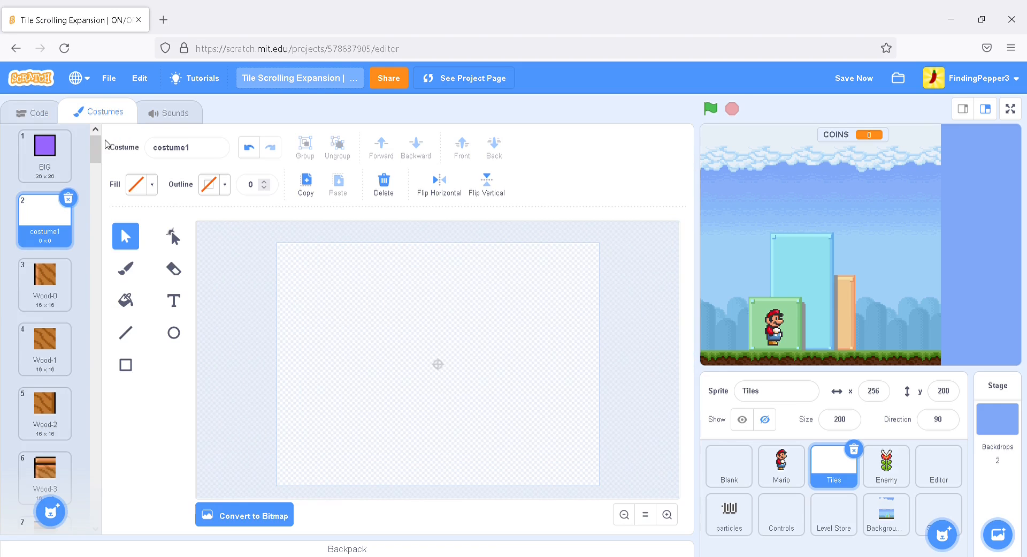
Check the numbers of costumes 71 and 73, then return to the Tiles code
scroll(down, 3)
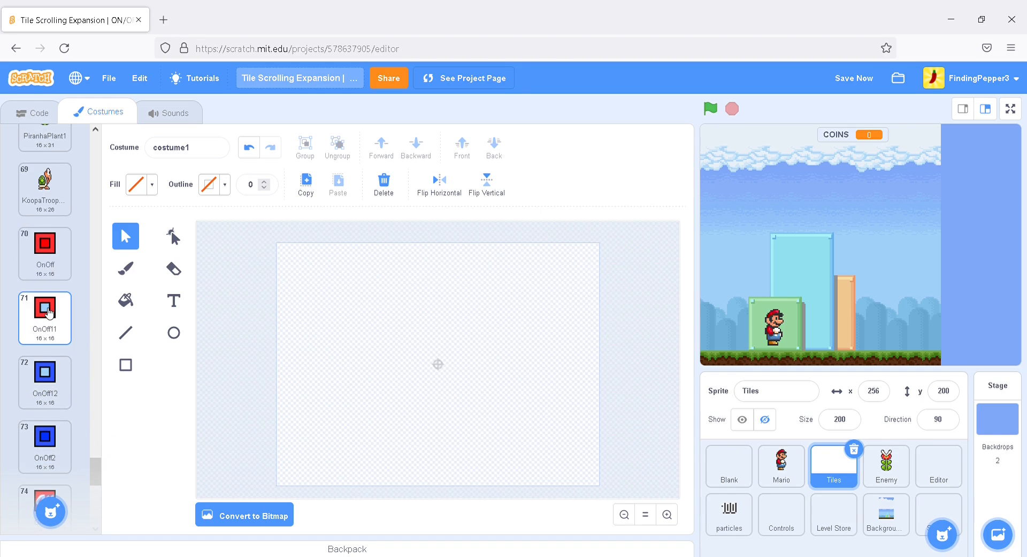
click(45, 446)
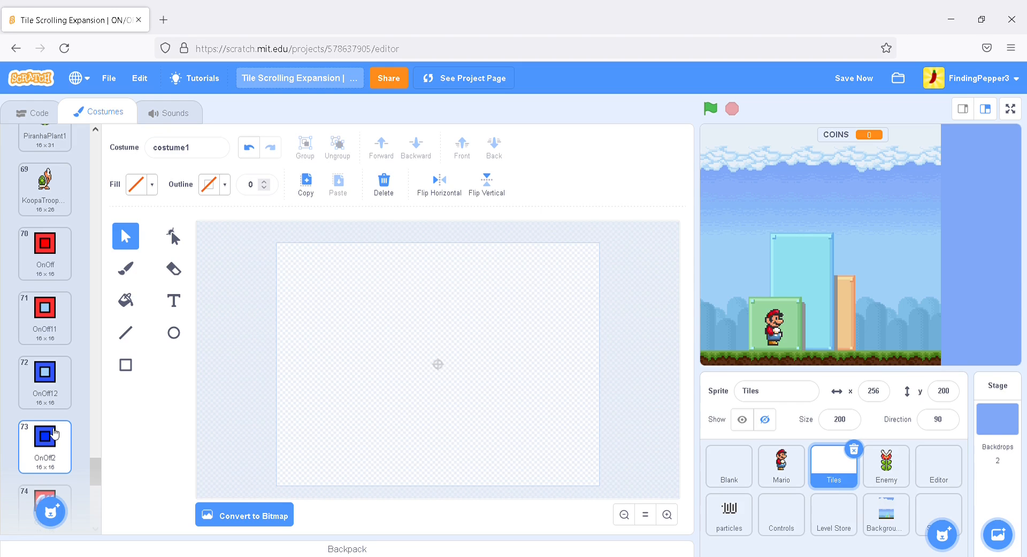
click(38, 112)
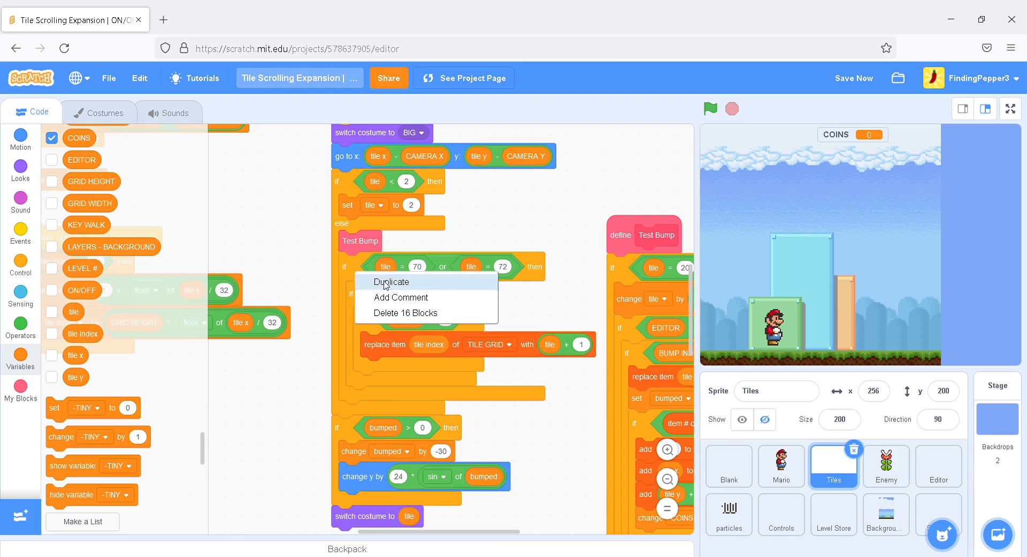
Duplicate the tile 70-or-72 check so tiles 71 or 73 become tile − 1
click(391, 282)
text(73)
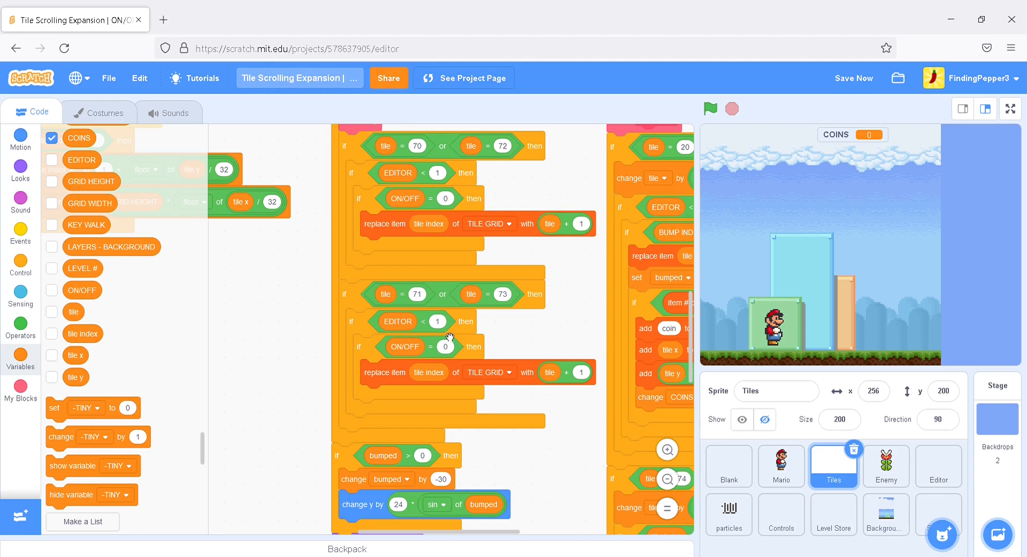
mouse_move(499, 346)
text(1)
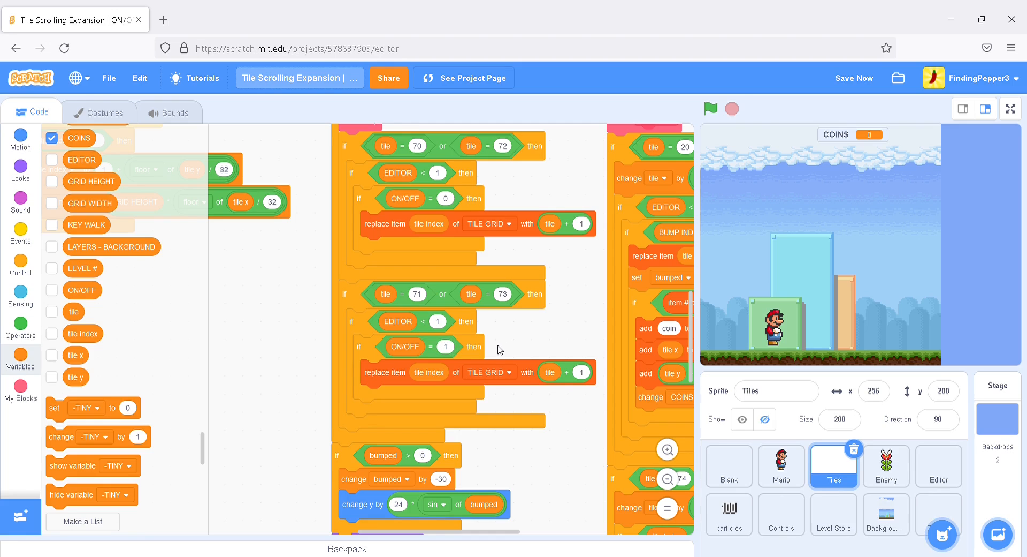
mouse_move(476, 390)
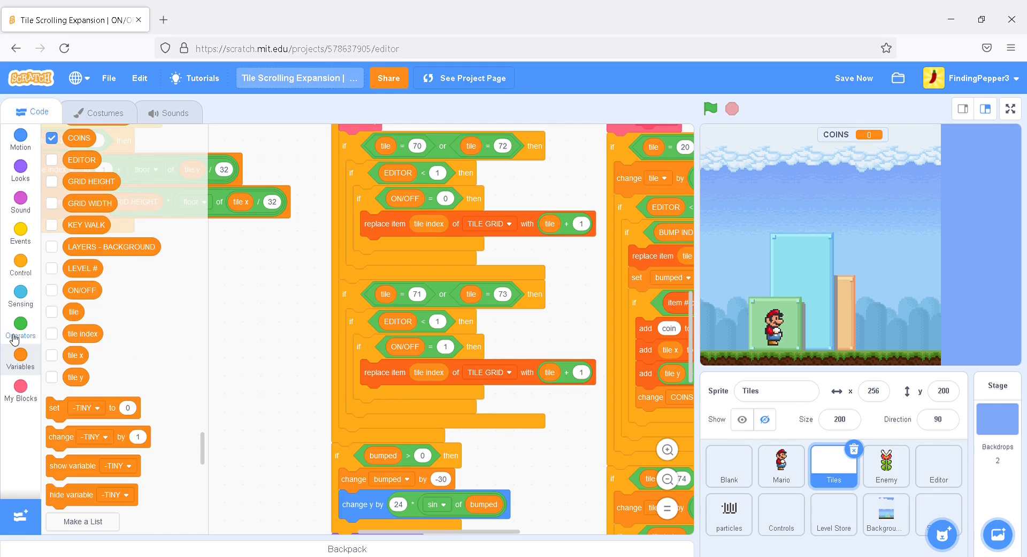
click(20, 324)
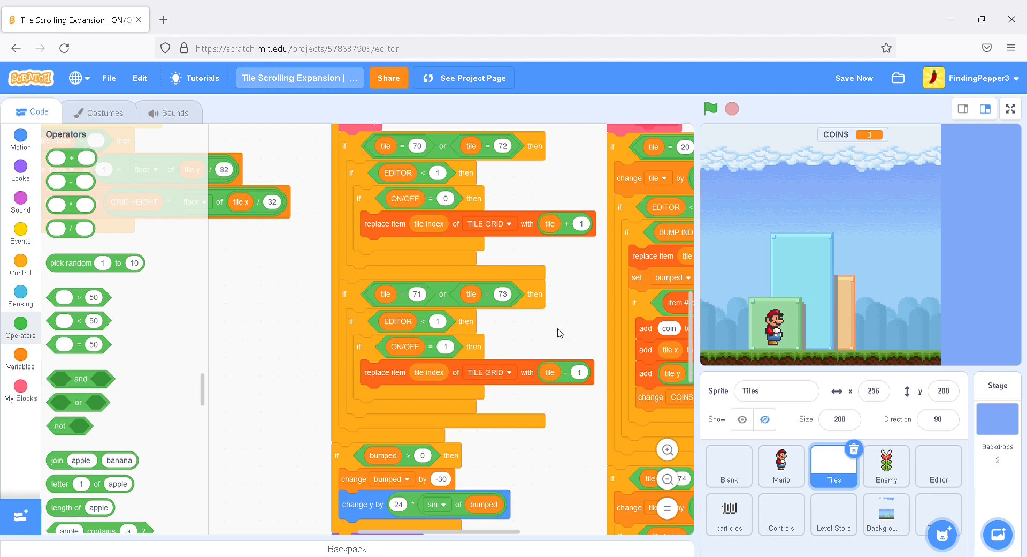
click(853, 78)
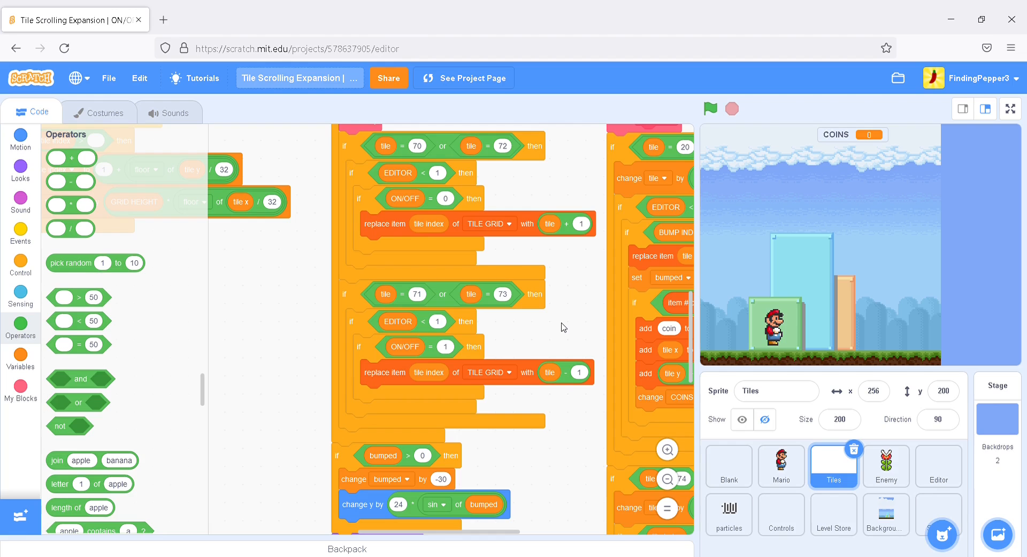
click(710, 109)
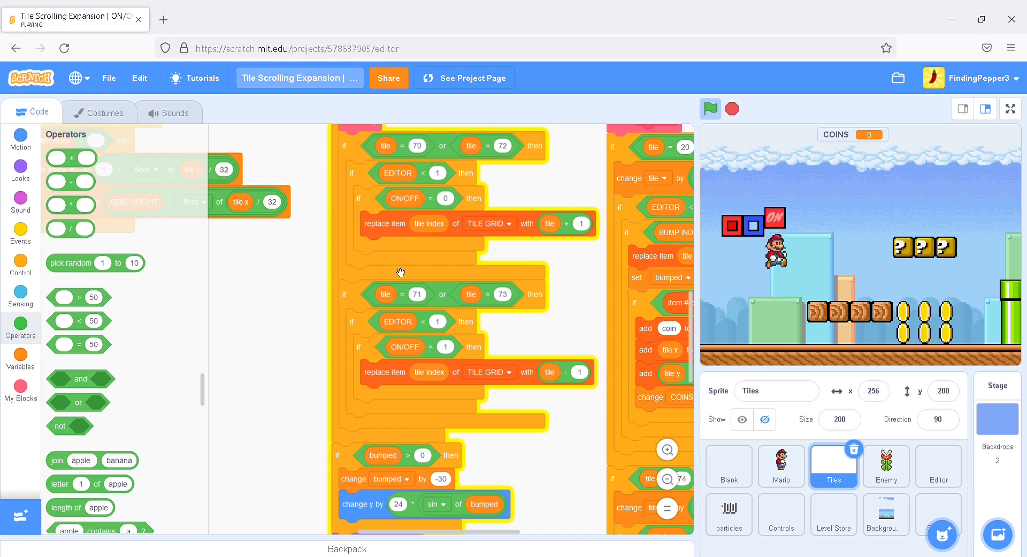
click(21, 358)
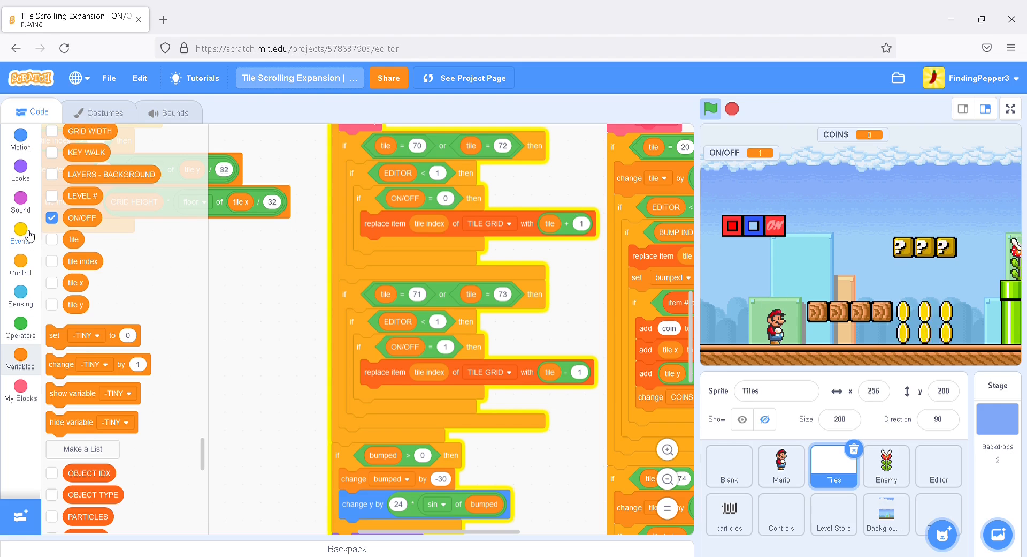
click(52, 217)
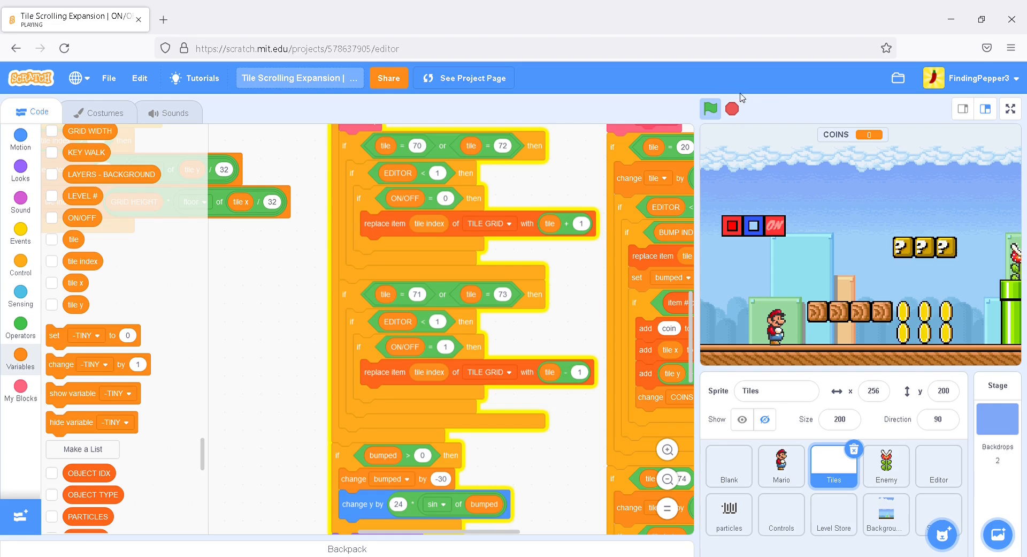
click(732, 109)
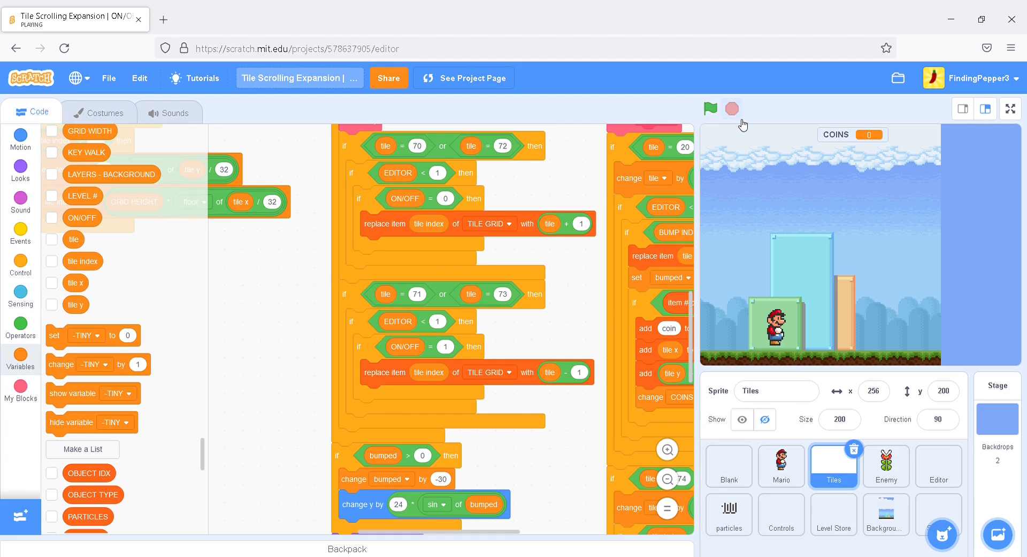
mouse_move(826, 366)
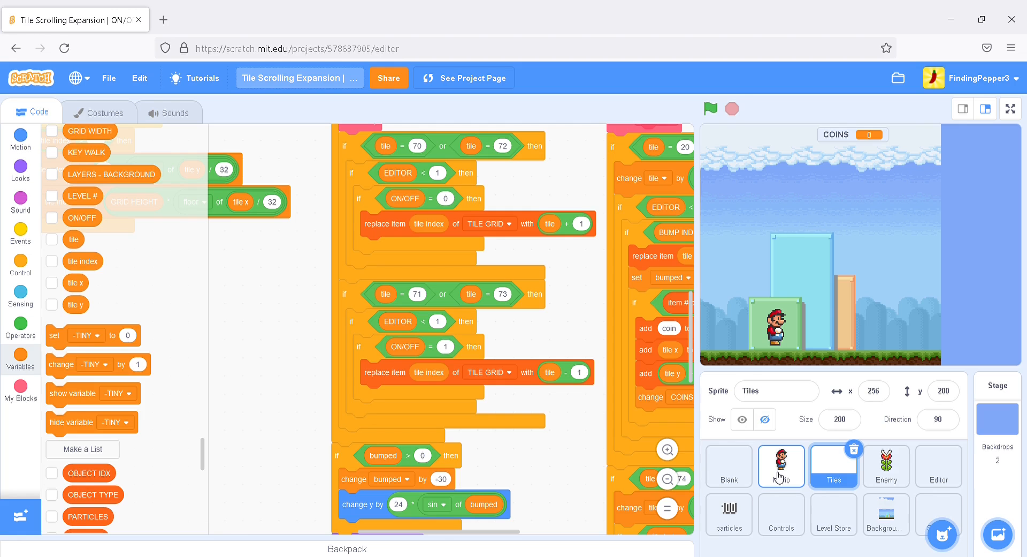
Add set ON/OFF to 1 right after set COINS to 0 in Mario's game loop
click(781, 465)
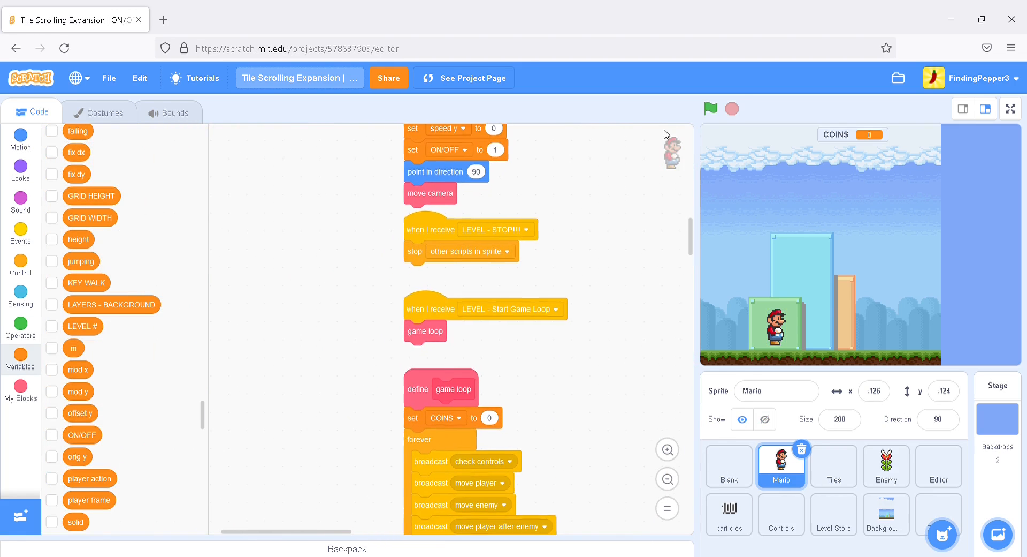
scroll(down, 3)
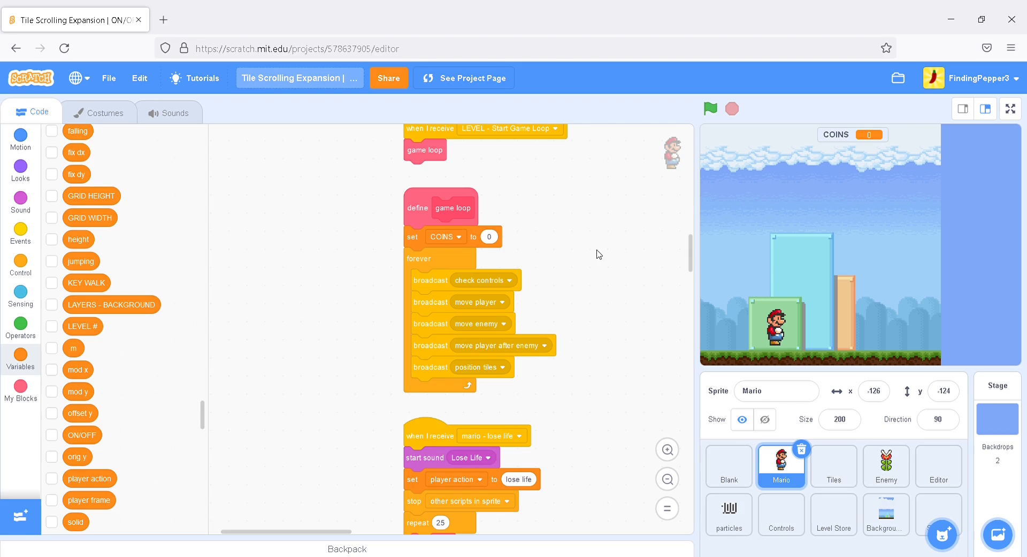
mouse_move(607, 295)
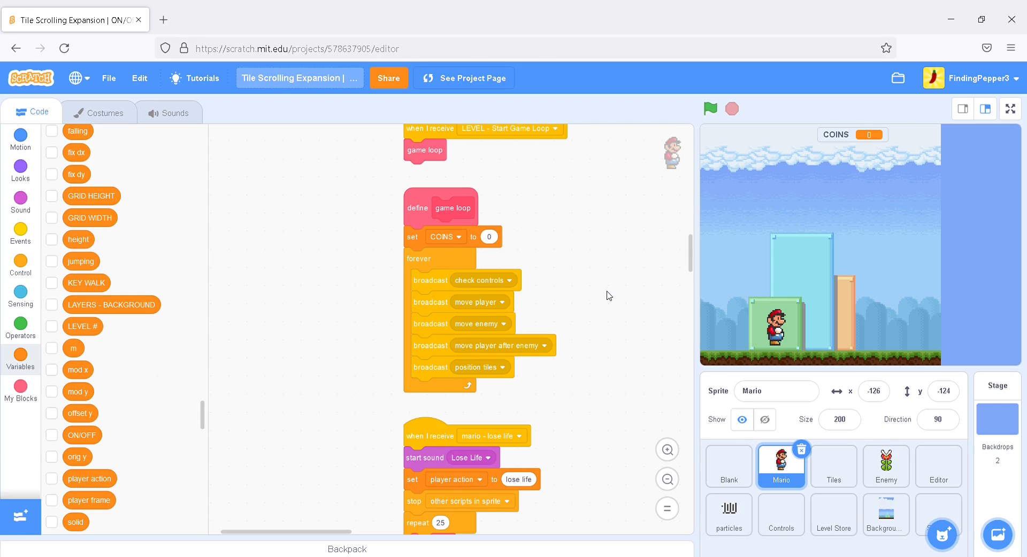
mouse_move(572, 287)
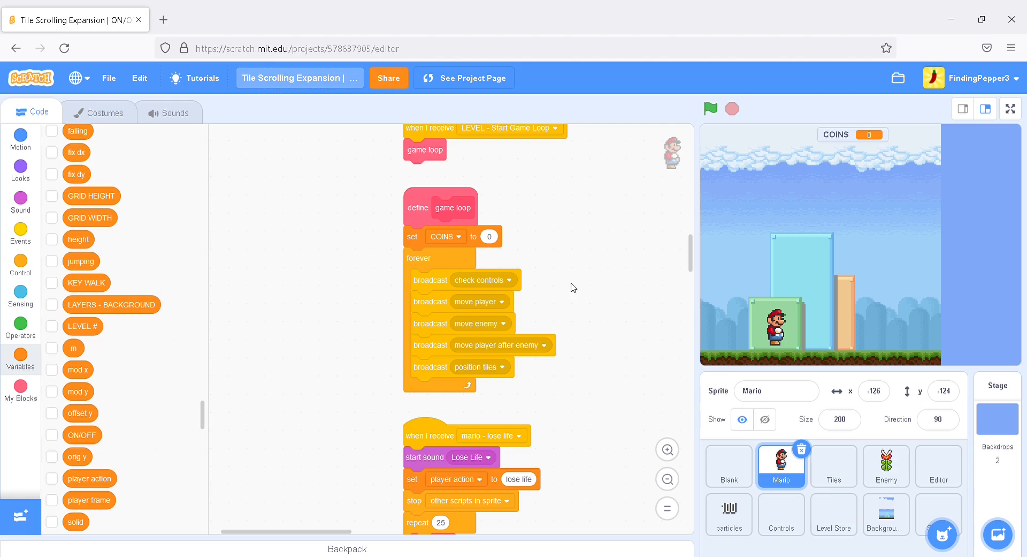
scroll(down, 3)
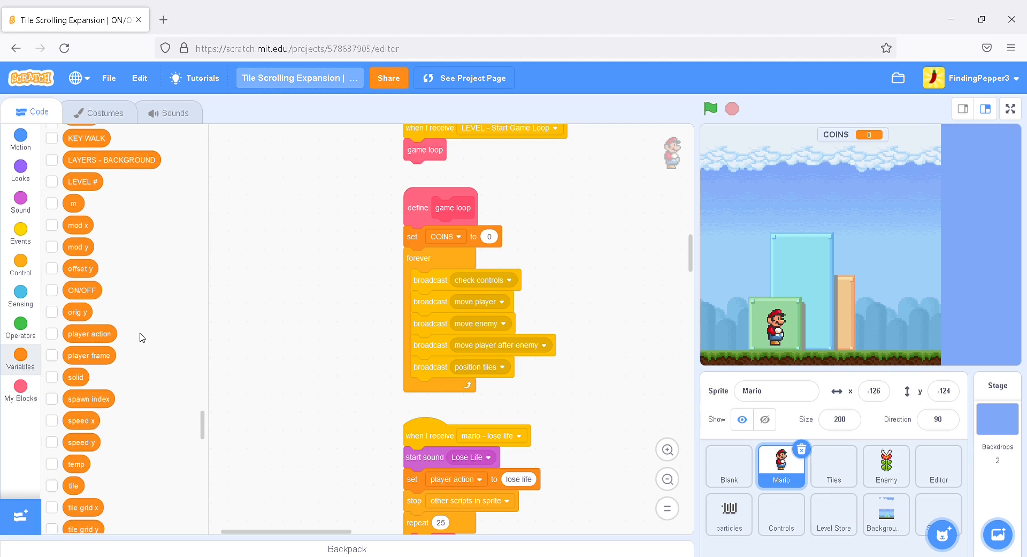
scroll(down, 3)
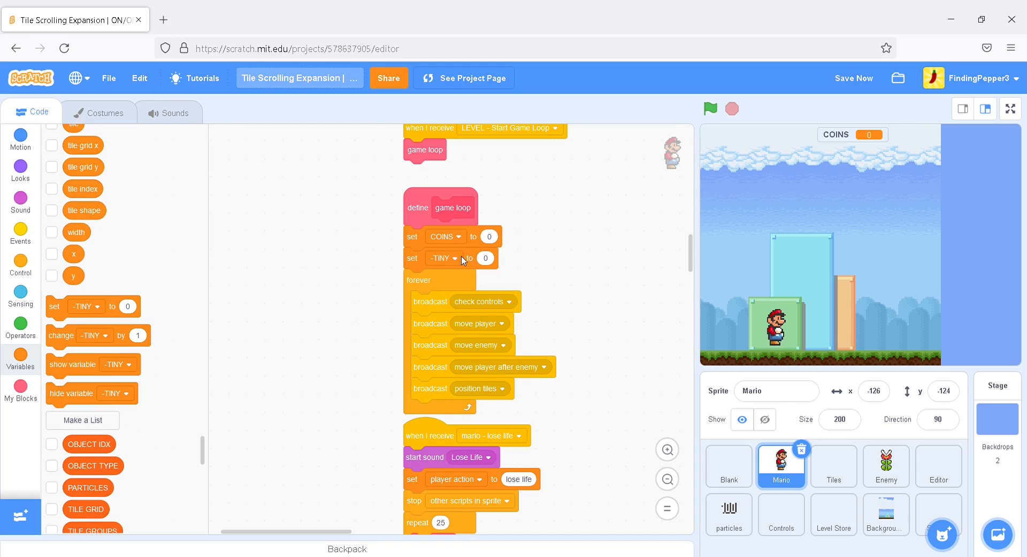
click(456, 257)
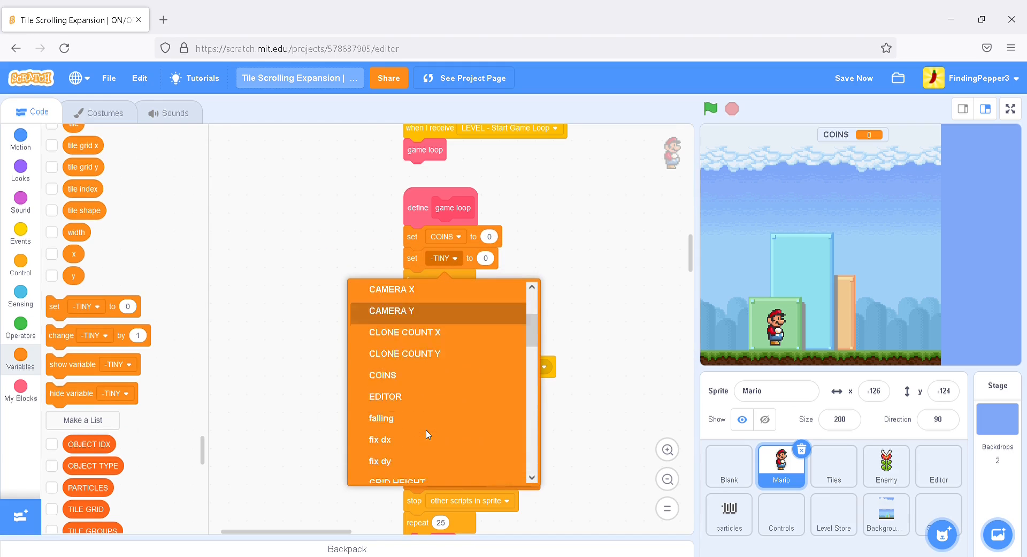
scroll(down, 3)
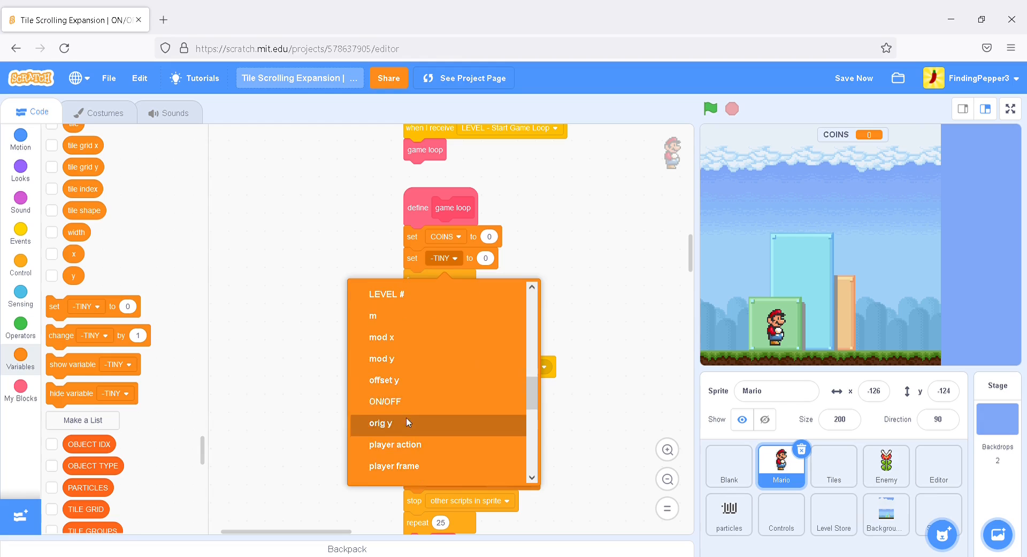
click(385, 400)
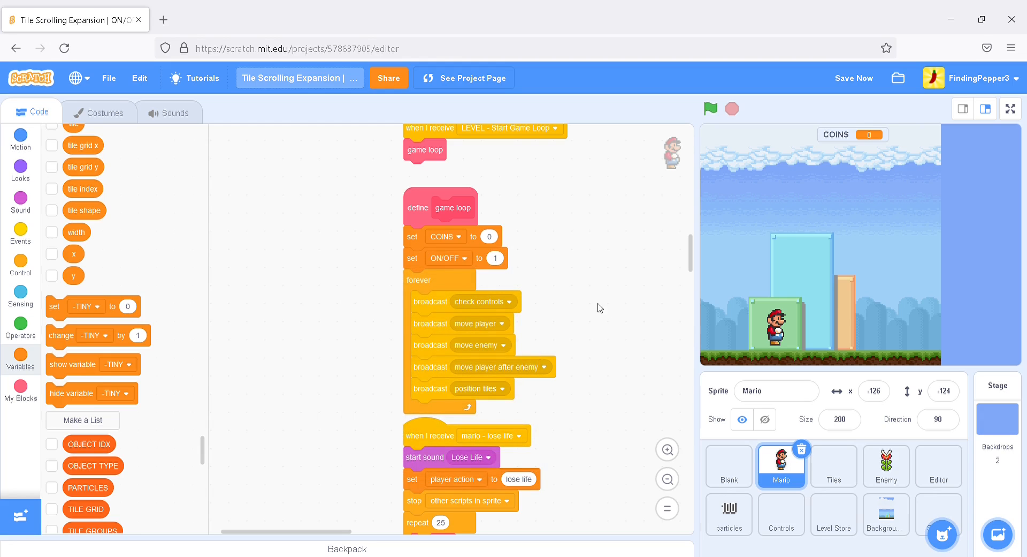
mouse_move(938, 472)
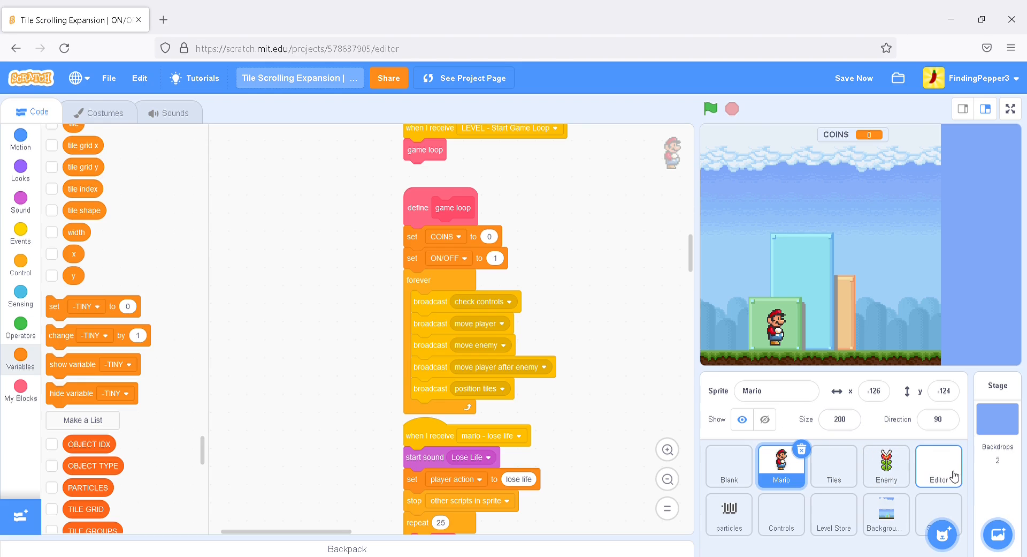
Run the game, hit the ON/OFF block to toggle the solid tiles, then stop
click(710, 108)
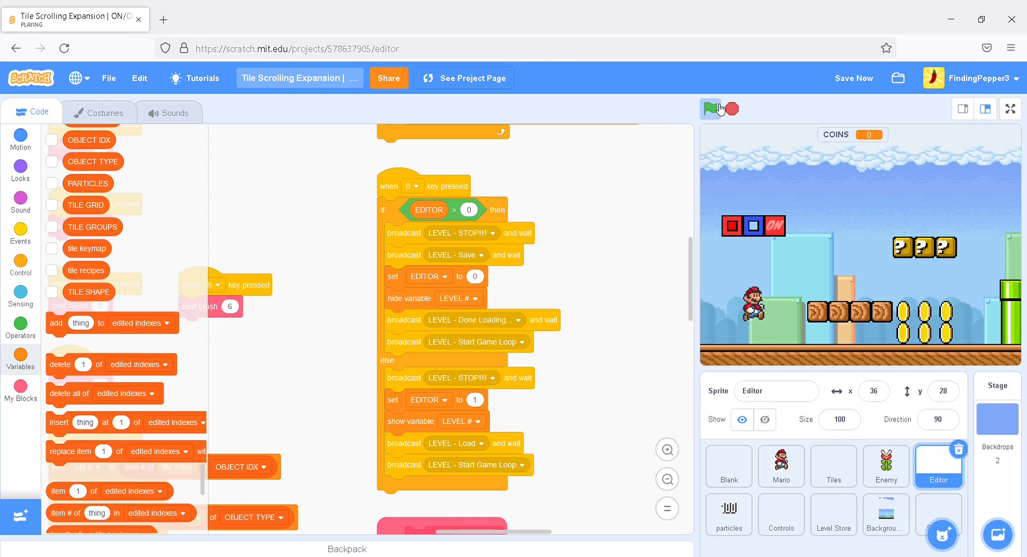
click(710, 108)
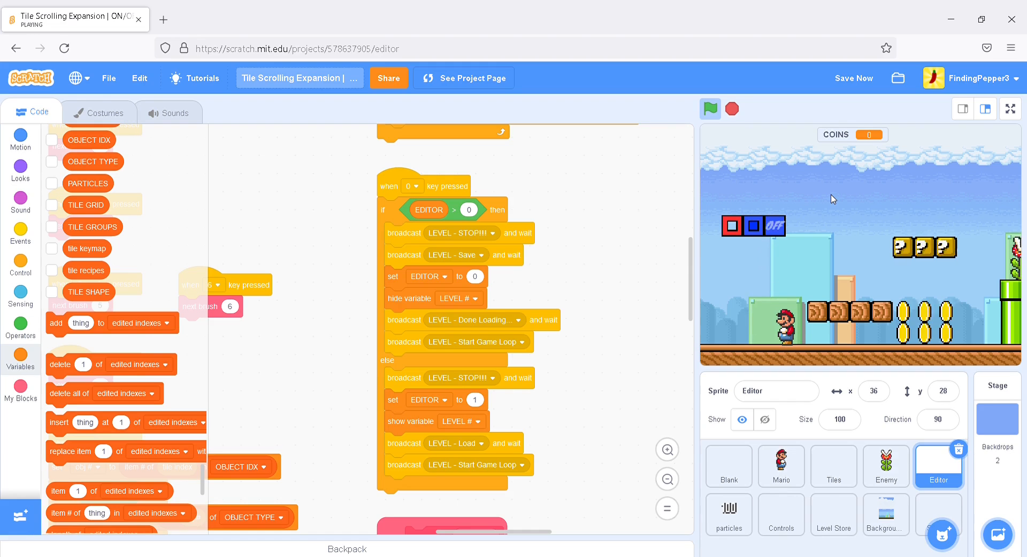
click(709, 108)
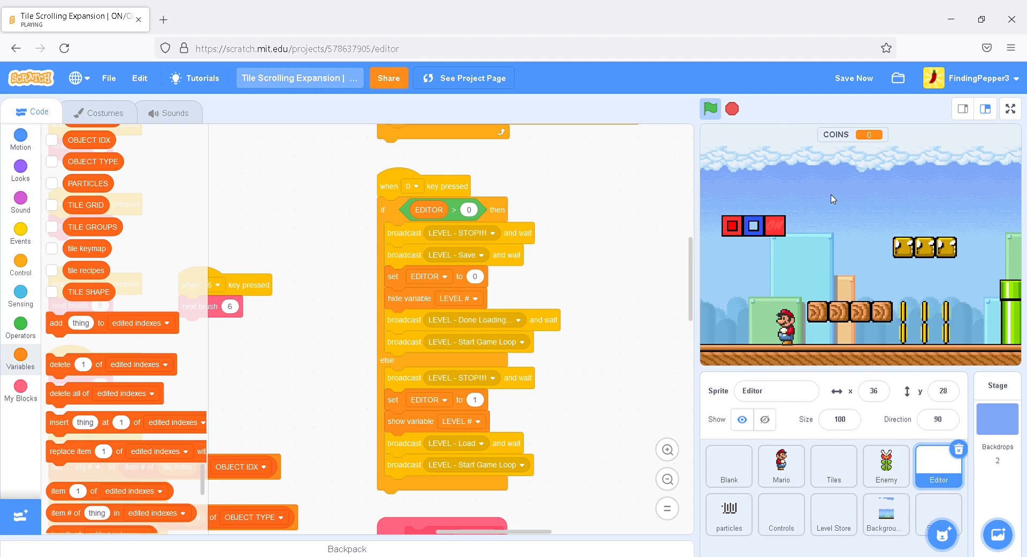
click(709, 109)
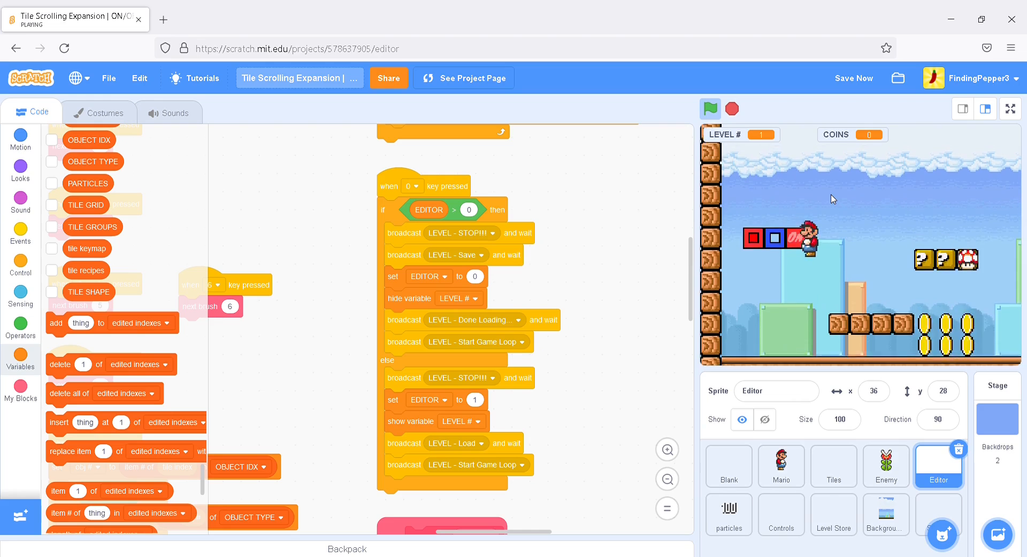
click(709, 109)
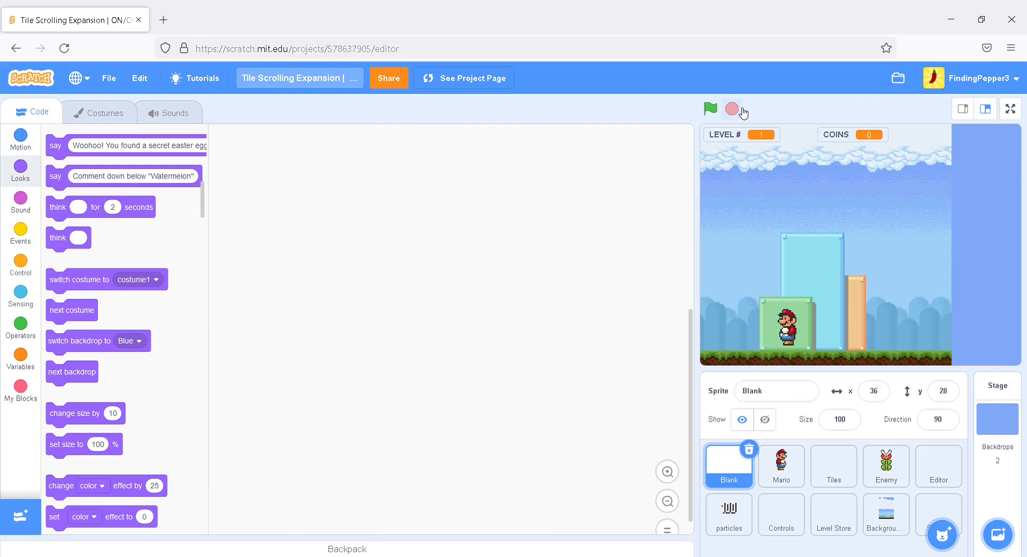